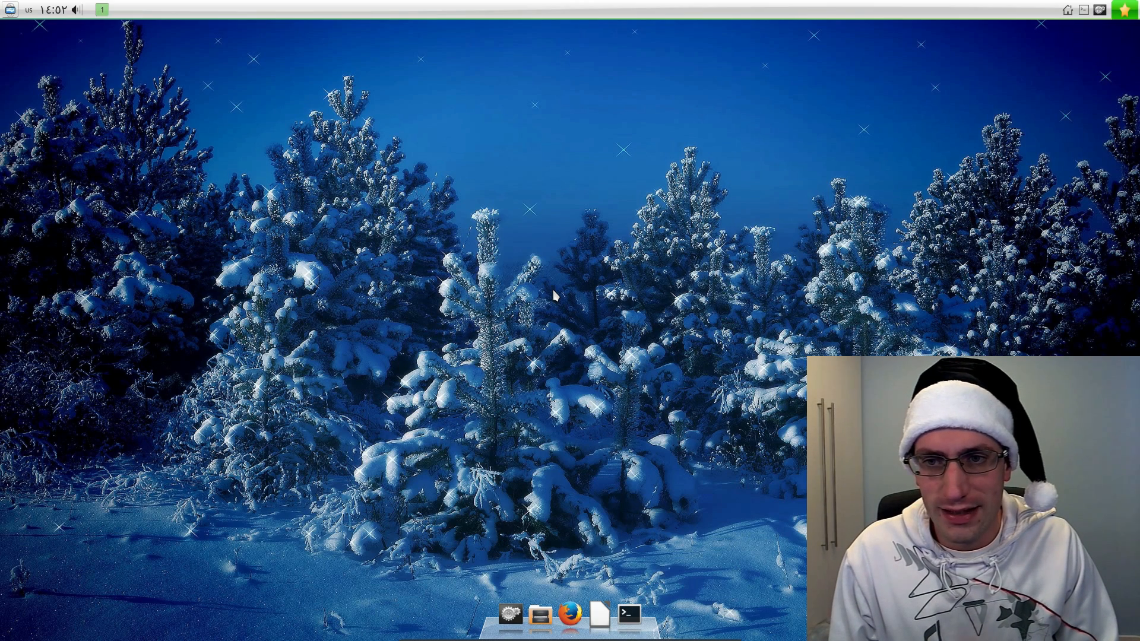
# Browse the launcher's Preferences and Other categories, then view this month's calendar.
pyautogui.click(1127, 9)
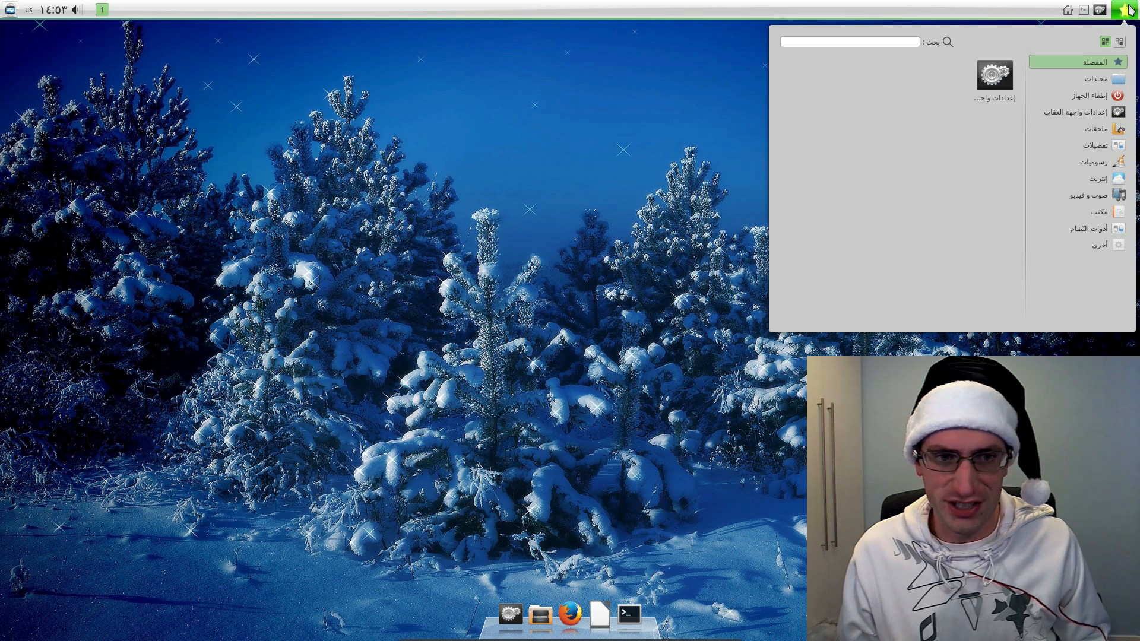
pyautogui.moveTo(1090, 112)
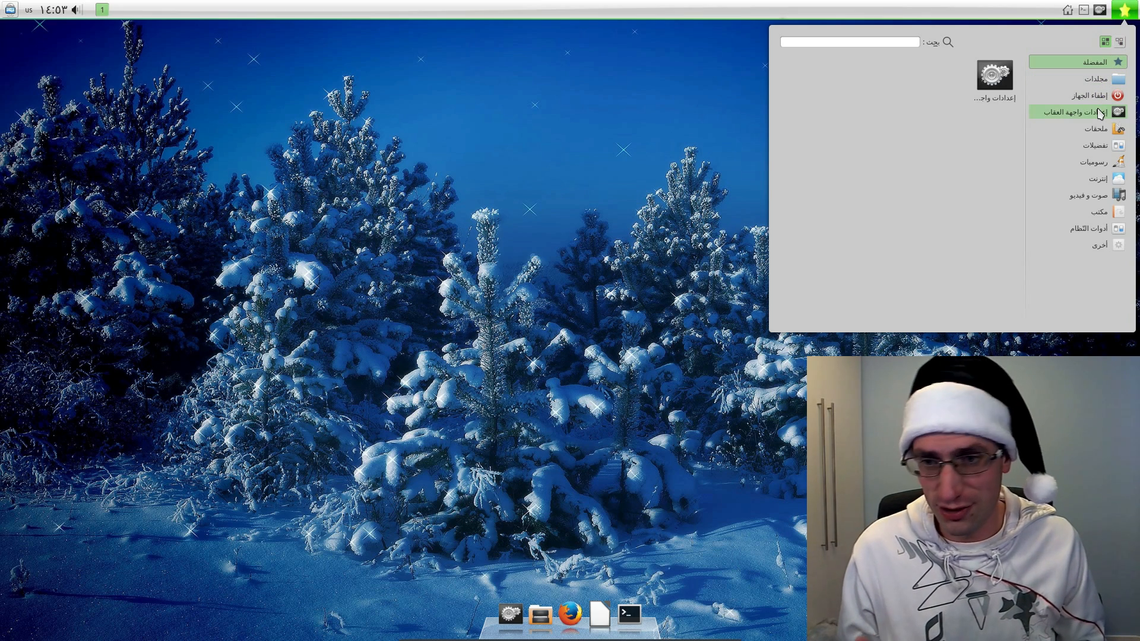
pyautogui.click(1099, 145)
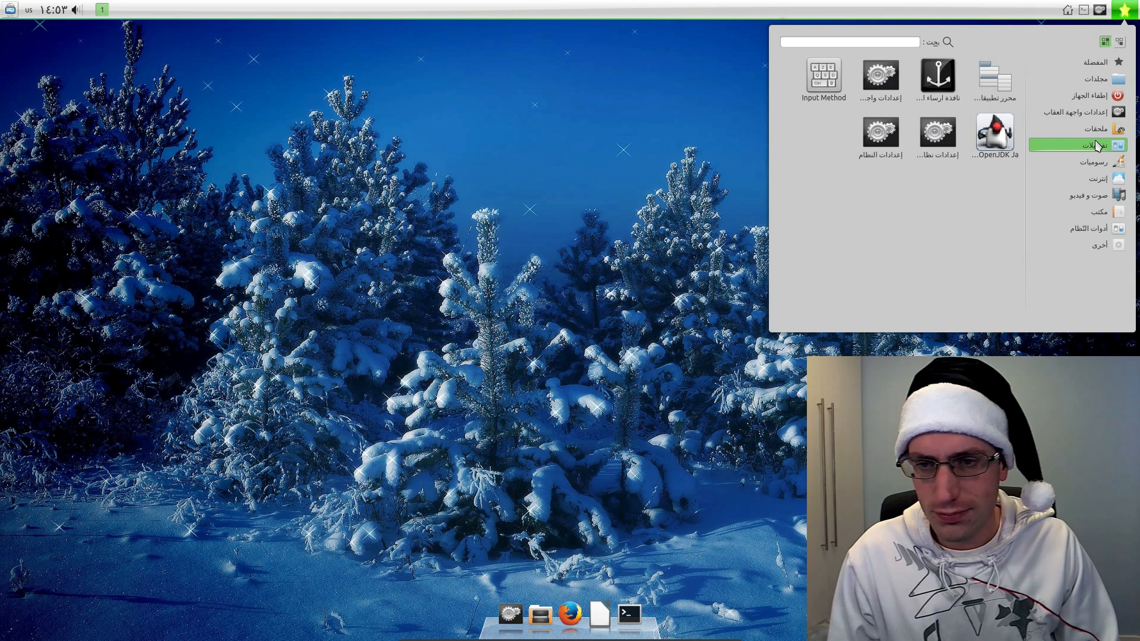
pyautogui.click(1089, 195)
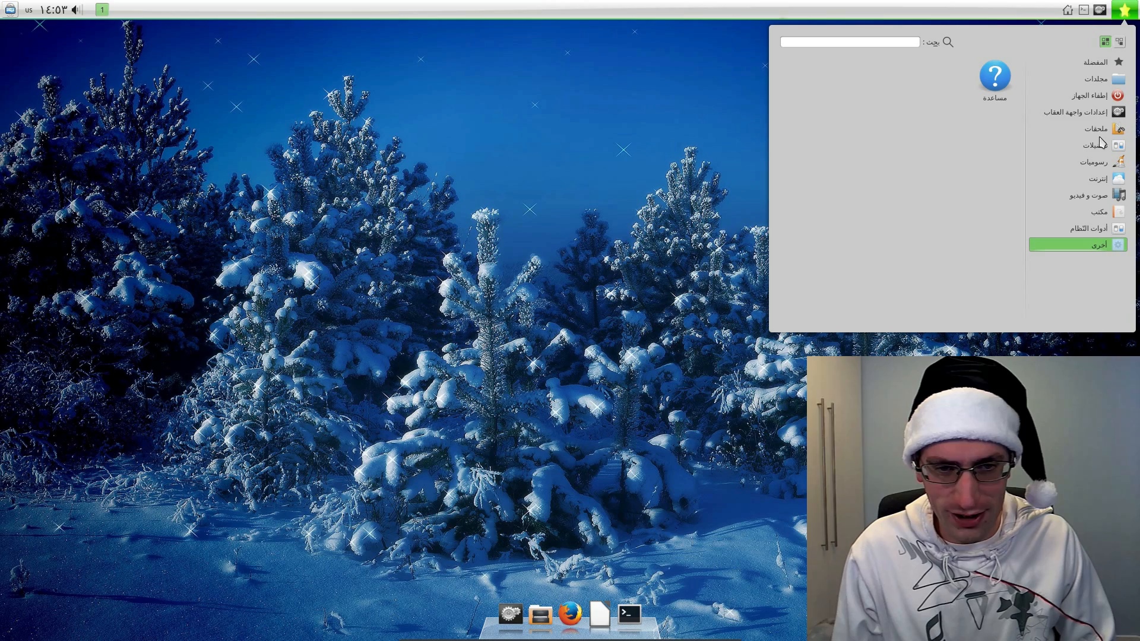
pyautogui.click(1098, 129)
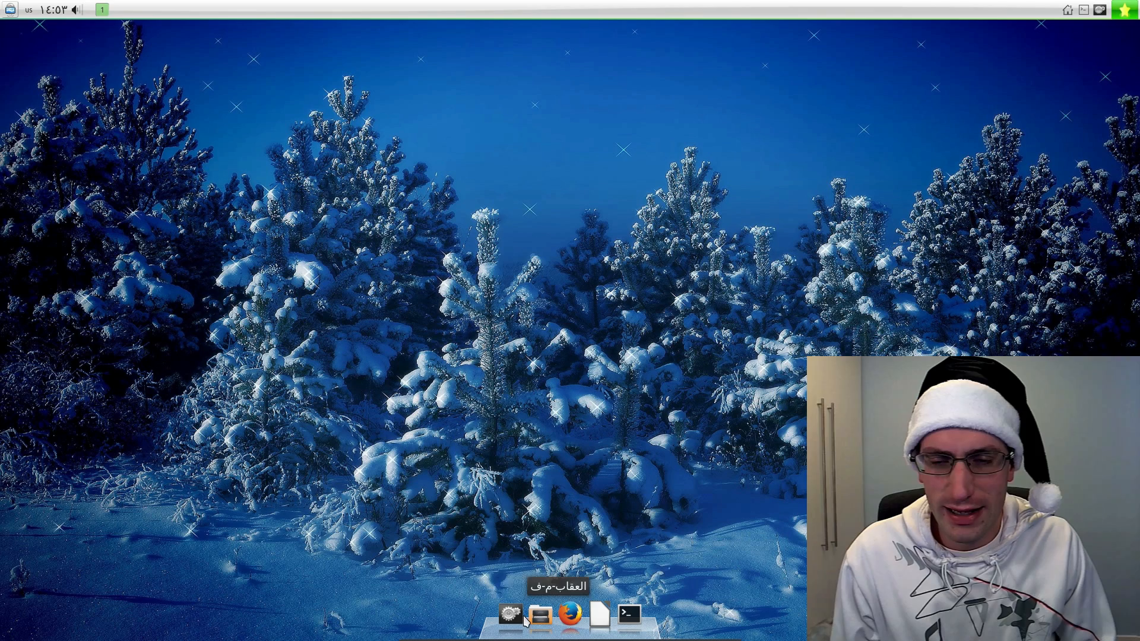
pyautogui.moveTo(629, 613)
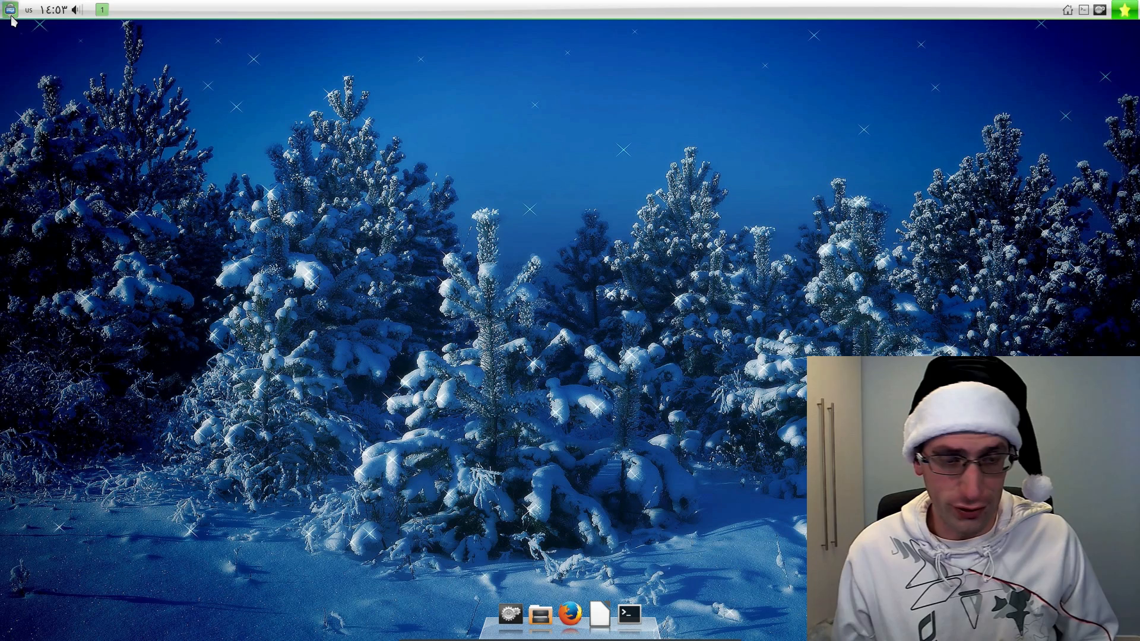
pyautogui.click(45, 11)
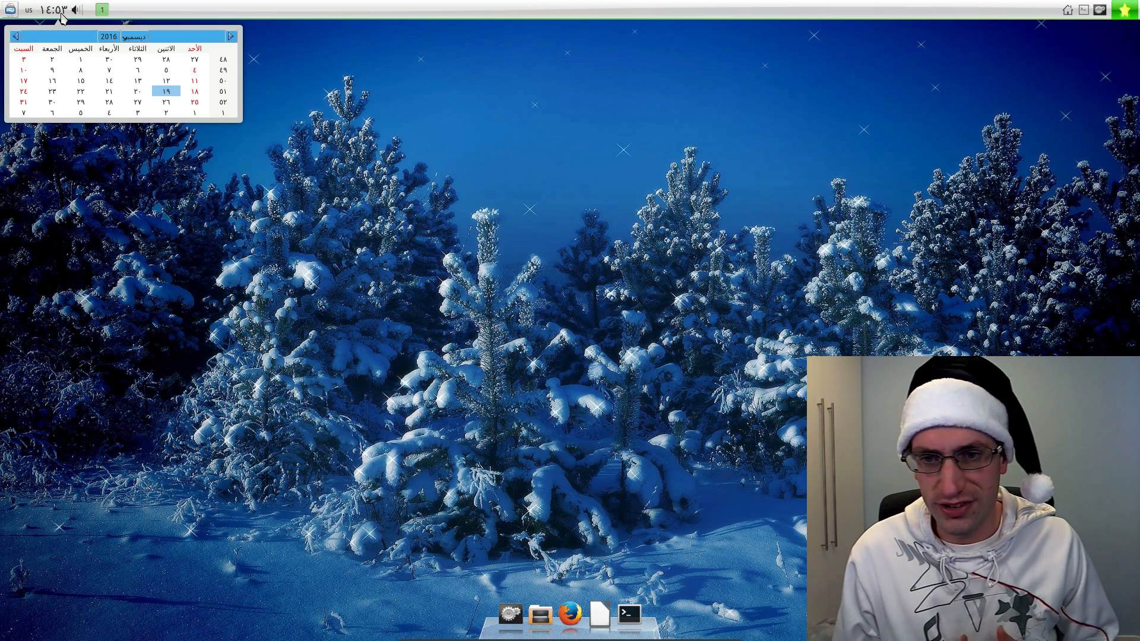
pyautogui.moveTo(185, 206)
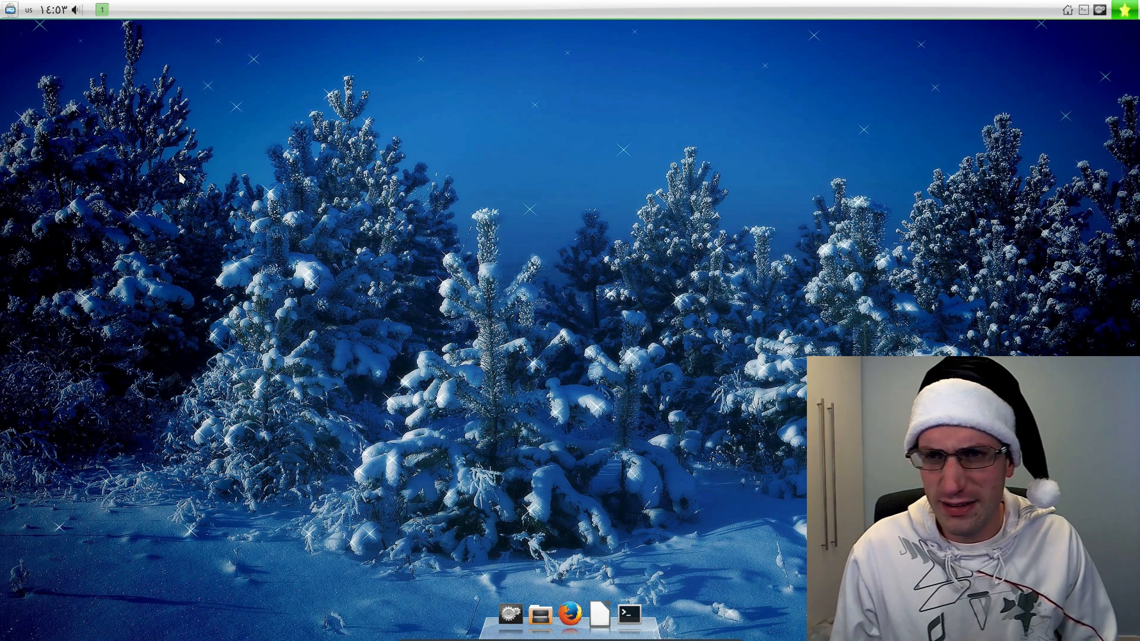
pyautogui.moveTo(194, 182)
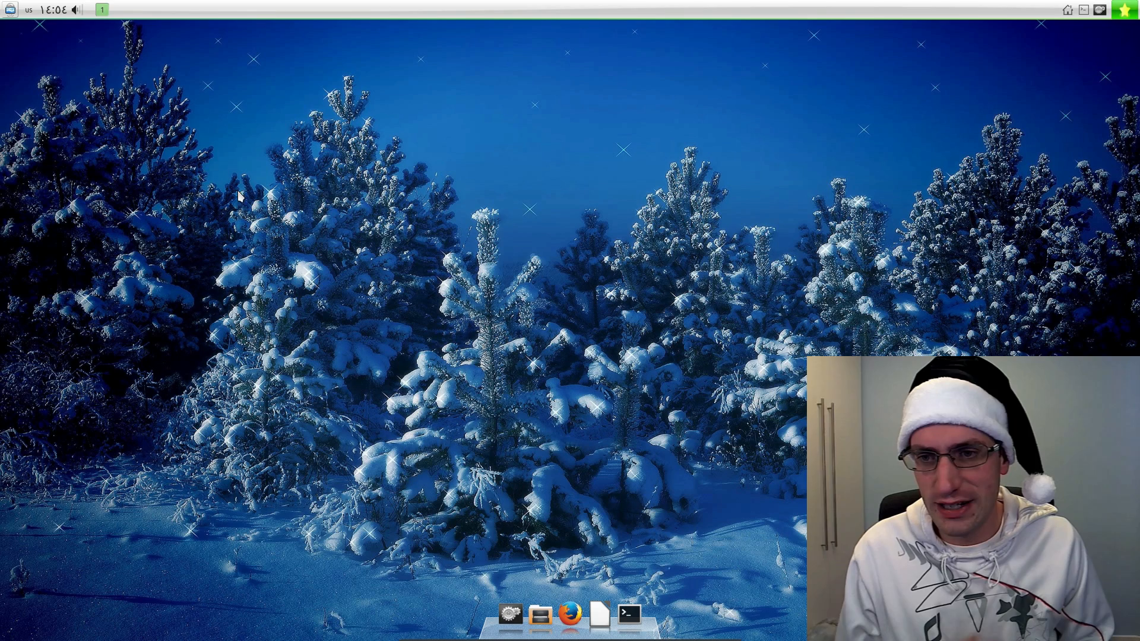
pyautogui.moveTo(428, 243)
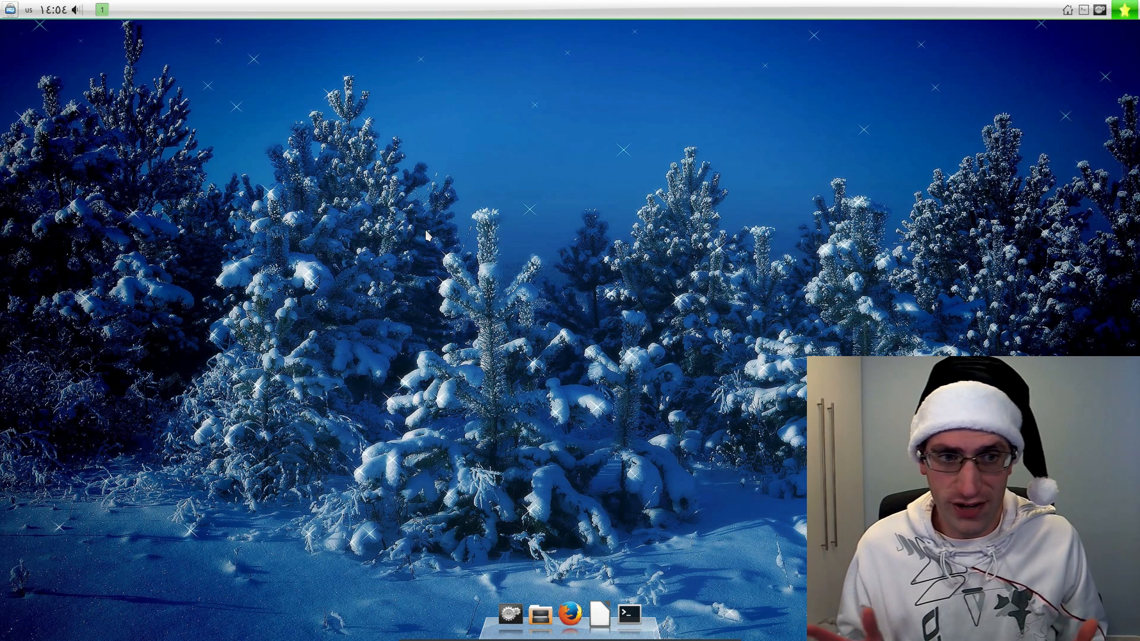
pyautogui.moveTo(440, 248)
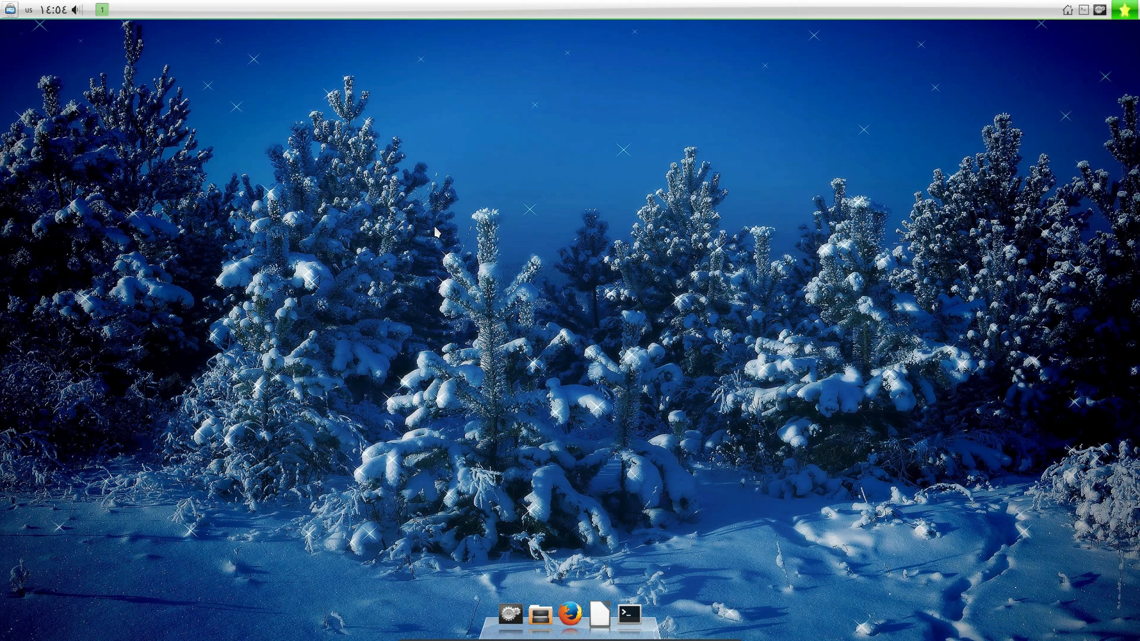
pyautogui.moveTo(485, 237)
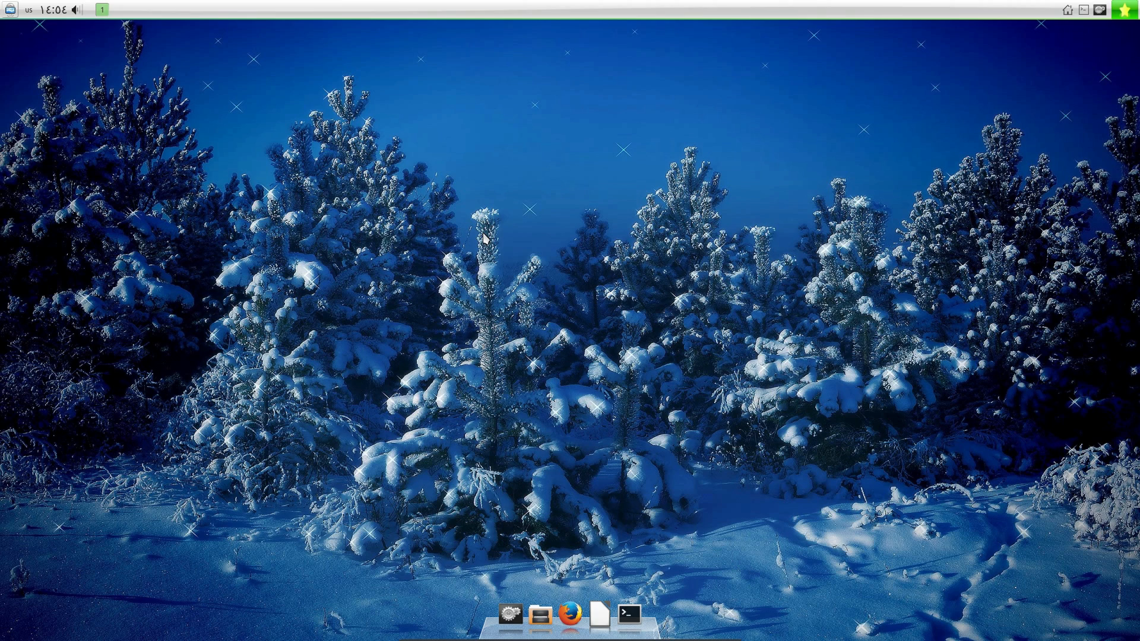
pyautogui.moveTo(1054, 142)
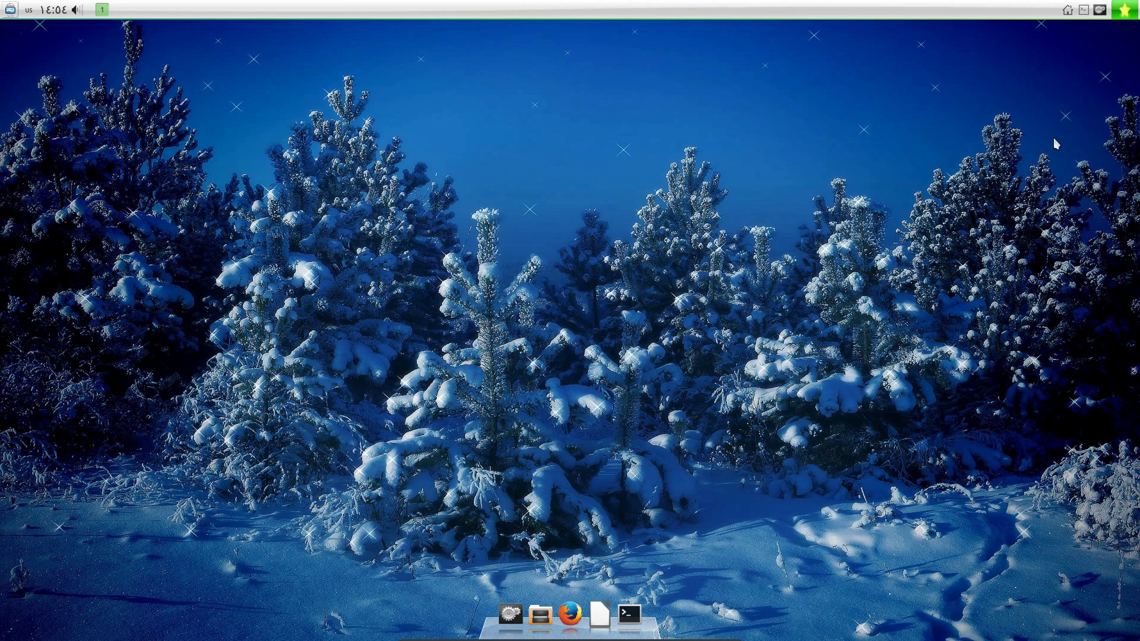
# List System Tools apps, open desktop settings, bring the terminal forward and try Firefox.
pyautogui.click(1126, 8)
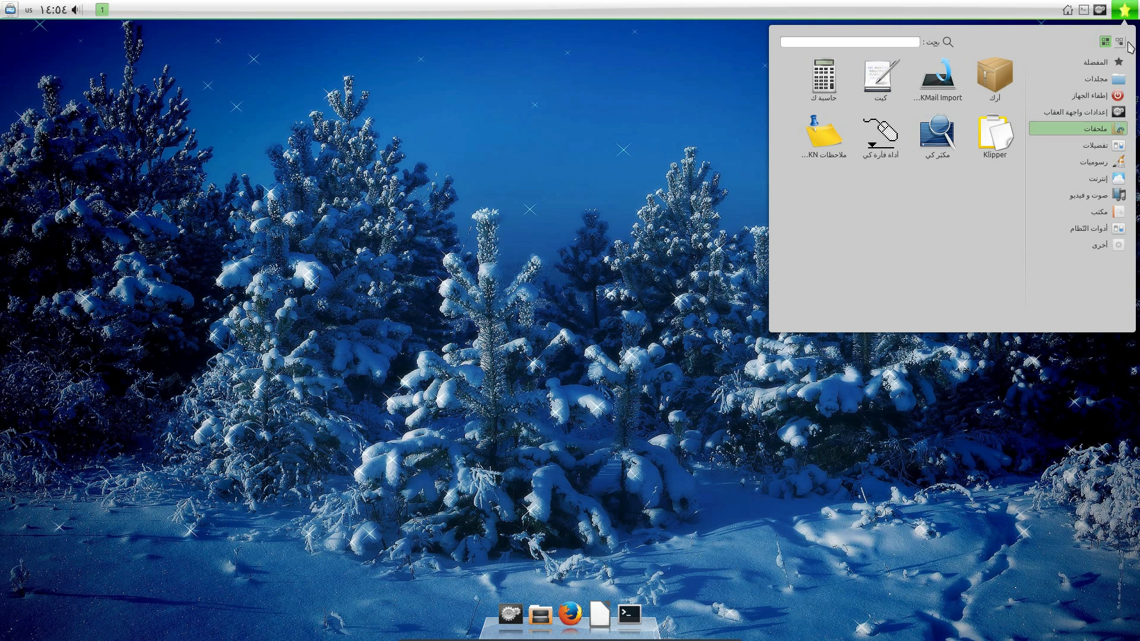
pyautogui.moveTo(1095, 184)
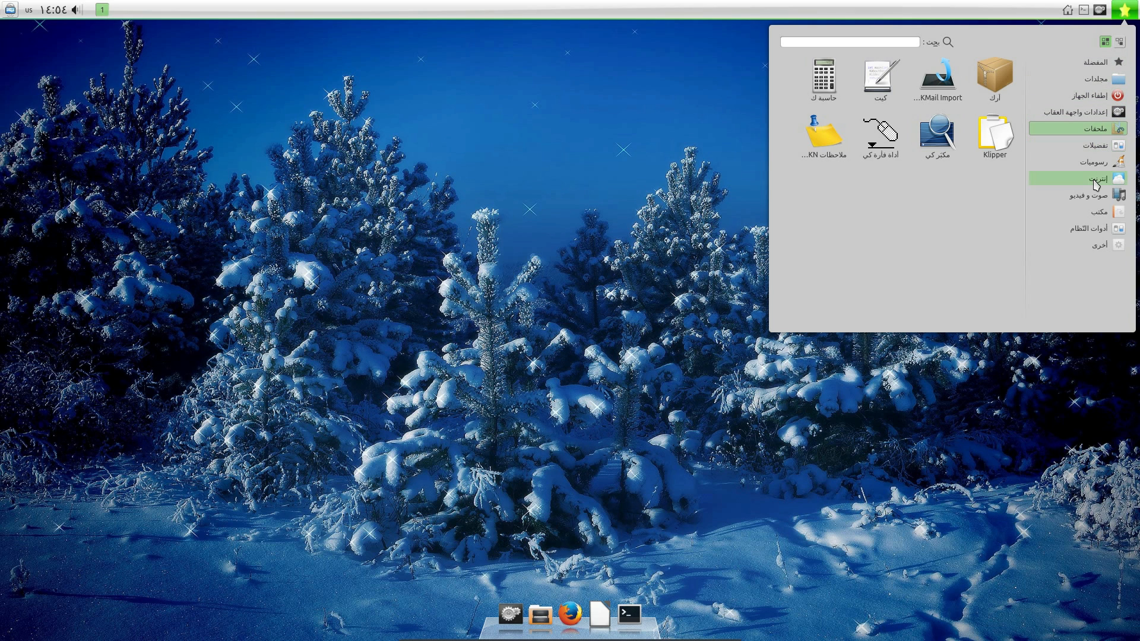
pyautogui.moveTo(1089, 219)
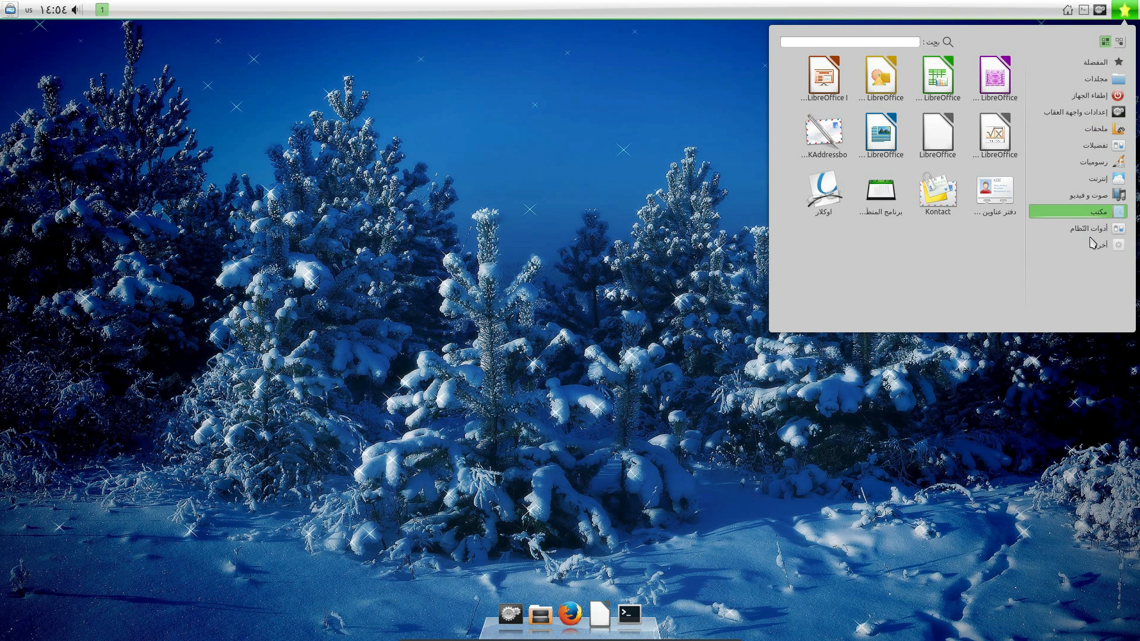
pyautogui.click(1085, 228)
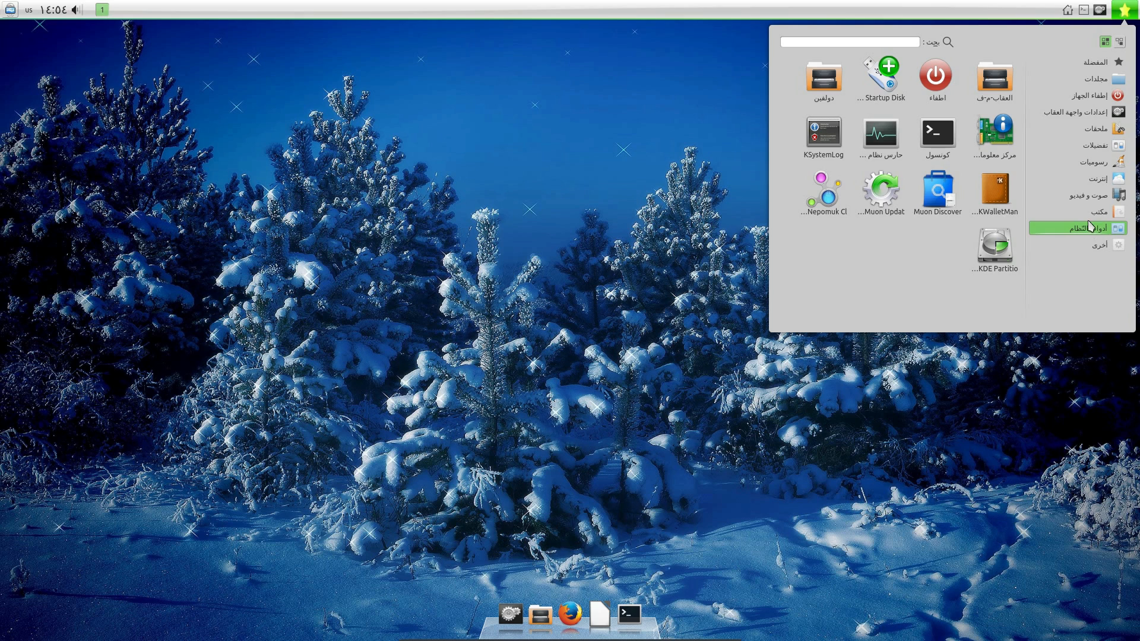
pyautogui.moveTo(1075, 119)
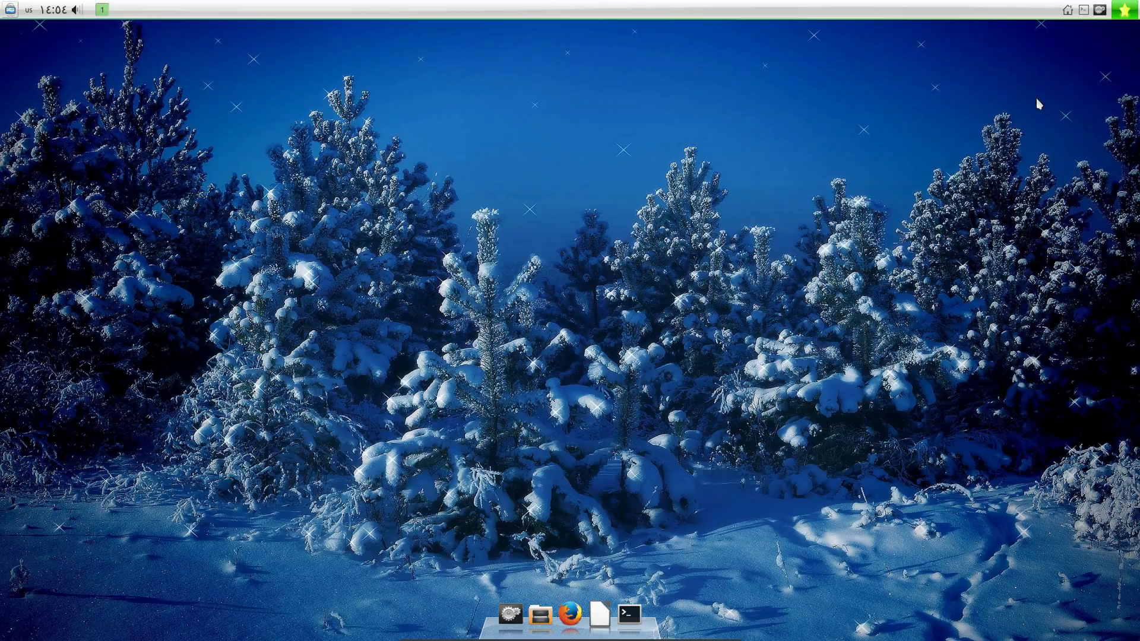
pyautogui.moveTo(1101, 10)
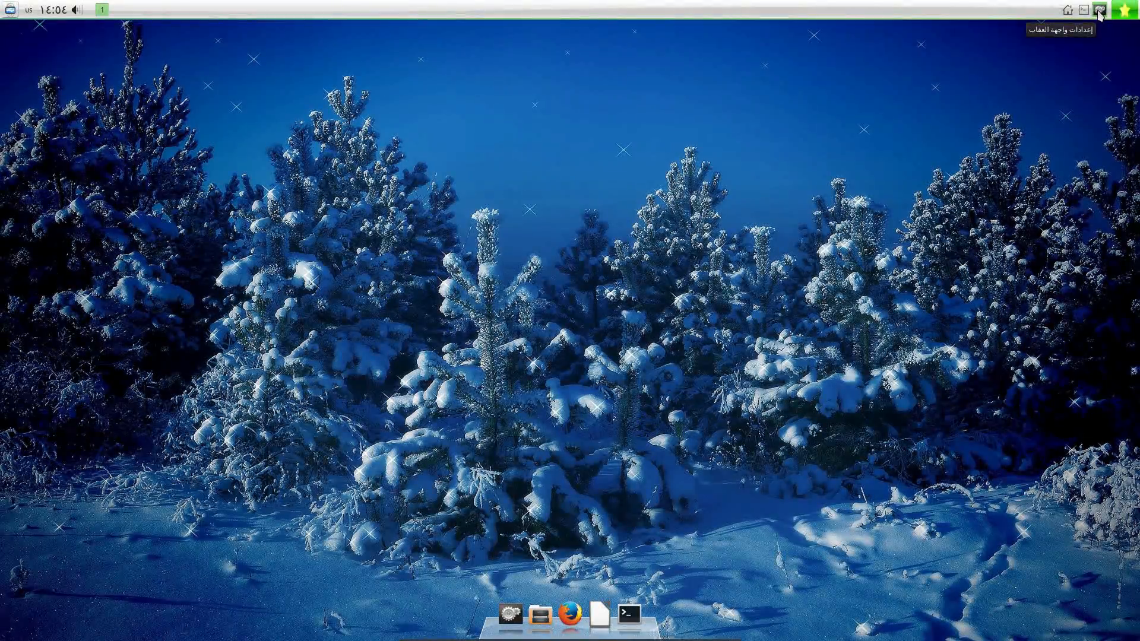
pyautogui.click(1100, 9)
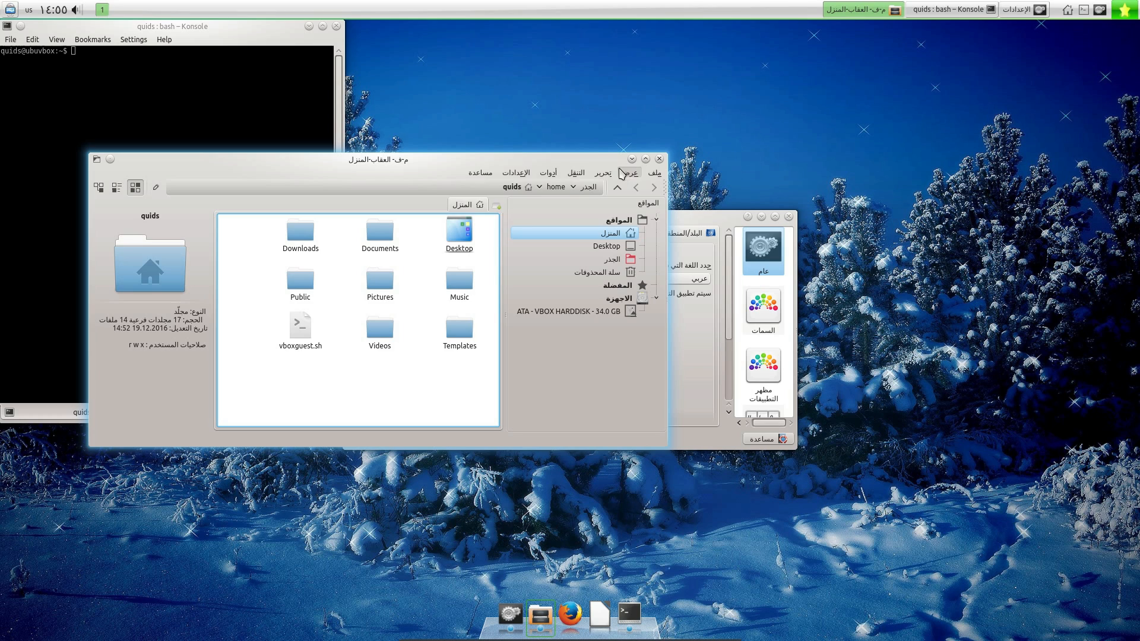
pyautogui.click(576, 172)
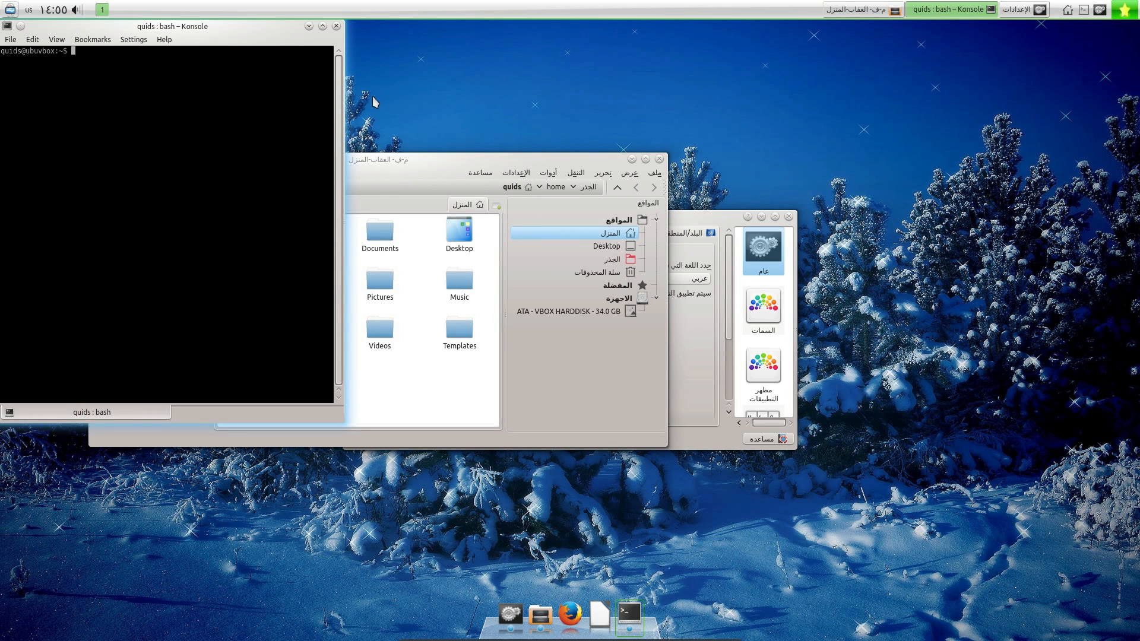
pyautogui.moveTo(459, 232)
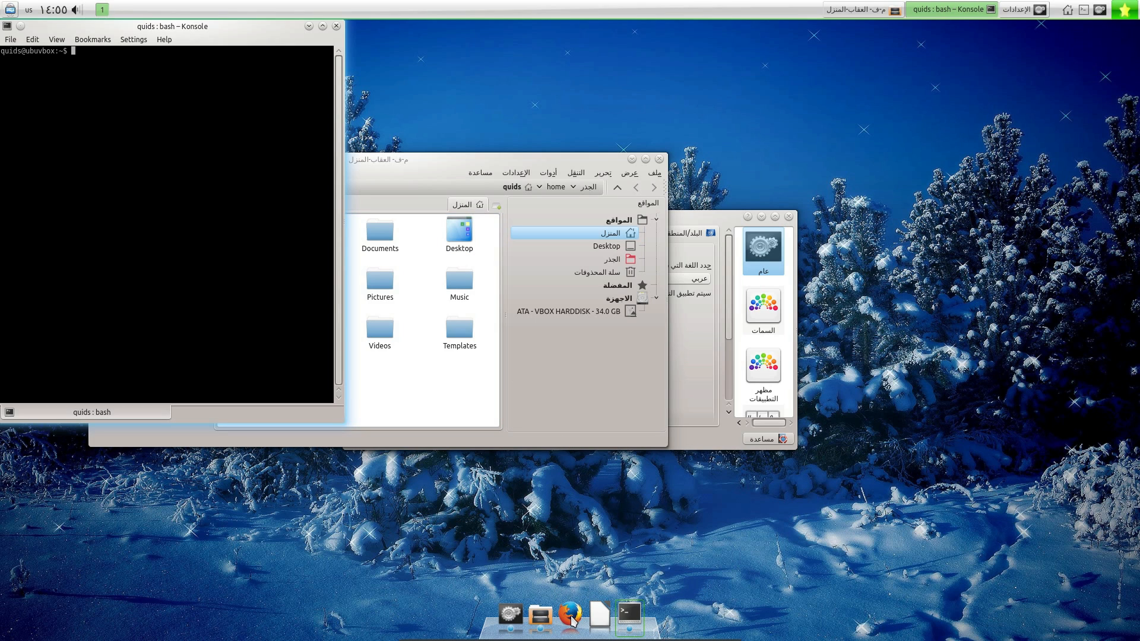
pyautogui.click(570, 615)
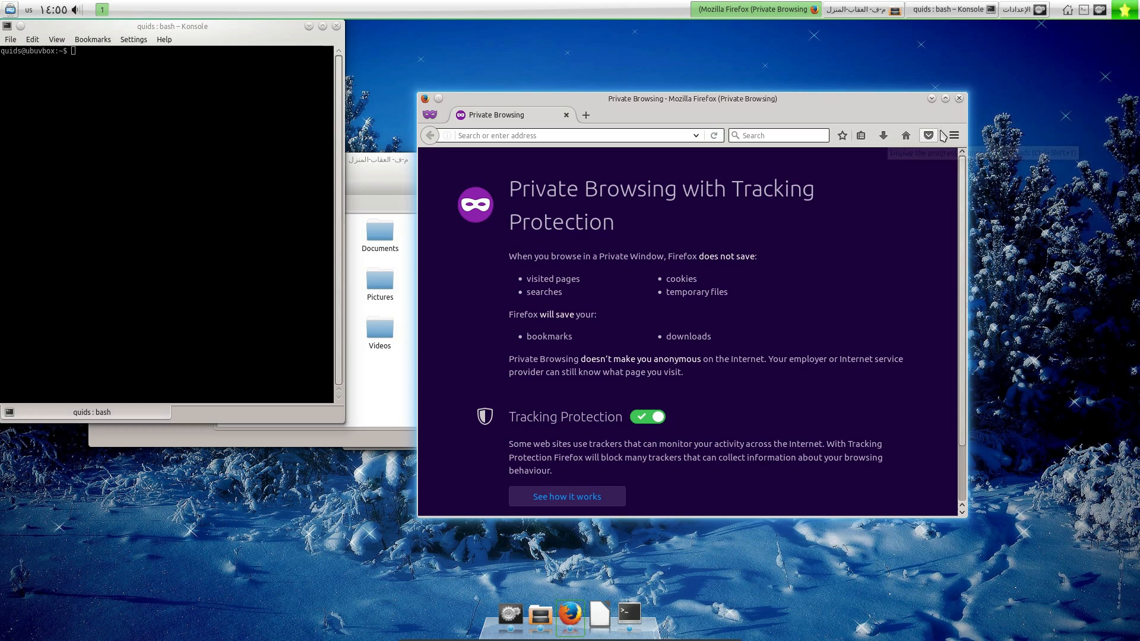
pyautogui.click(952, 135)
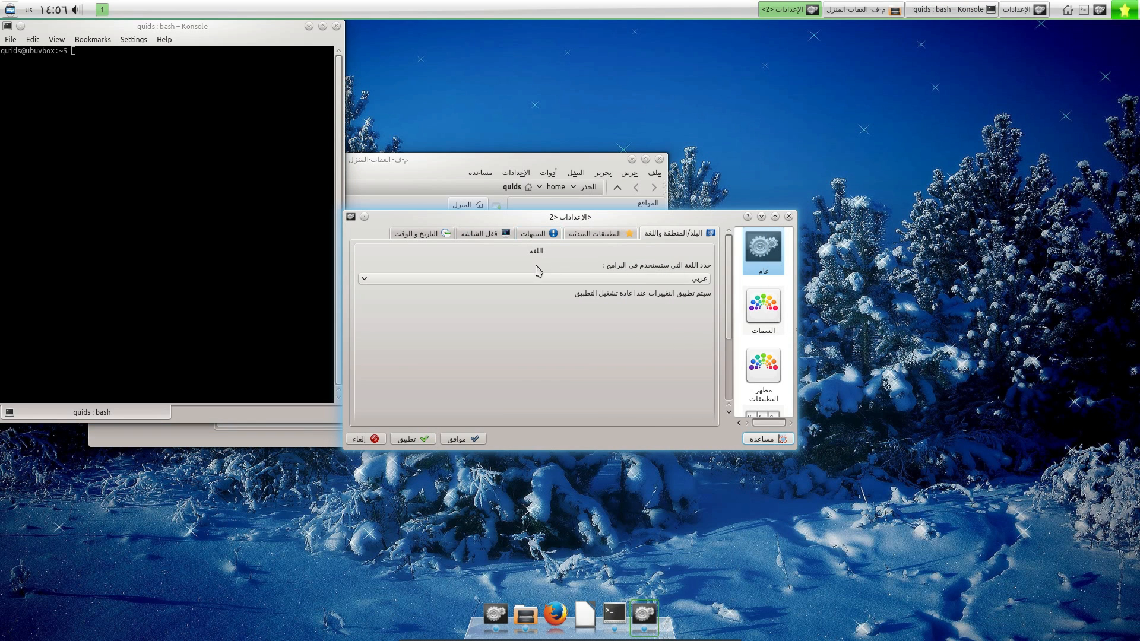
# Change the program language from Arabic to English and confirm with OK.
pyautogui.click(363, 279)
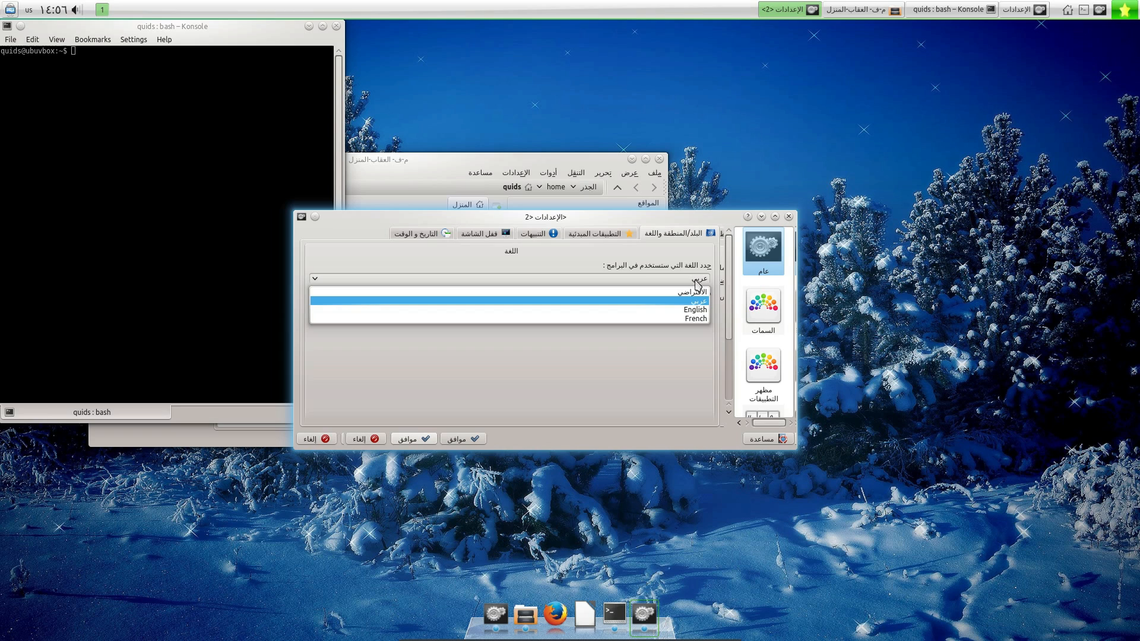
pyautogui.click(695, 309)
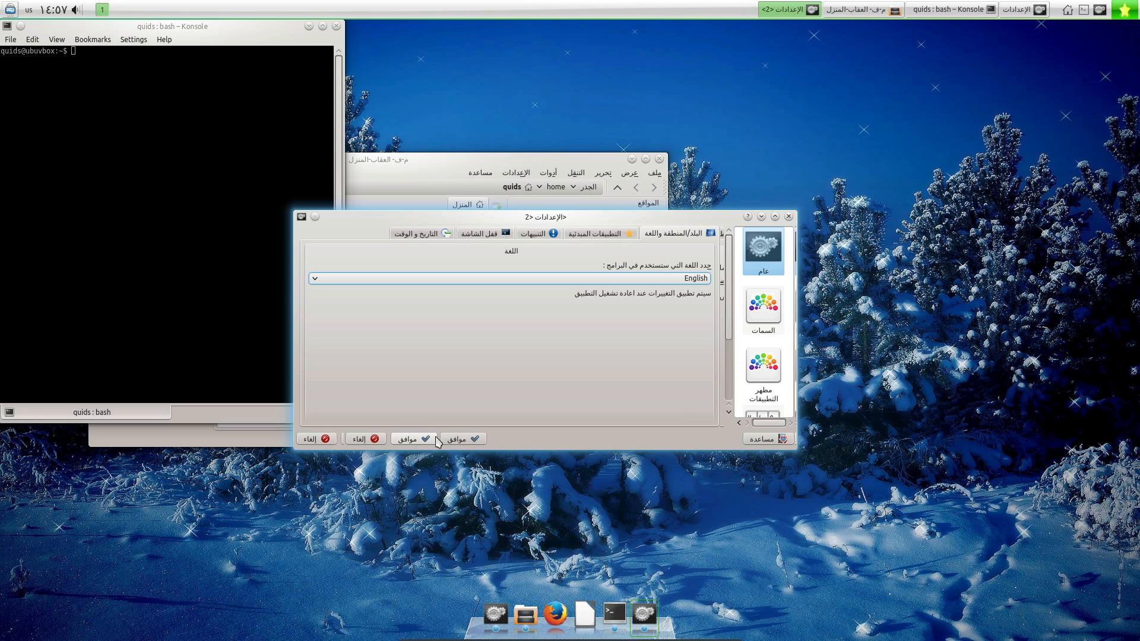
pyautogui.click(412, 439)
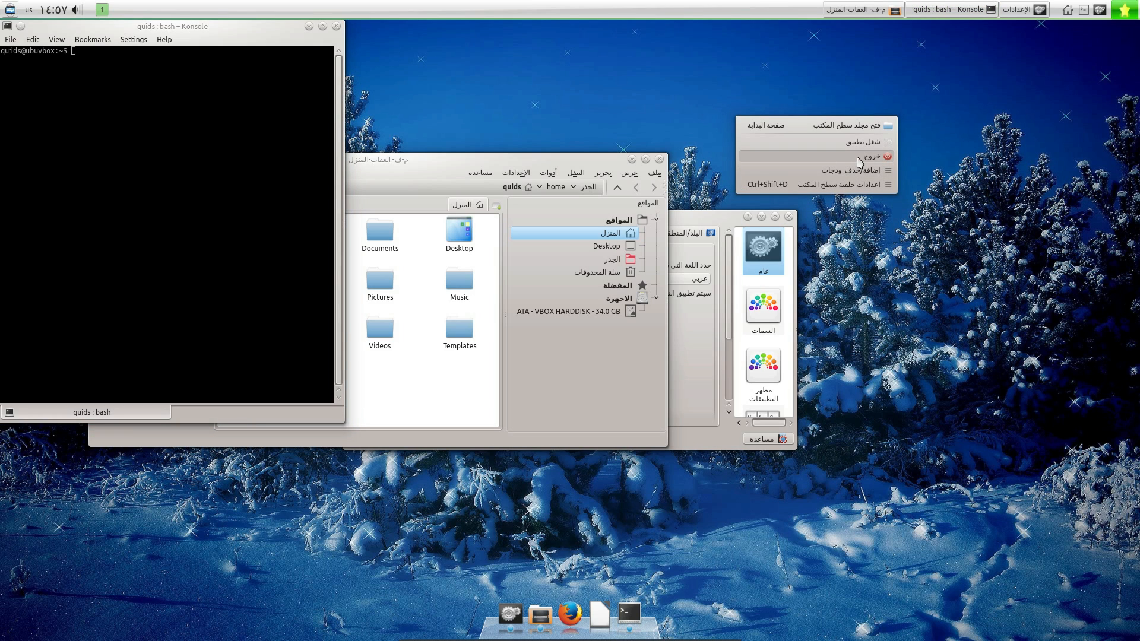
# Open the shutdown options and confirm a reboot.
pyautogui.click(860, 157)
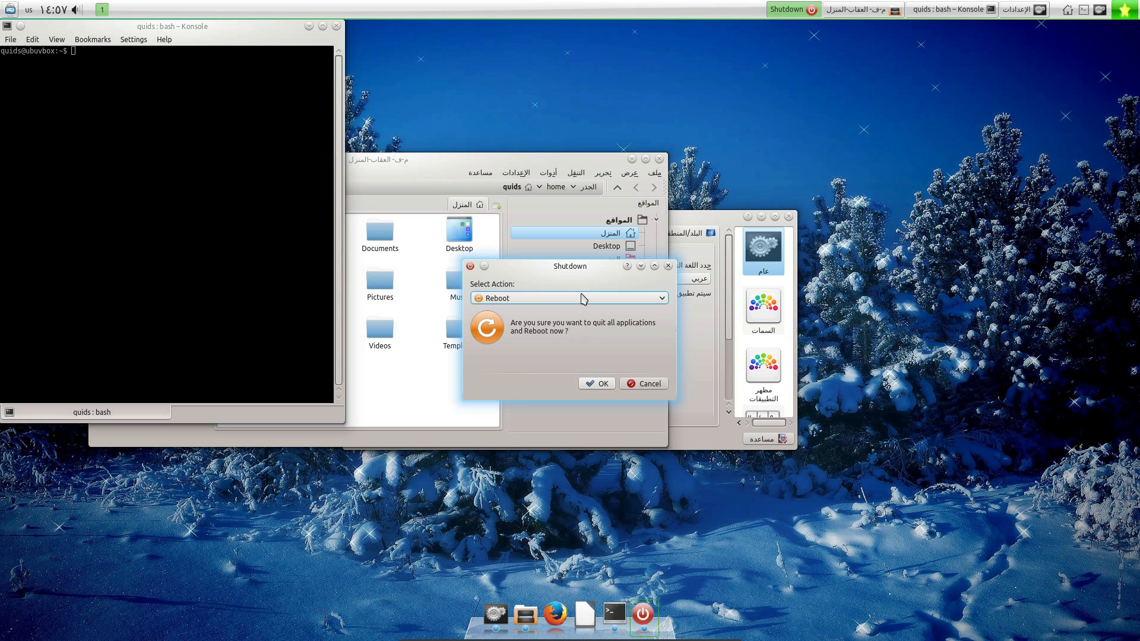
pyautogui.click(583, 298)
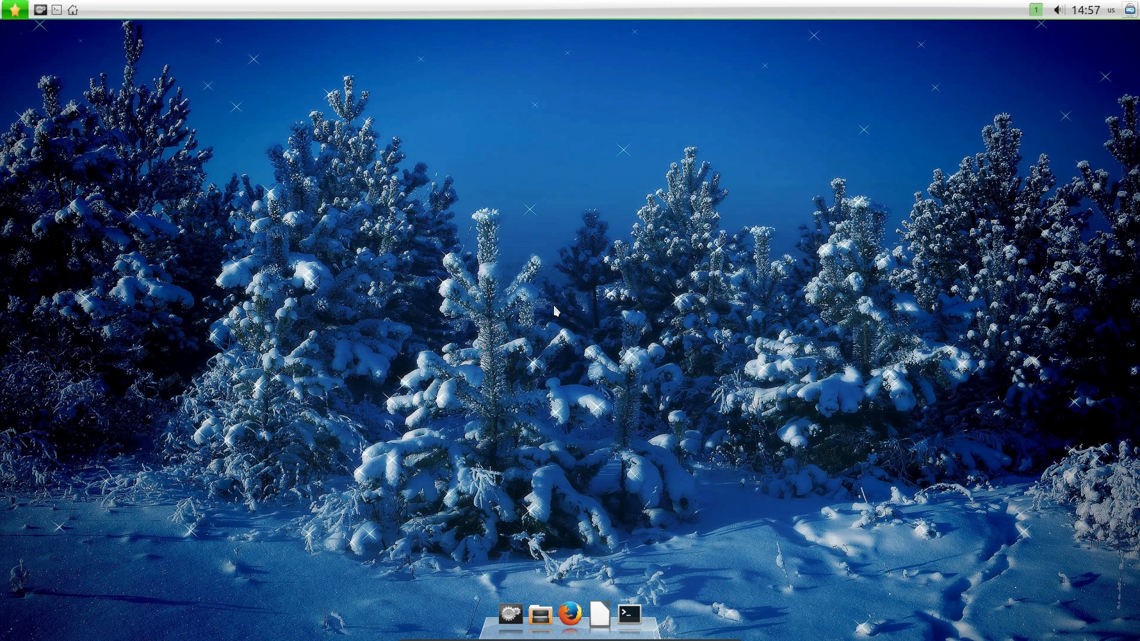
pyautogui.moveTo(693, 631)
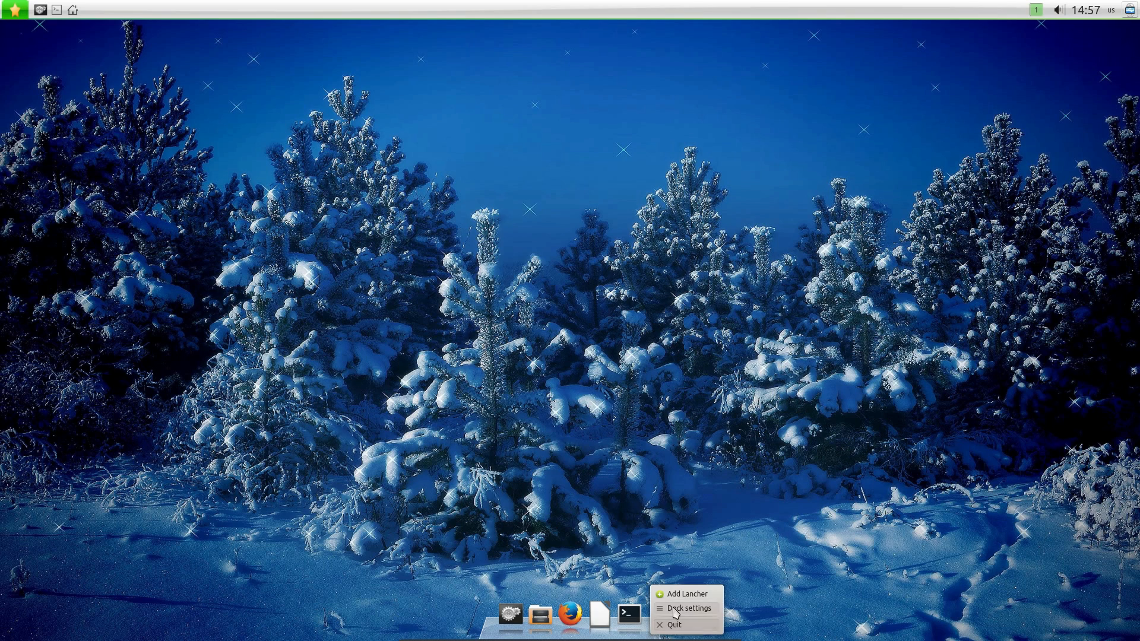
# Review the dock's Theme Edit style list and General options, then close dock settings.
pyautogui.click(685, 608)
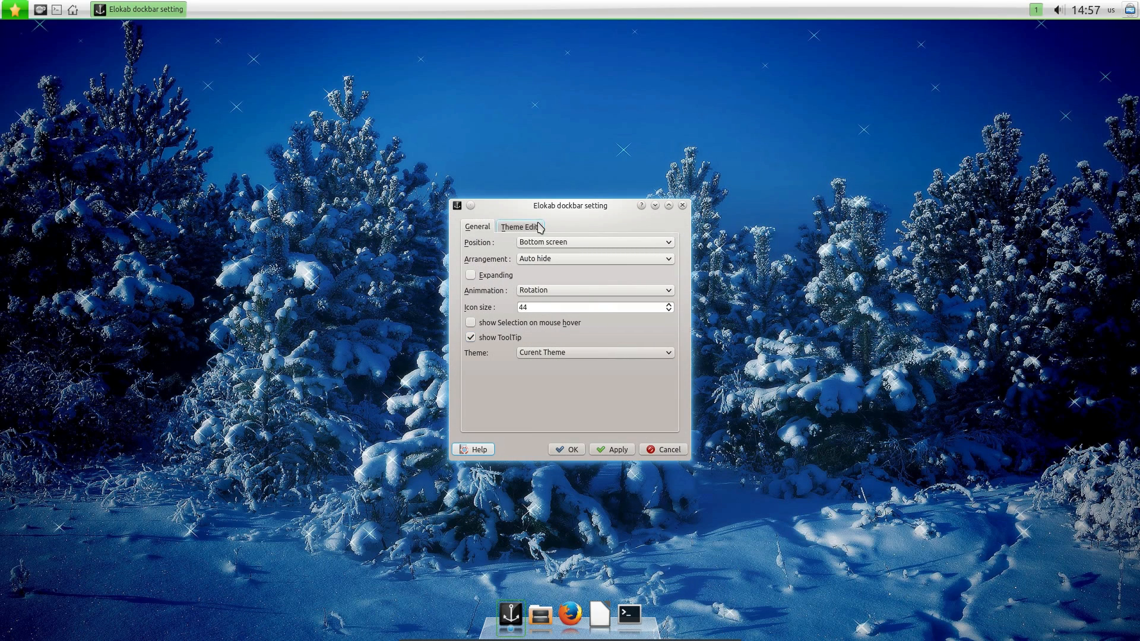
pyautogui.click(519, 227)
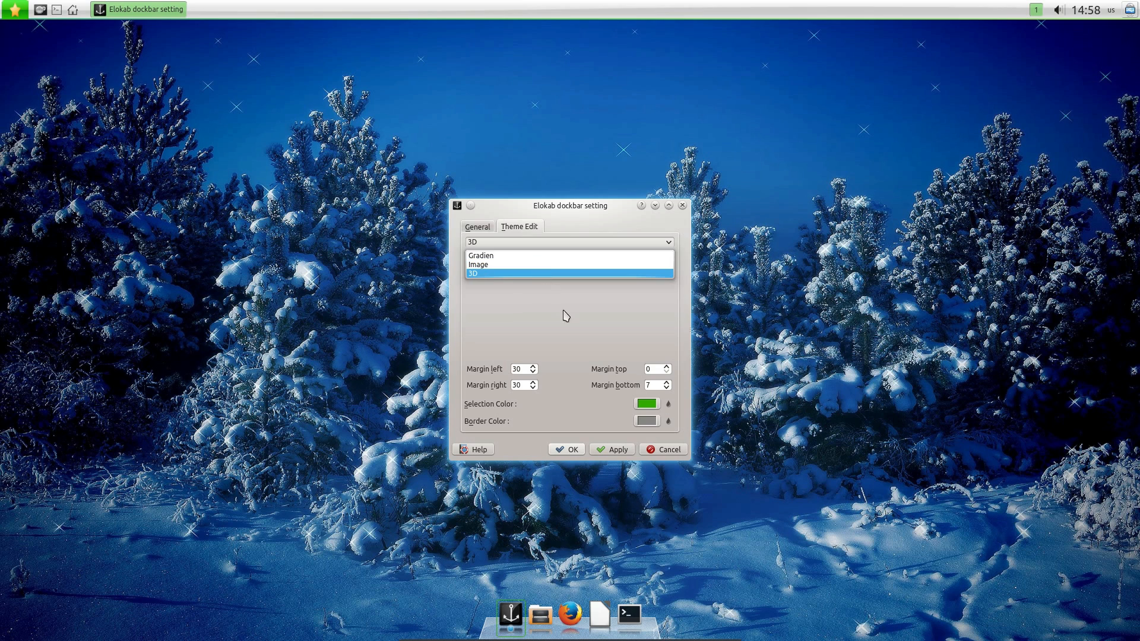
pyautogui.click(477, 226)
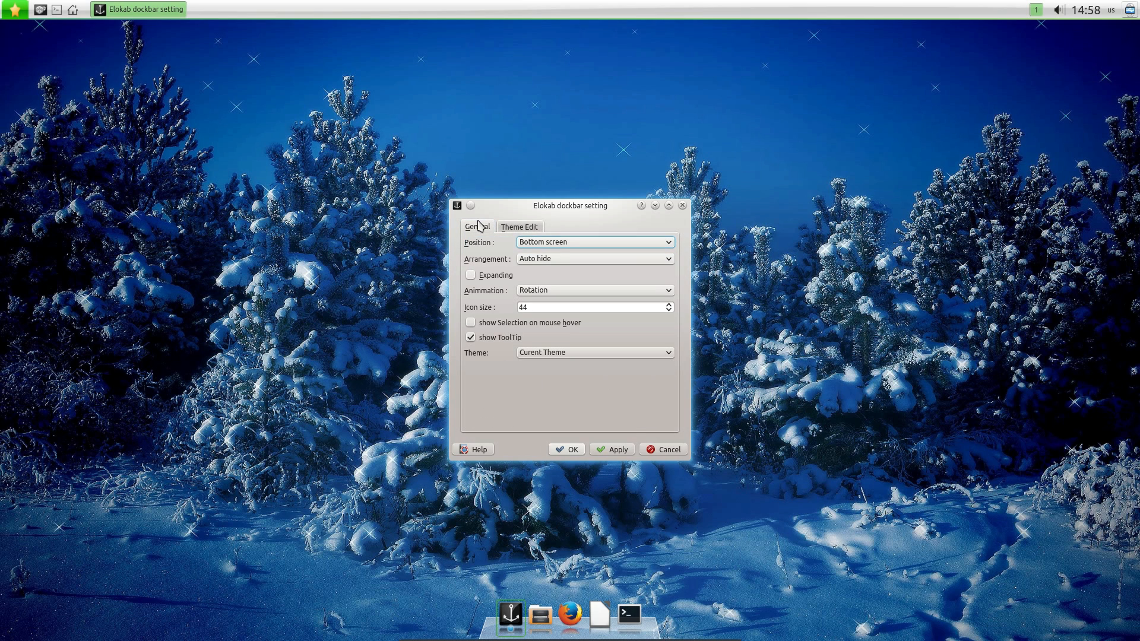
pyautogui.click(595, 243)
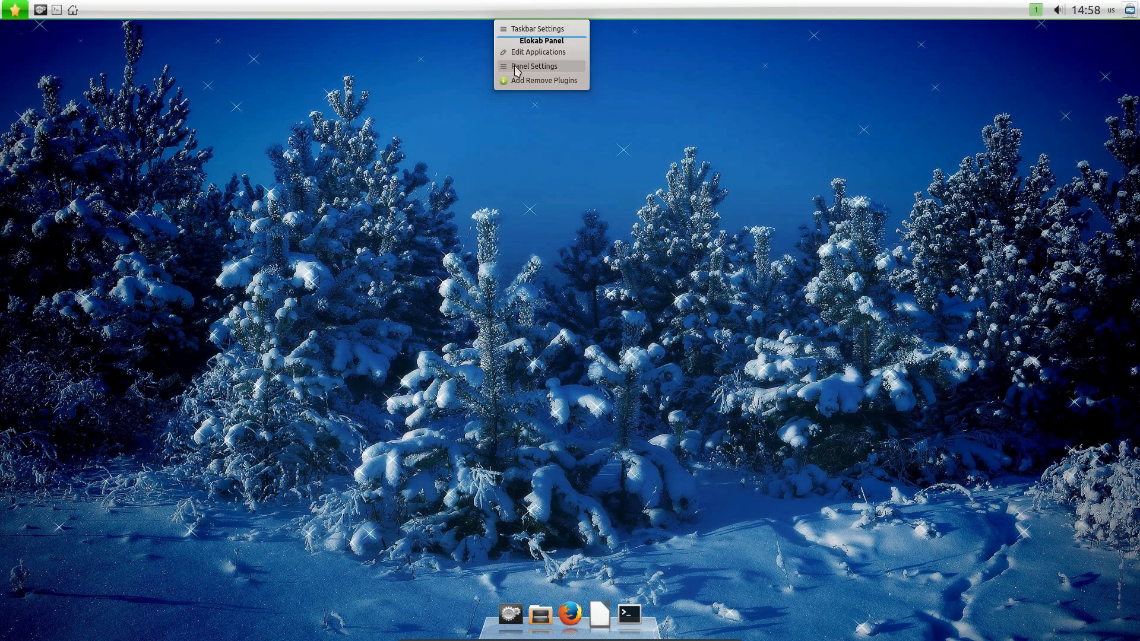
# Open Panel Settings to inspect the top position and icon size, then close it.
pyautogui.click(533, 65)
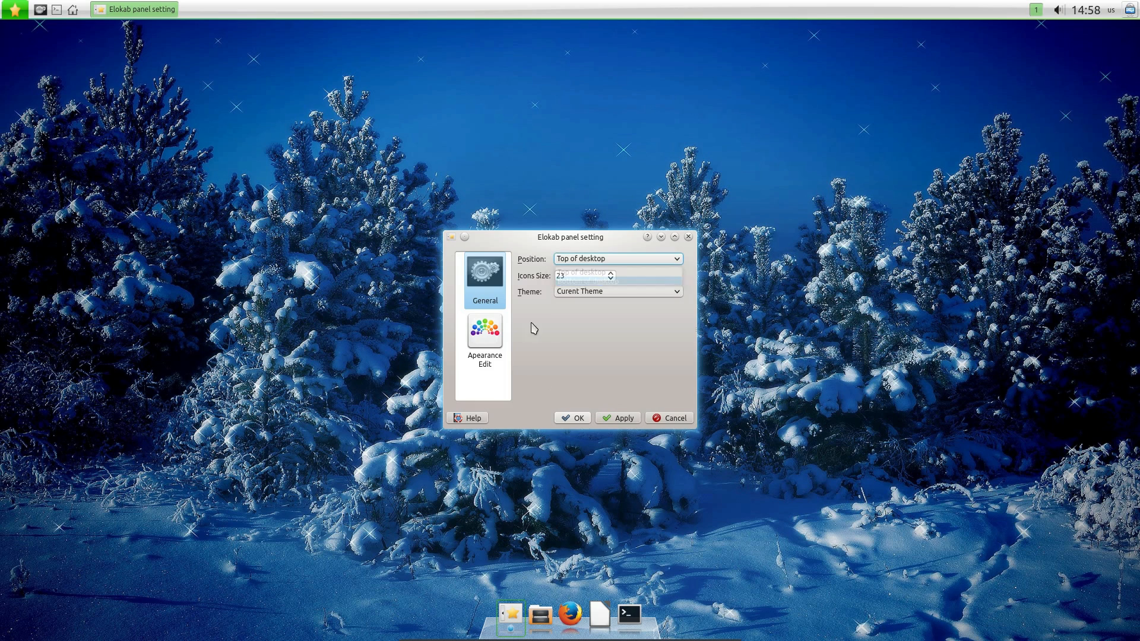
pyautogui.click(484, 330)
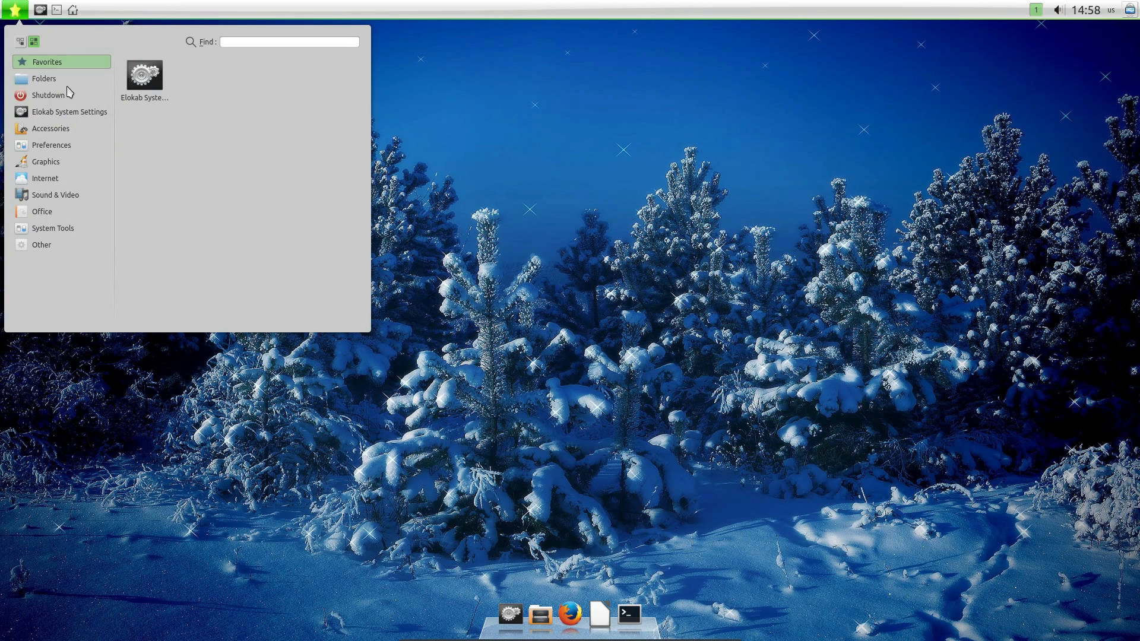
pyautogui.moveTo(86, 111)
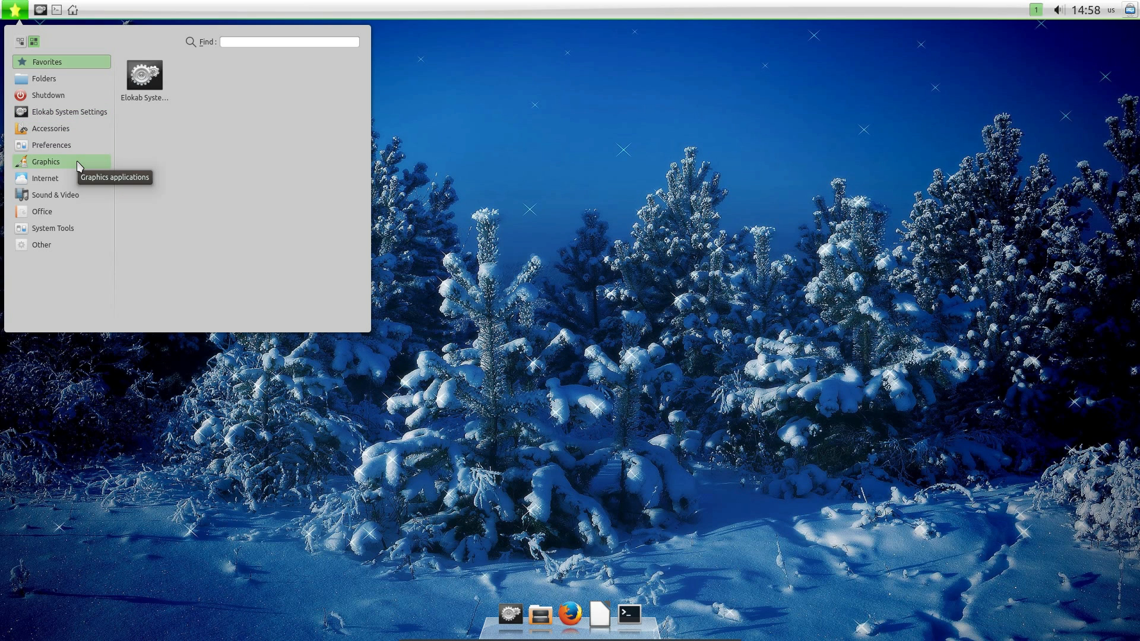
pyautogui.moveTo(66, 159)
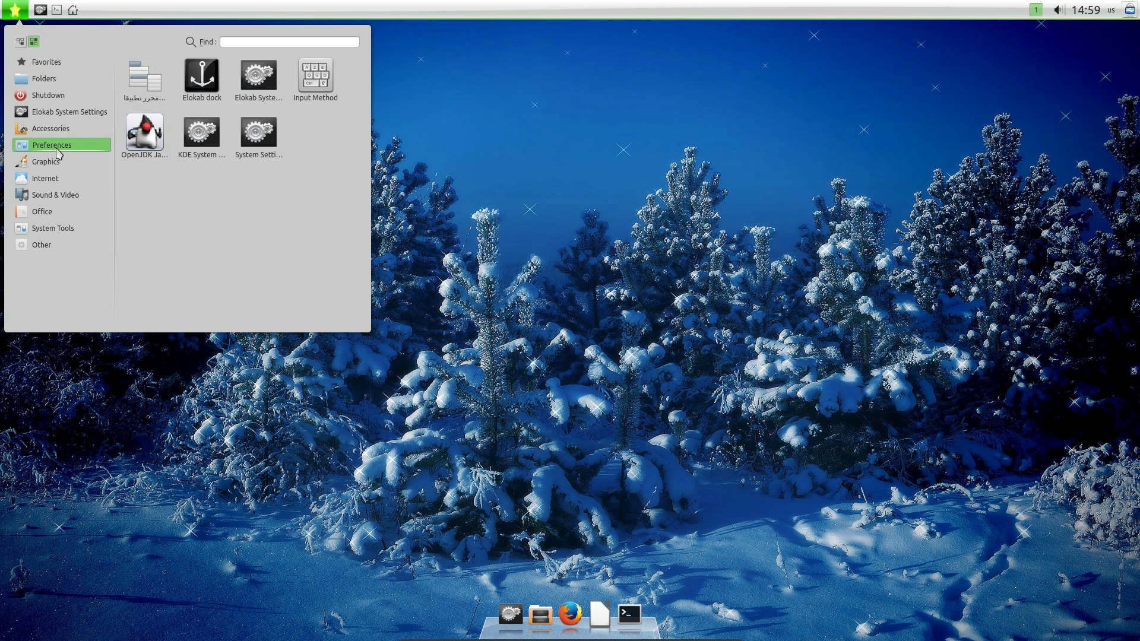
# Show the Internet category, close the launcher, and reopen it.
pyautogui.click(45, 178)
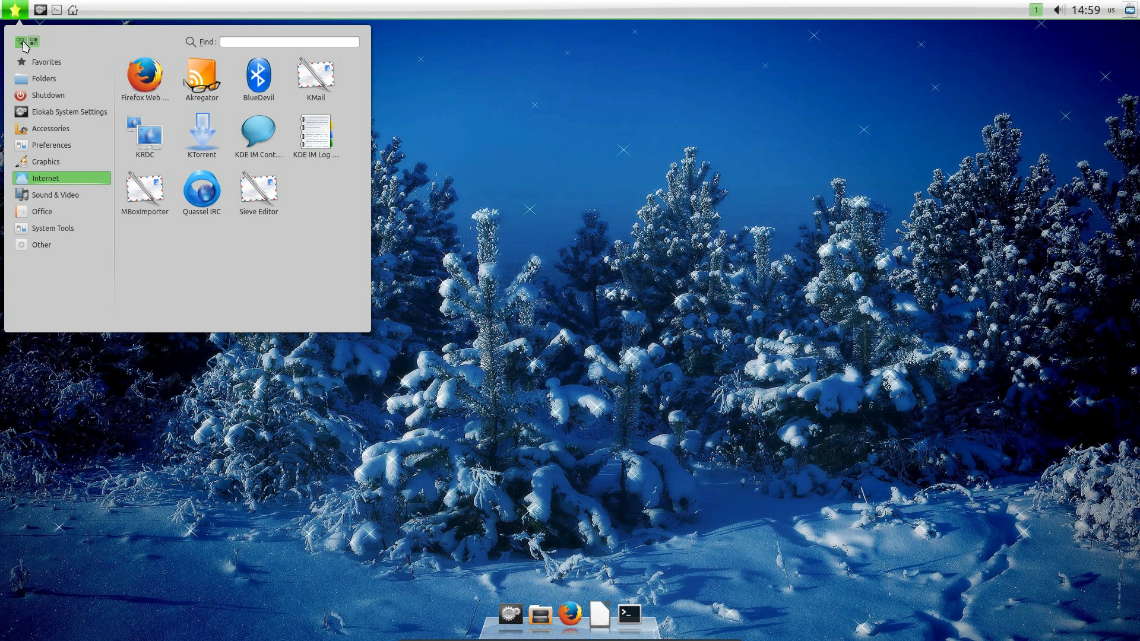
pyautogui.click(34, 42)
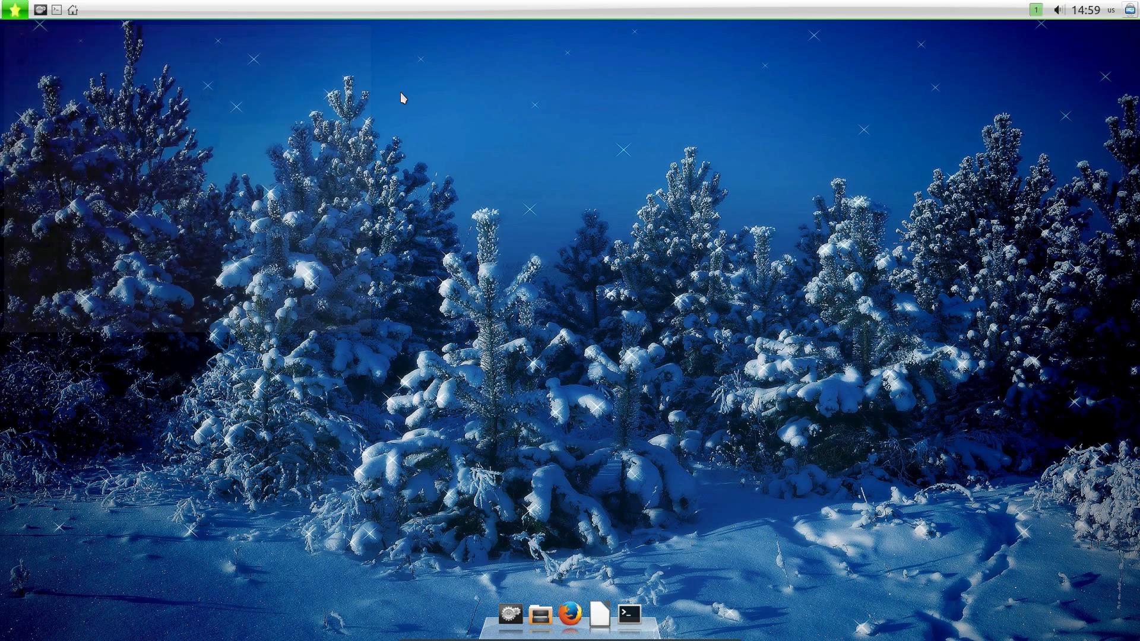
pyautogui.click(13, 10)
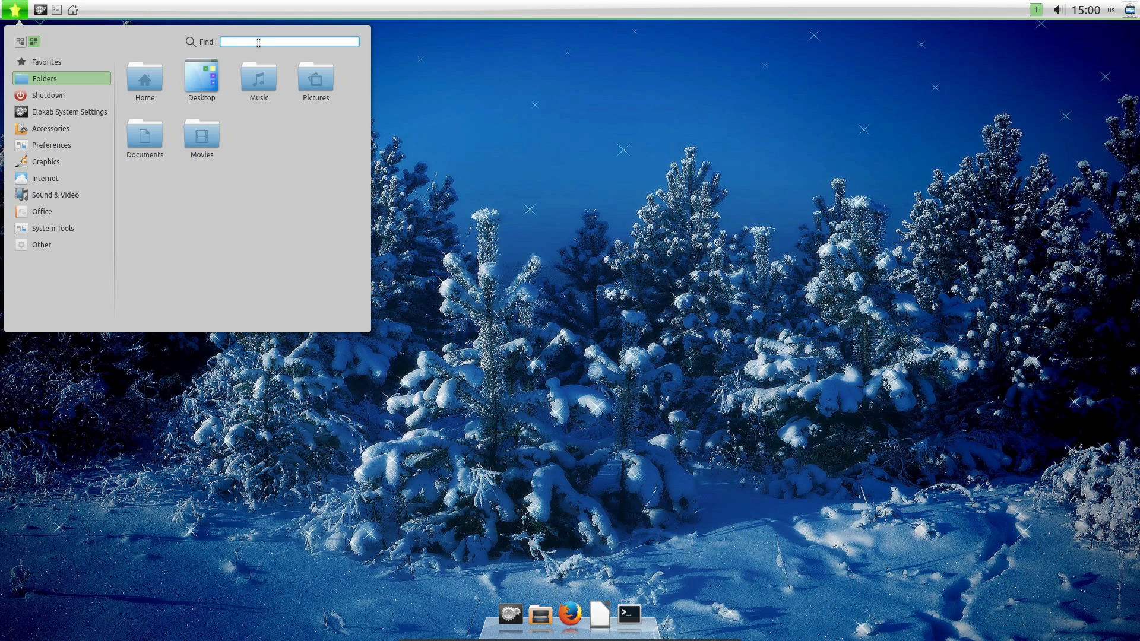
# Search the launcher for 'fi', then 'ko', and launch Konsole.
pyautogui.write('fir')
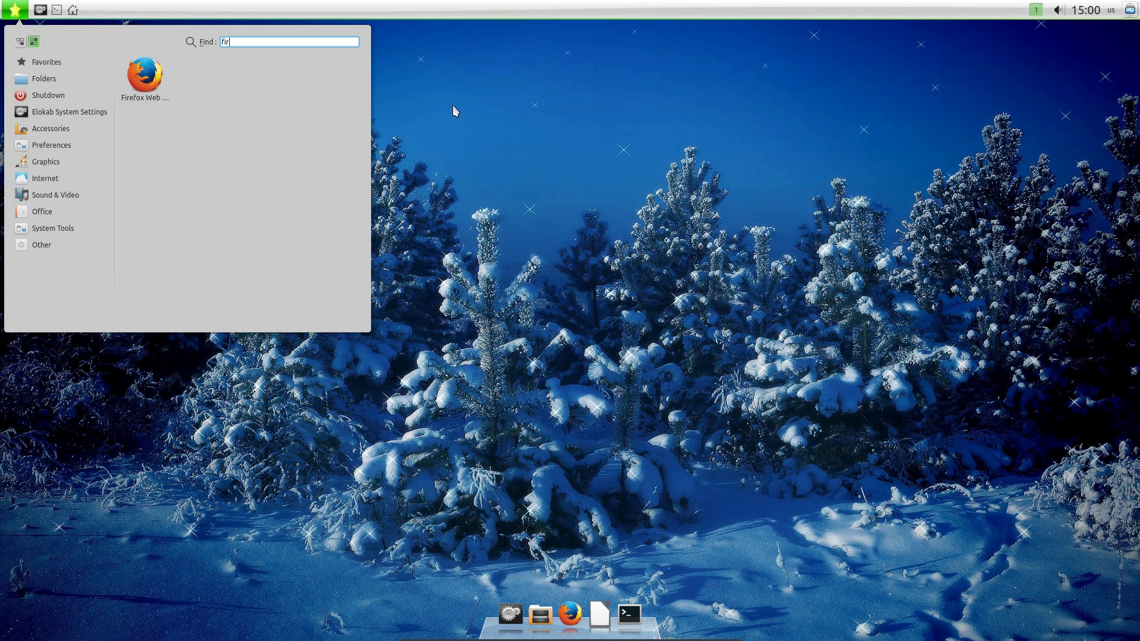
pyautogui.moveTo(151, 72)
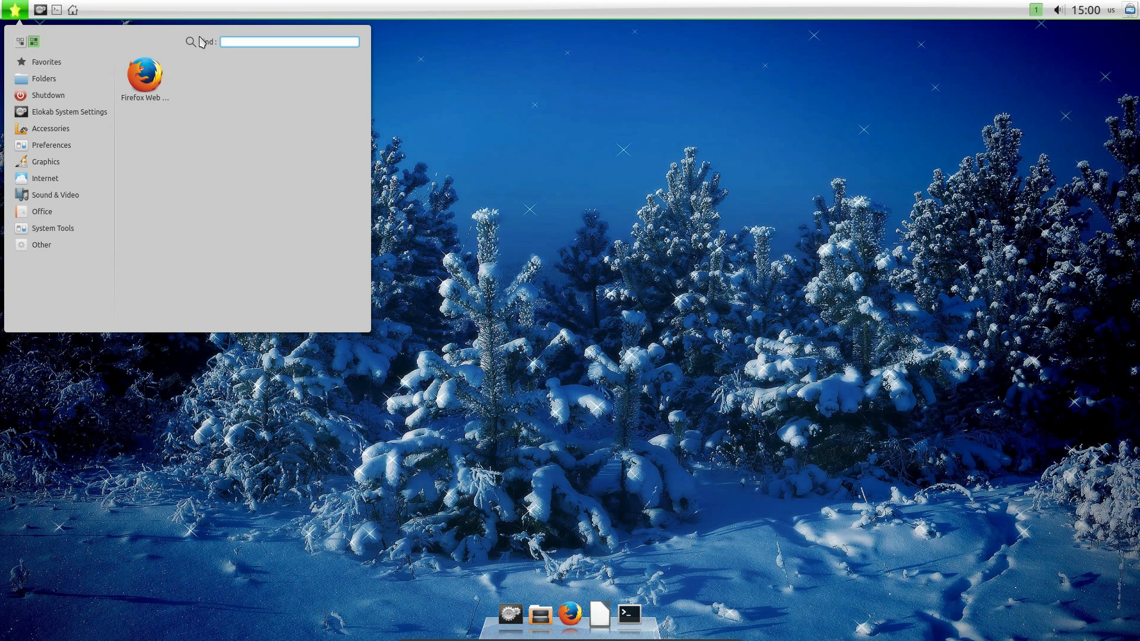
pyautogui.write('kon')
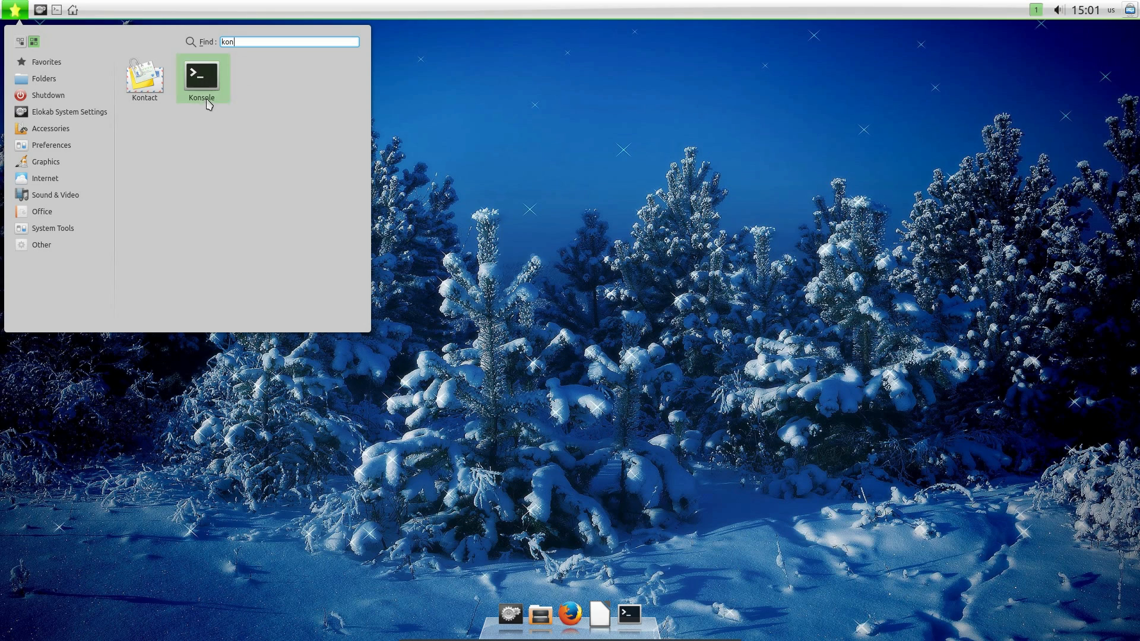
pyautogui.click(201, 74)
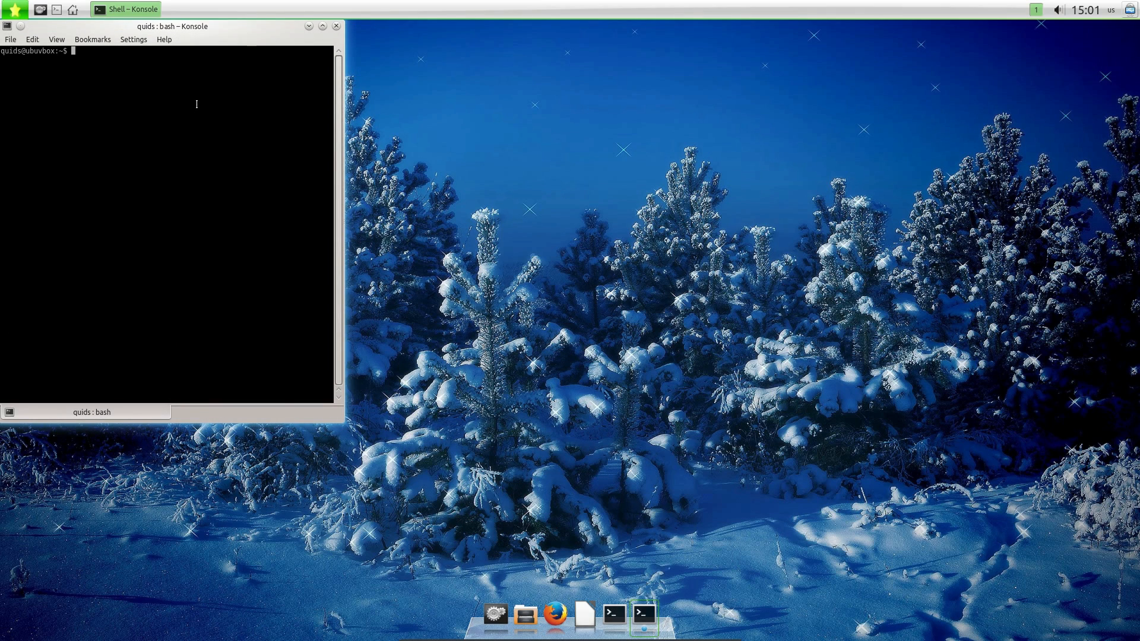
# Run 'free -m' in Konsole, then launch Elokab Fm.
pyautogui.write('free -m')
pyautogui.write('kon')
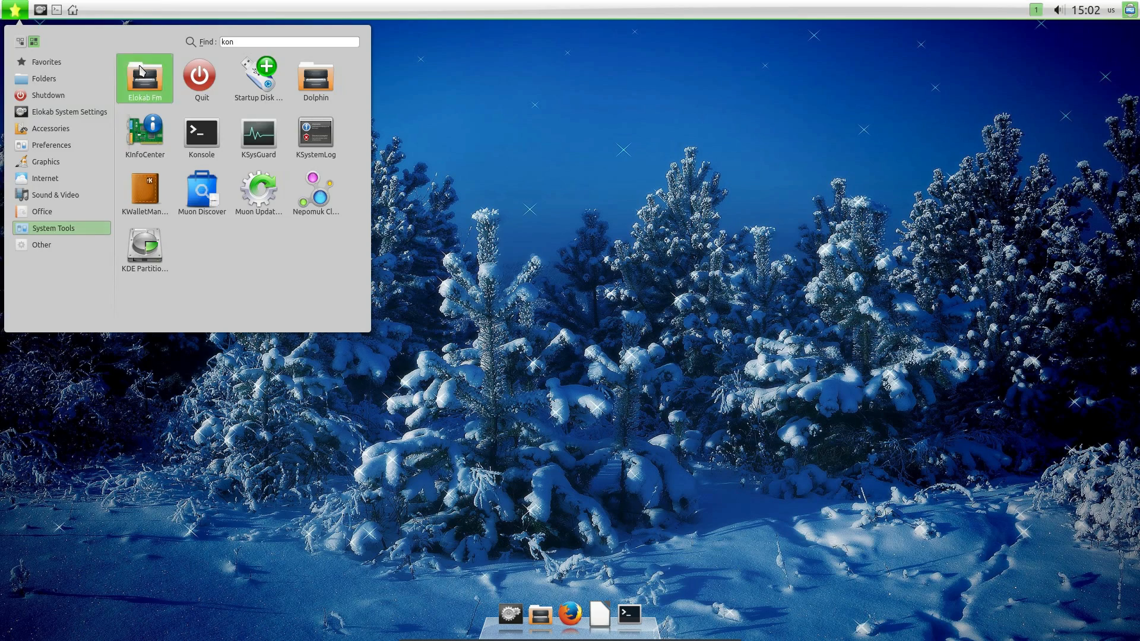
pyautogui.click(144, 74)
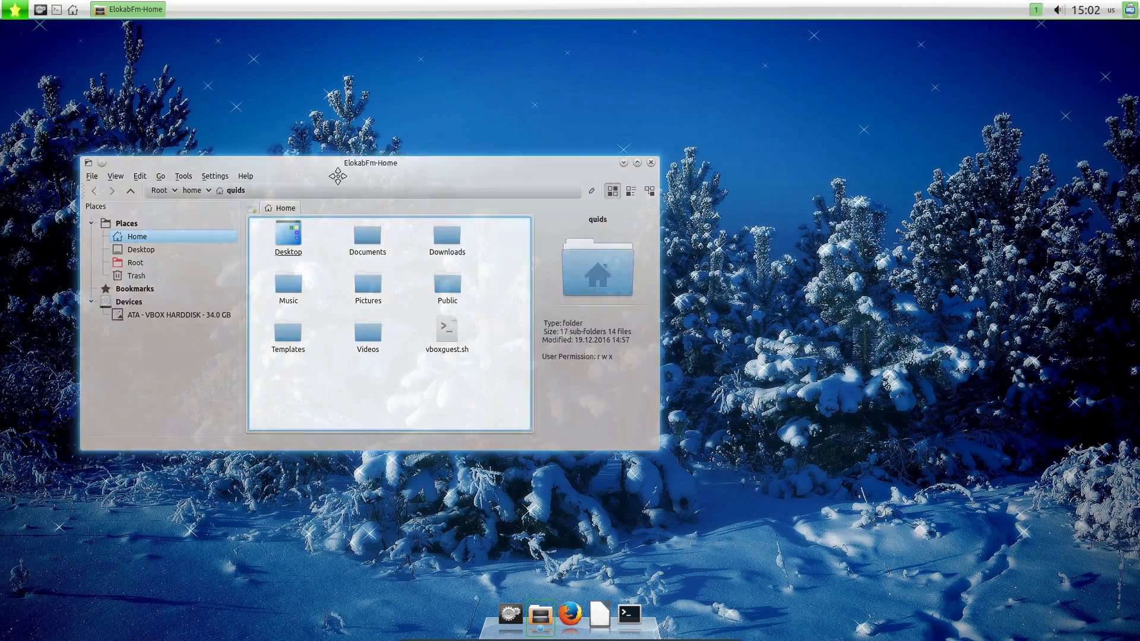
# Snap the file manager window to the left half, then maximize it.
pyautogui.moveTo(369, 162); pyautogui.dragTo(22, 299)
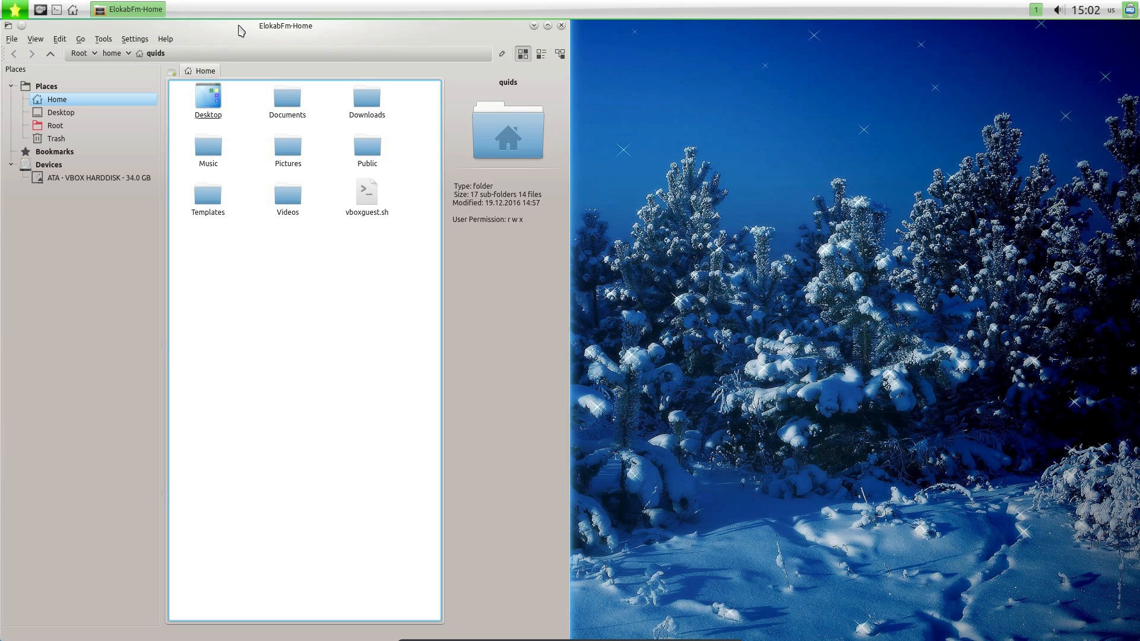
pyautogui.moveTo(615, 549)
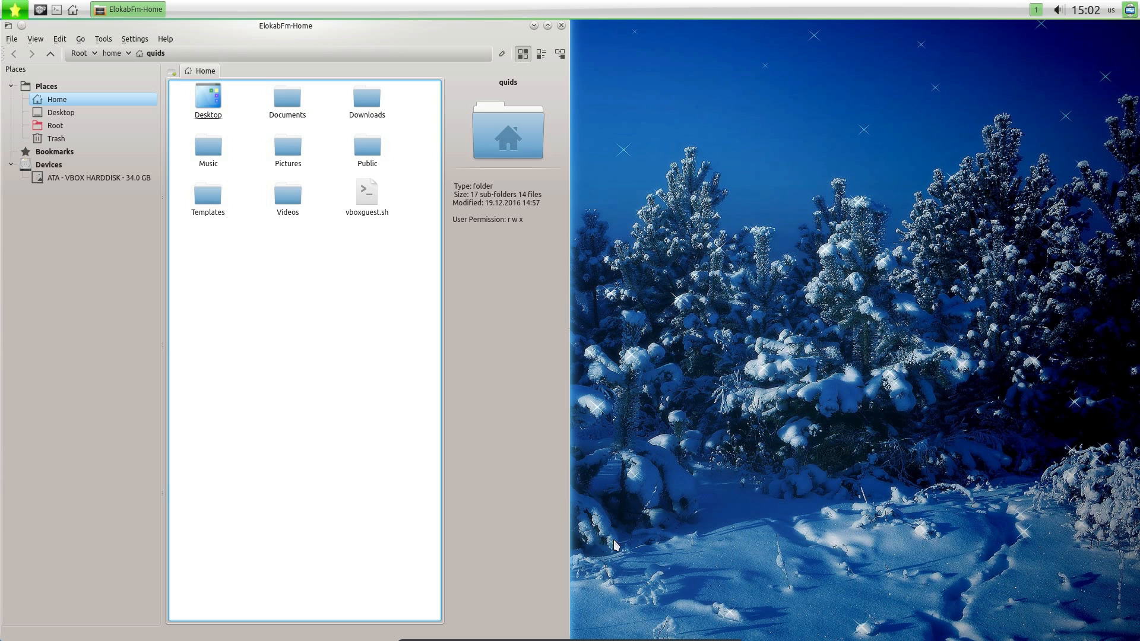
pyautogui.moveTo(660, 542)
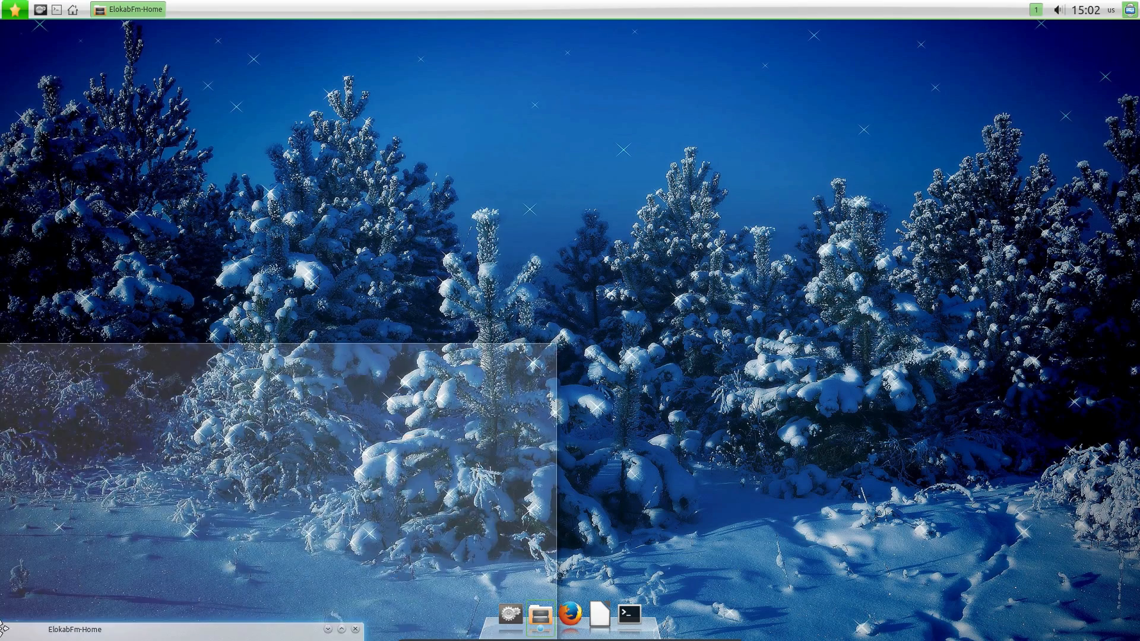
pyautogui.click(541, 615)
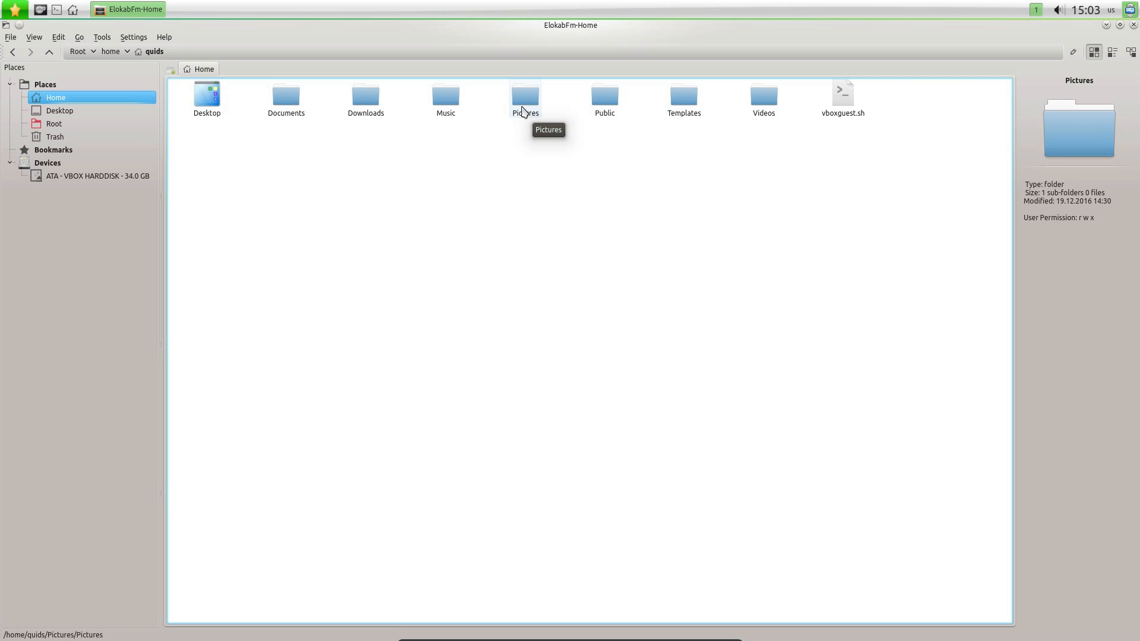
pyautogui.moveTo(527, 103)
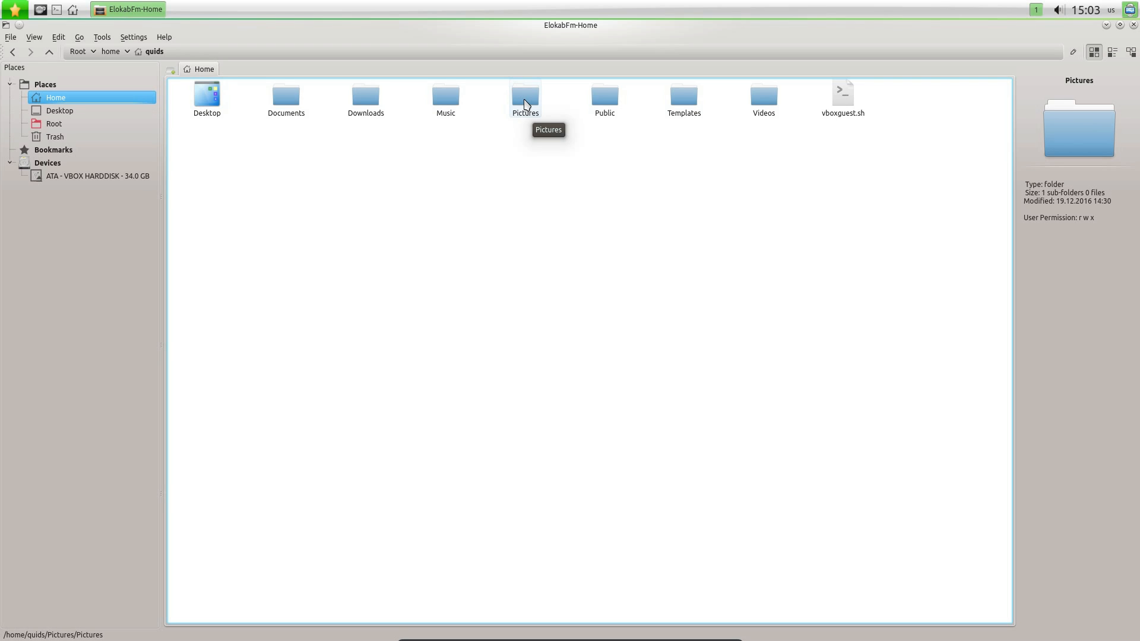
# Open Pictures, launch Dolphin from the launcher, and open the Minimal folder.
pyautogui.doubleClick(525, 95)
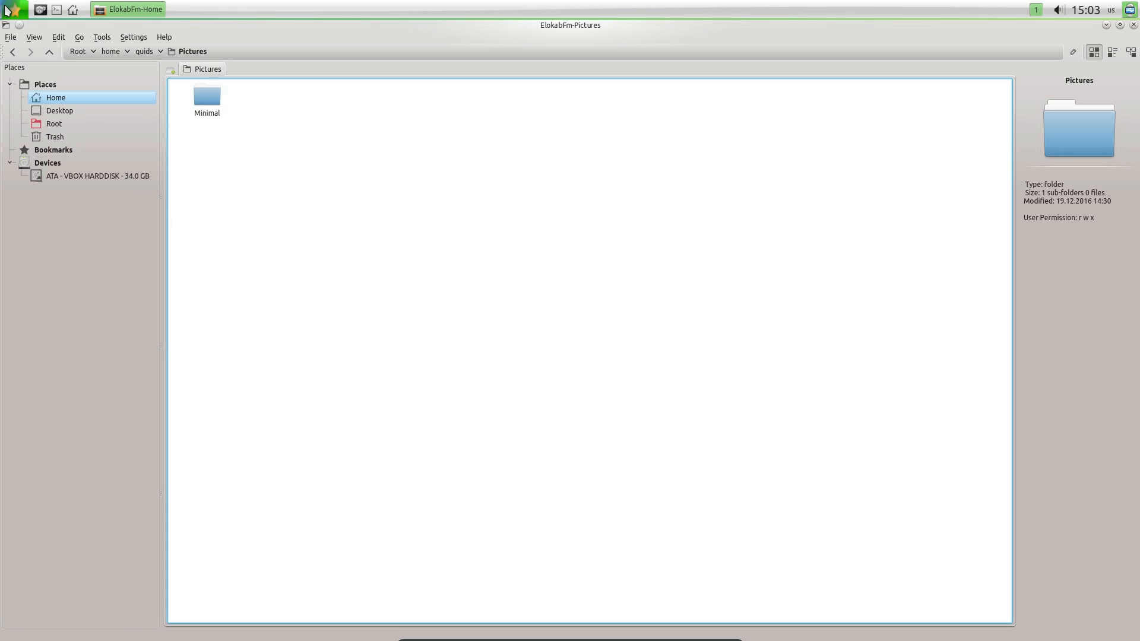
pyautogui.click(10, 10)
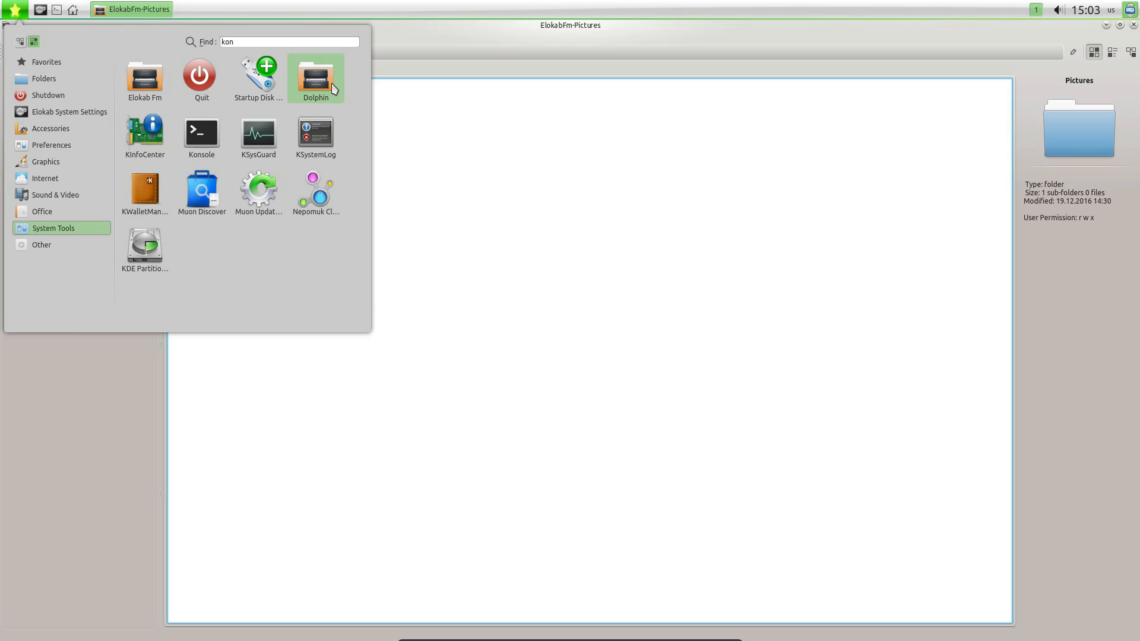
pyautogui.click(315, 76)
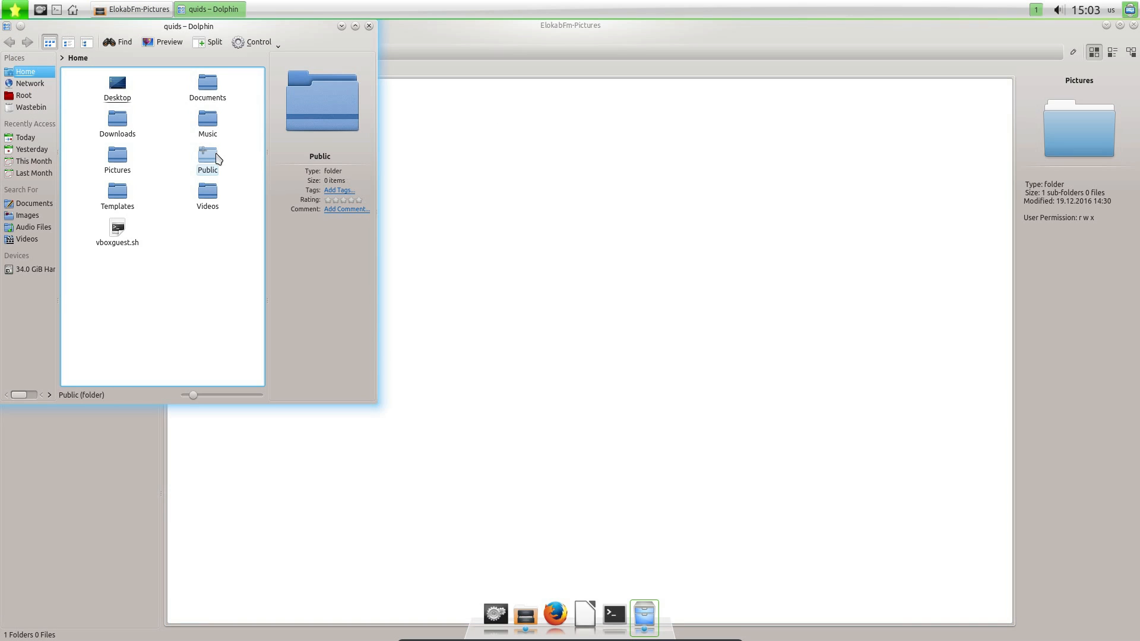
pyautogui.doubleClick(207, 157)
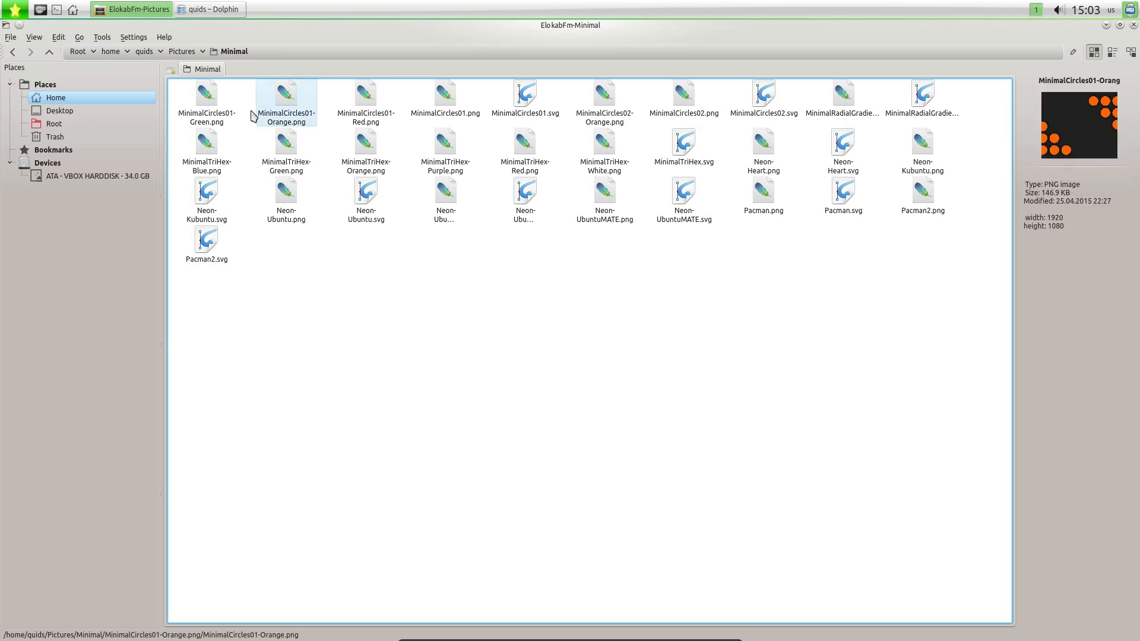
# Move Gwenview to the top of MinimalCircles01-Green.png's Open With list in Properties and confirm.
pyautogui.click(207, 95)
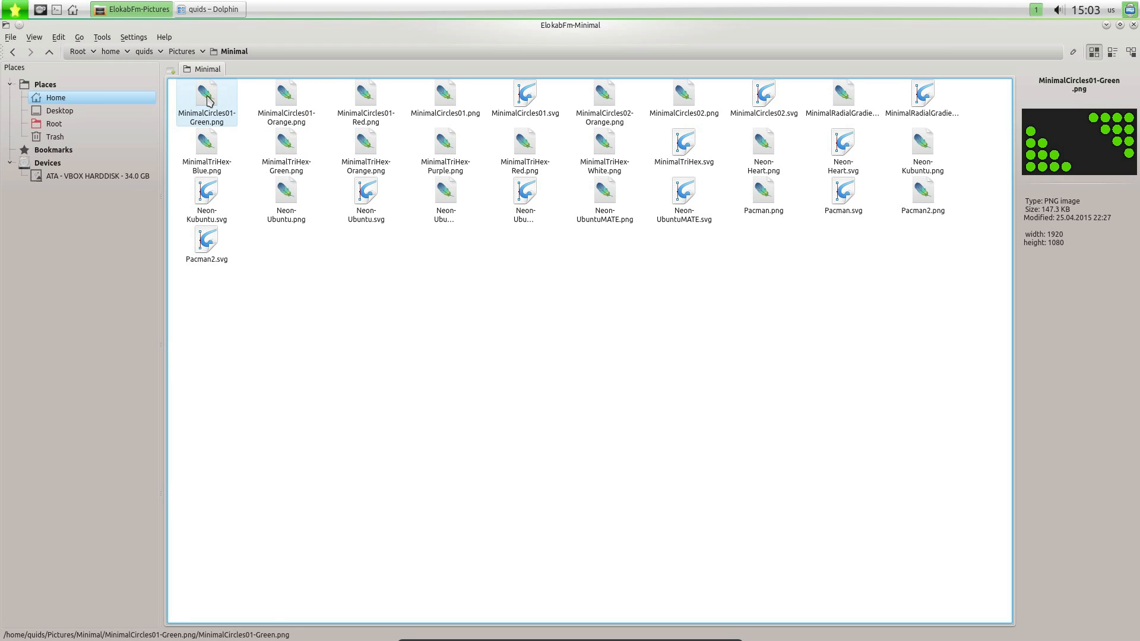
pyautogui.moveTo(207, 96)
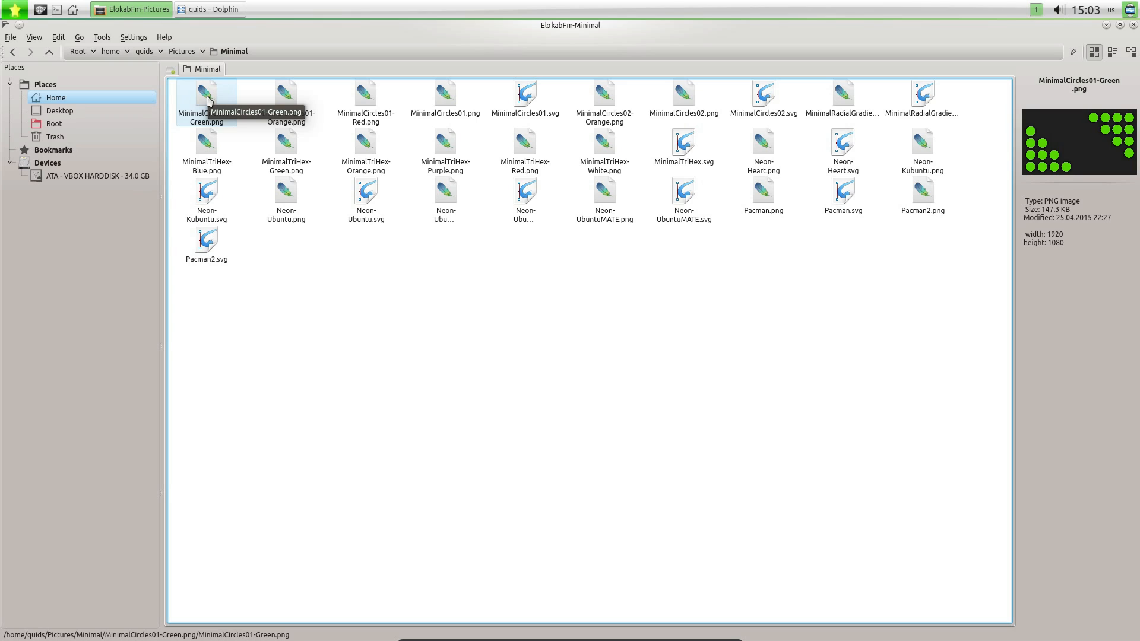
pyautogui.click(207, 98)
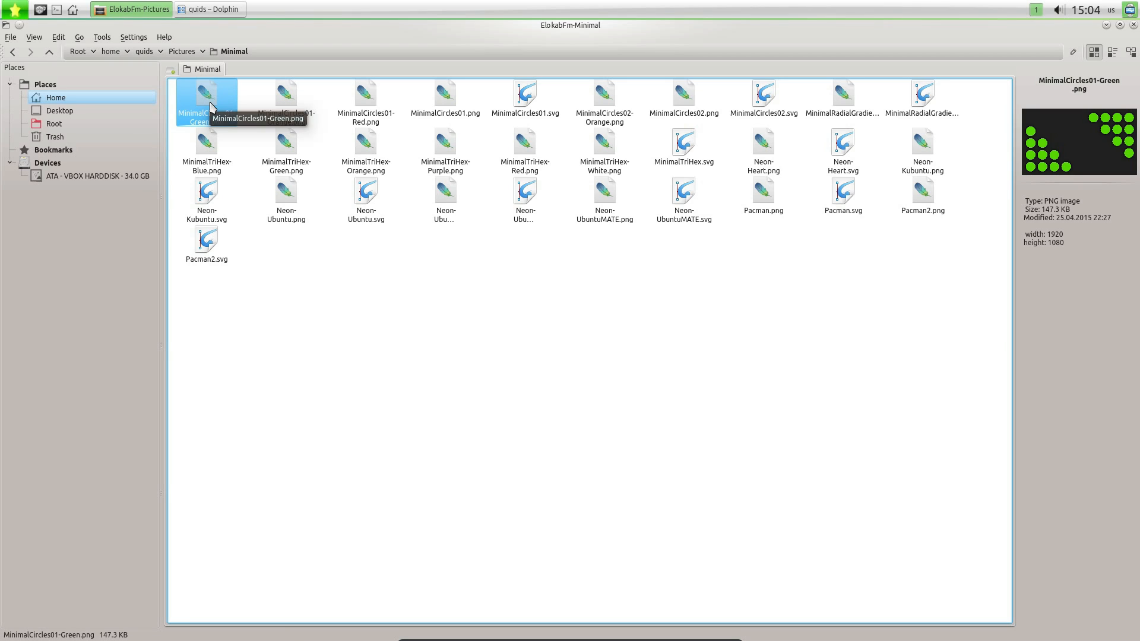
pyautogui.rightClick(207, 101)
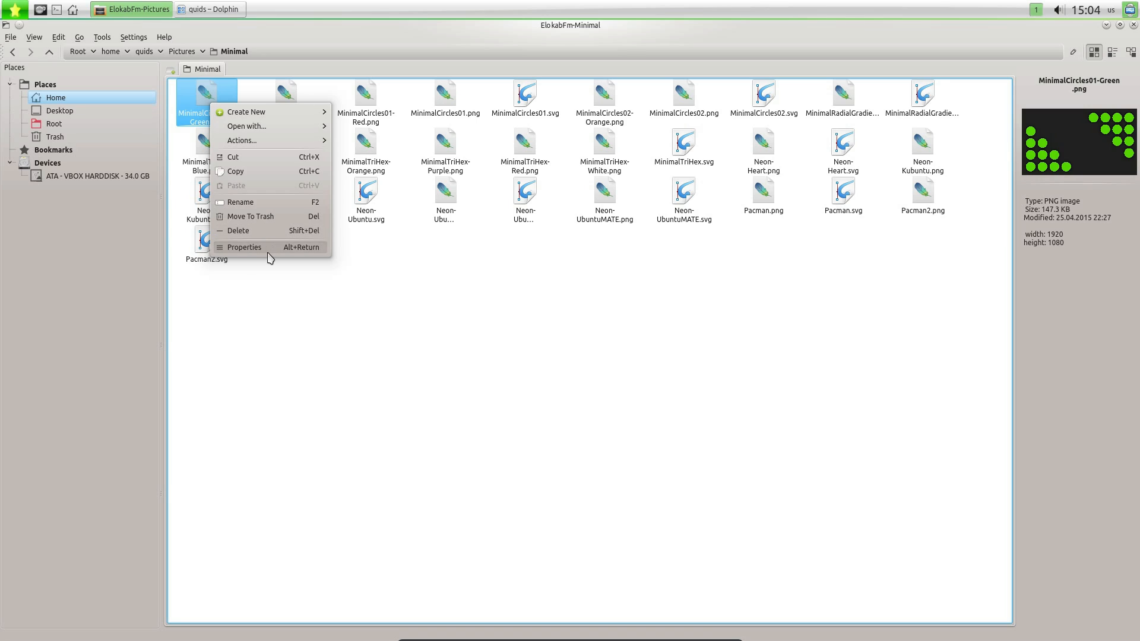
pyautogui.click(242, 247)
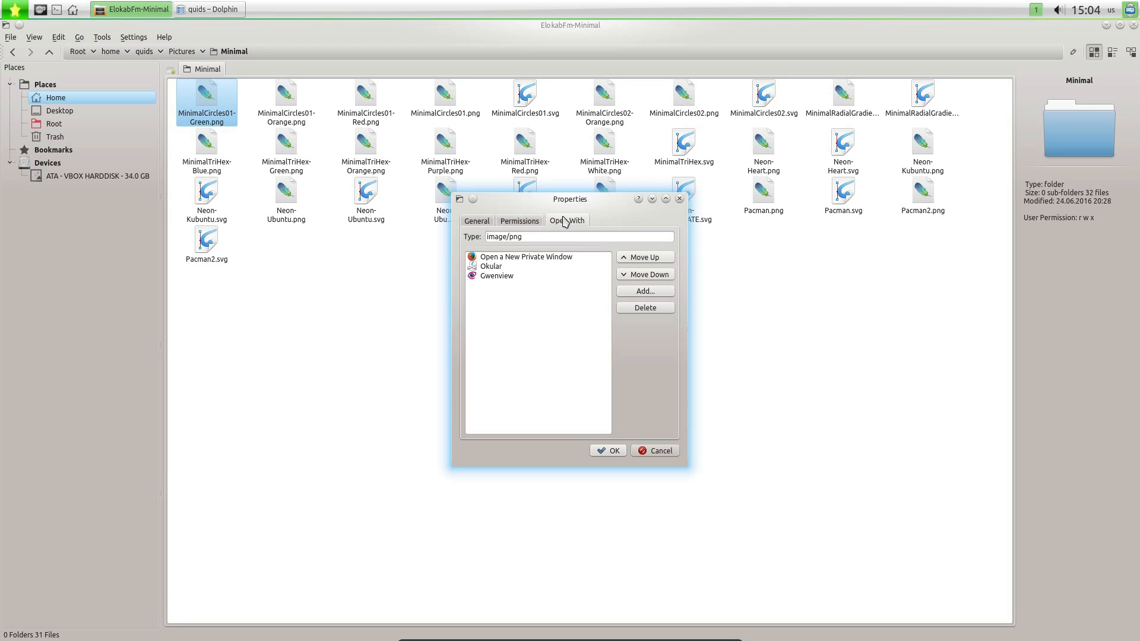
pyautogui.click(497, 276)
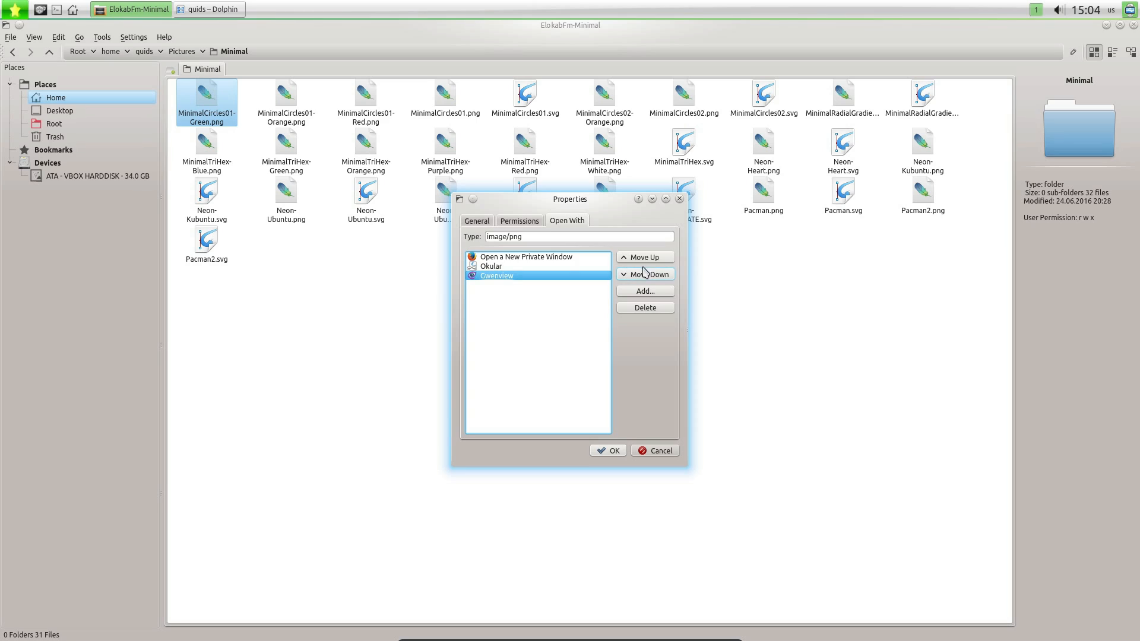
pyautogui.click(645, 257)
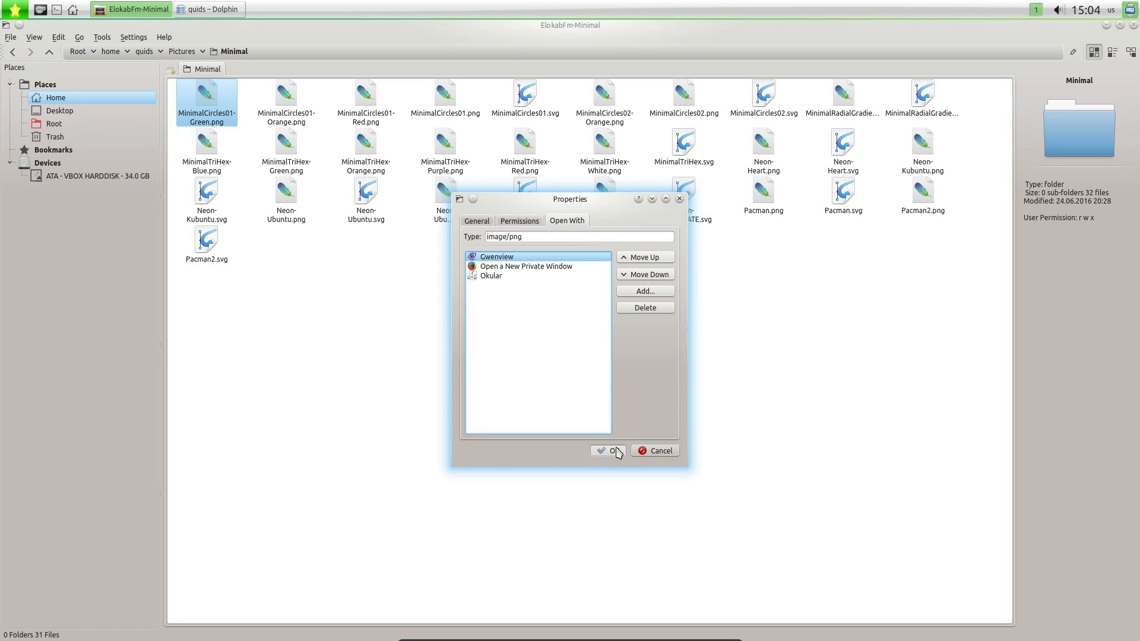
pyautogui.click(609, 450)
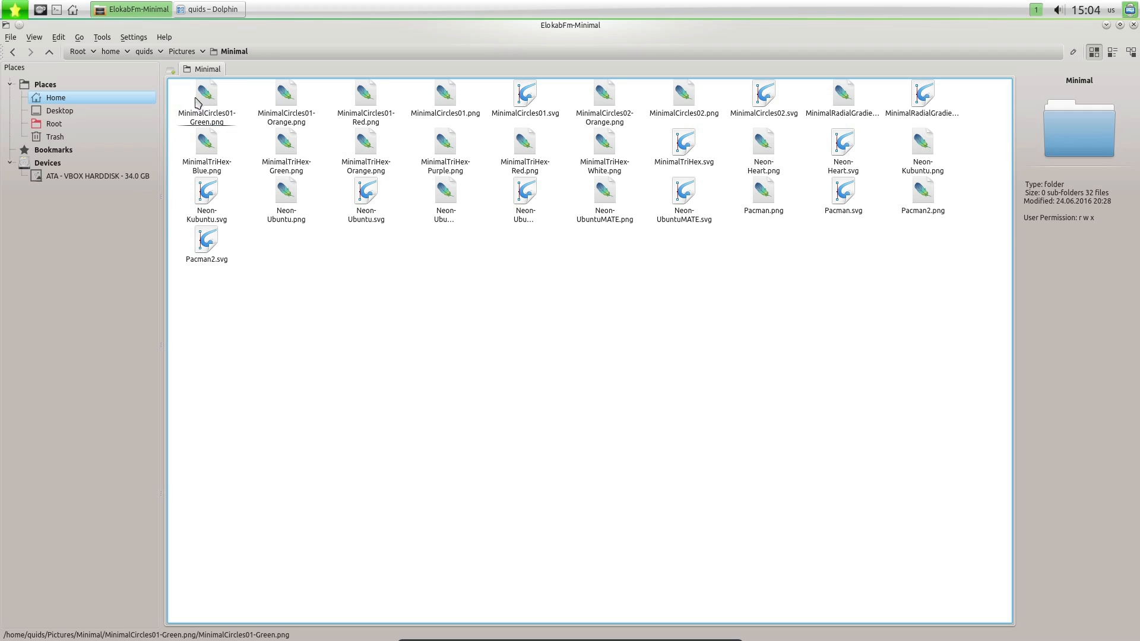
# Open MinimalCircles01-Green.png in a maximized Gwenview, trying and undoing a crop.
pyautogui.doubleClick(206, 94)
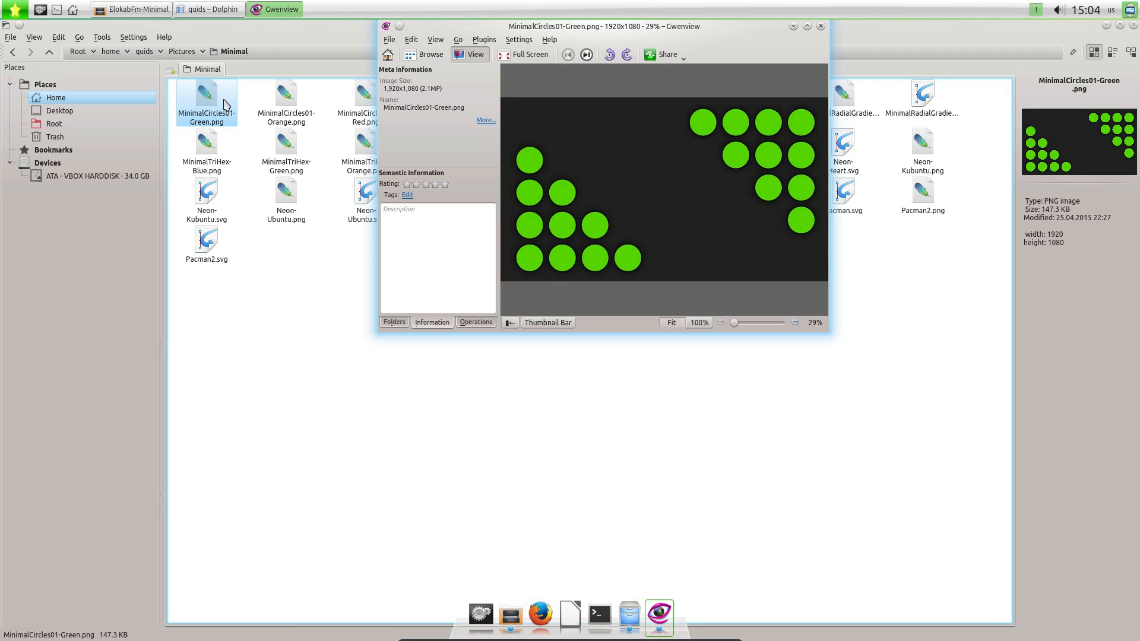
pyautogui.click(801, 25)
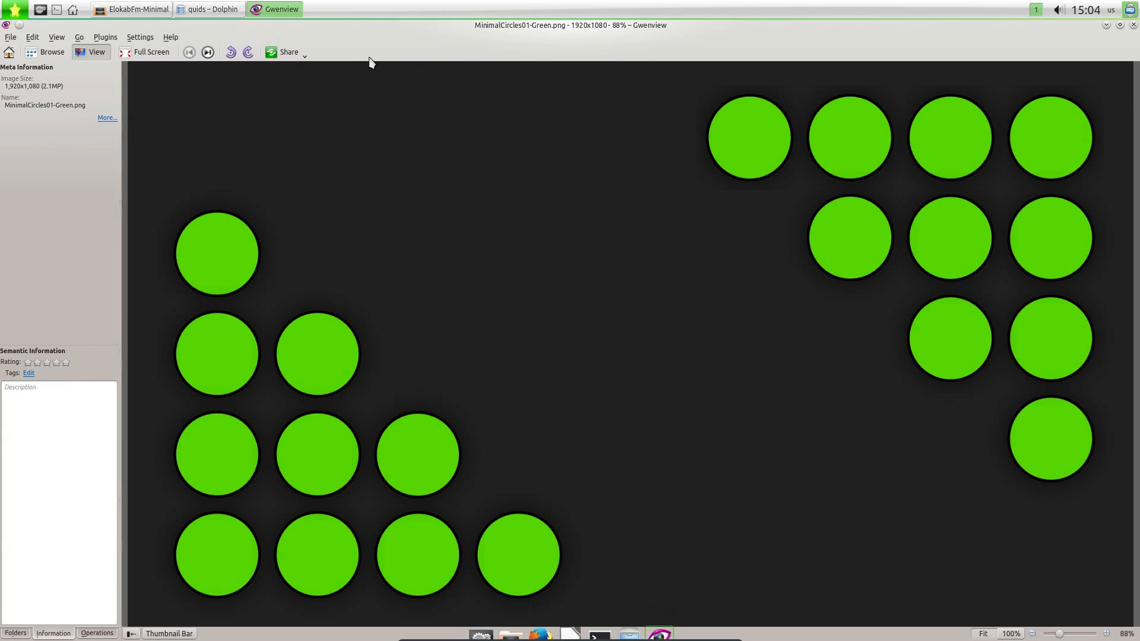
pyautogui.moveTo(232, 79)
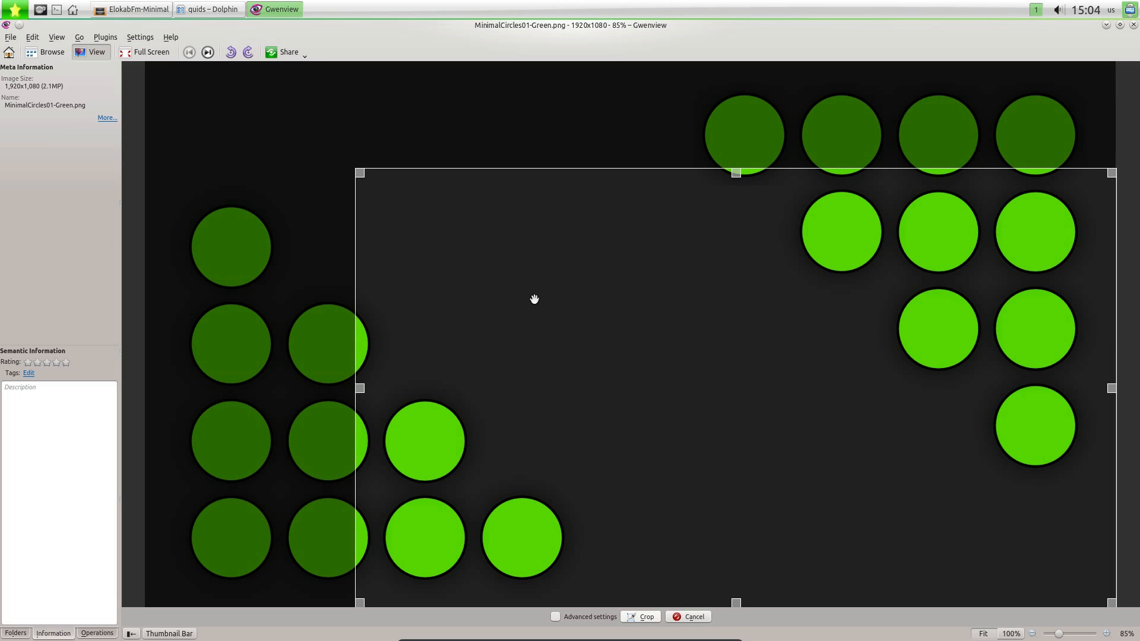
pyautogui.click(645, 617)
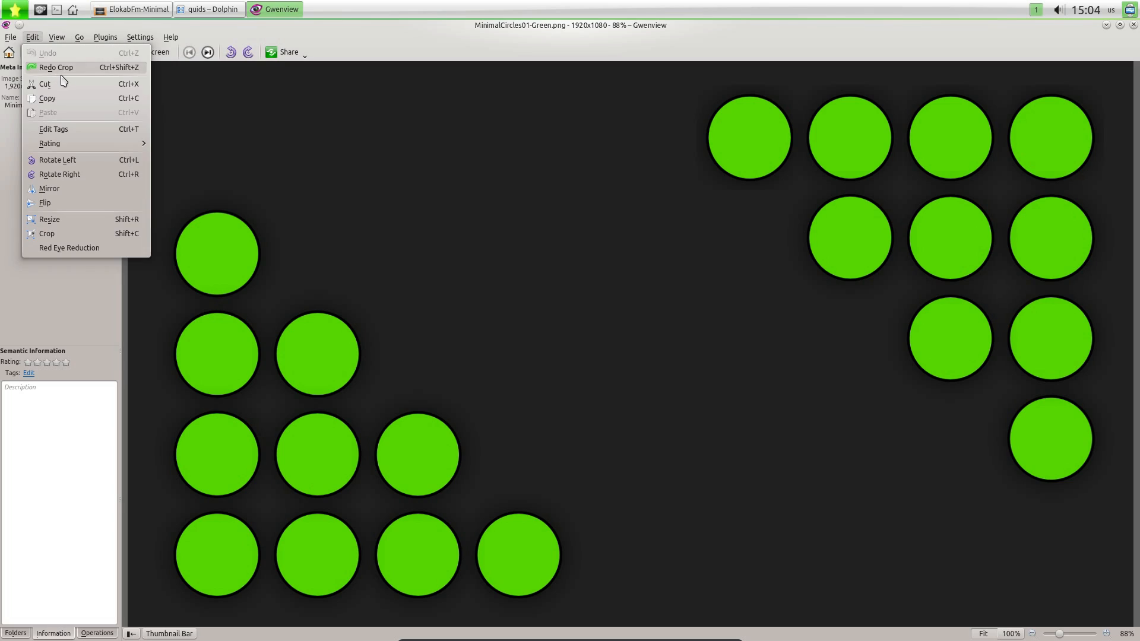
pyautogui.moveTo(59, 234)
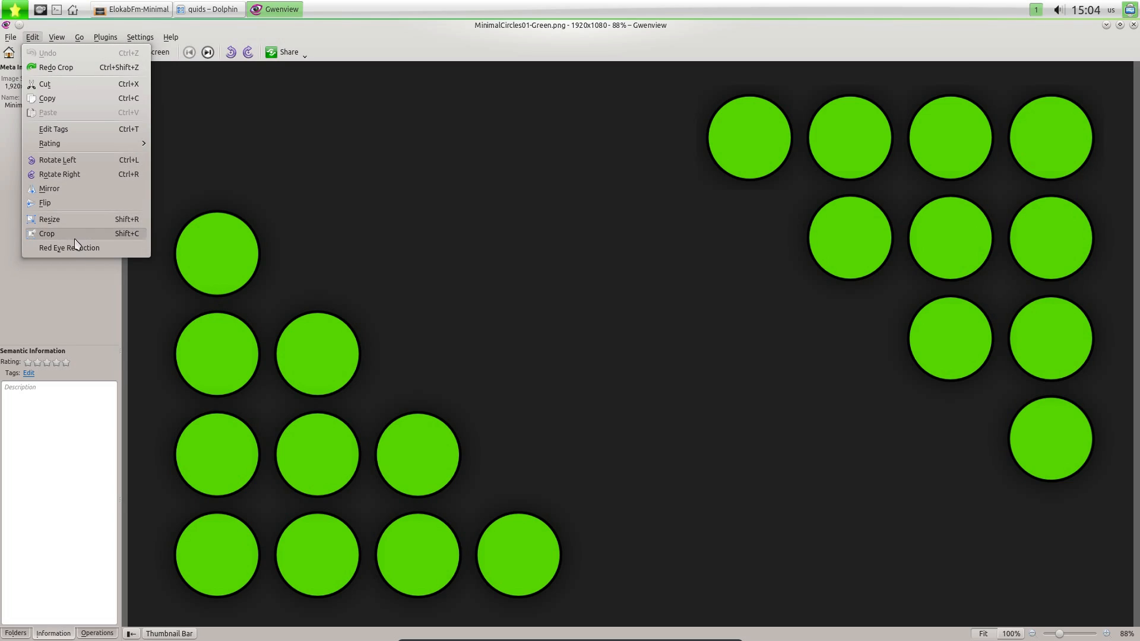
pyautogui.moveTo(84, 253)
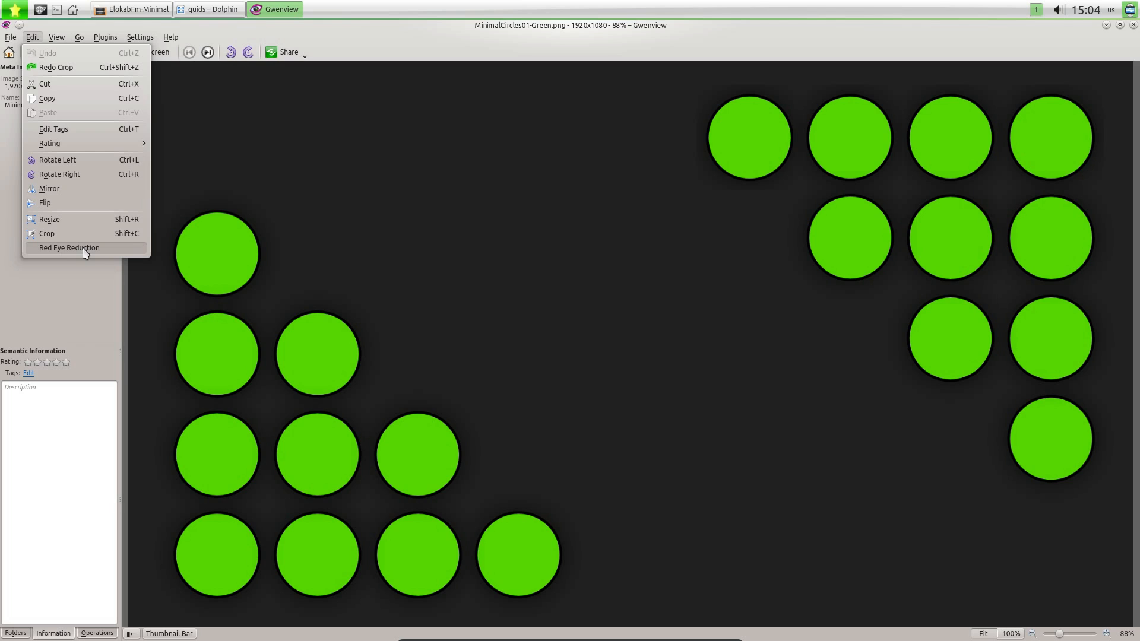
pyautogui.click(369, 200)
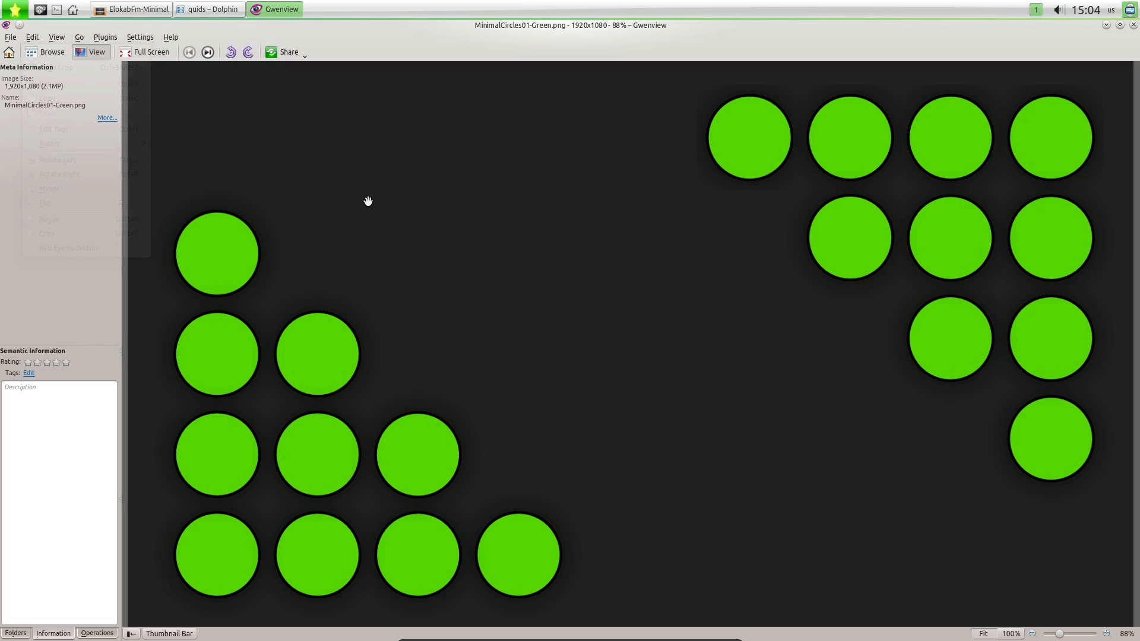
# Step through the next Minimal wallpapers, open MinimalTriHex-White.png from thumbnails, then close Gwenview.
pyautogui.click(208, 53)
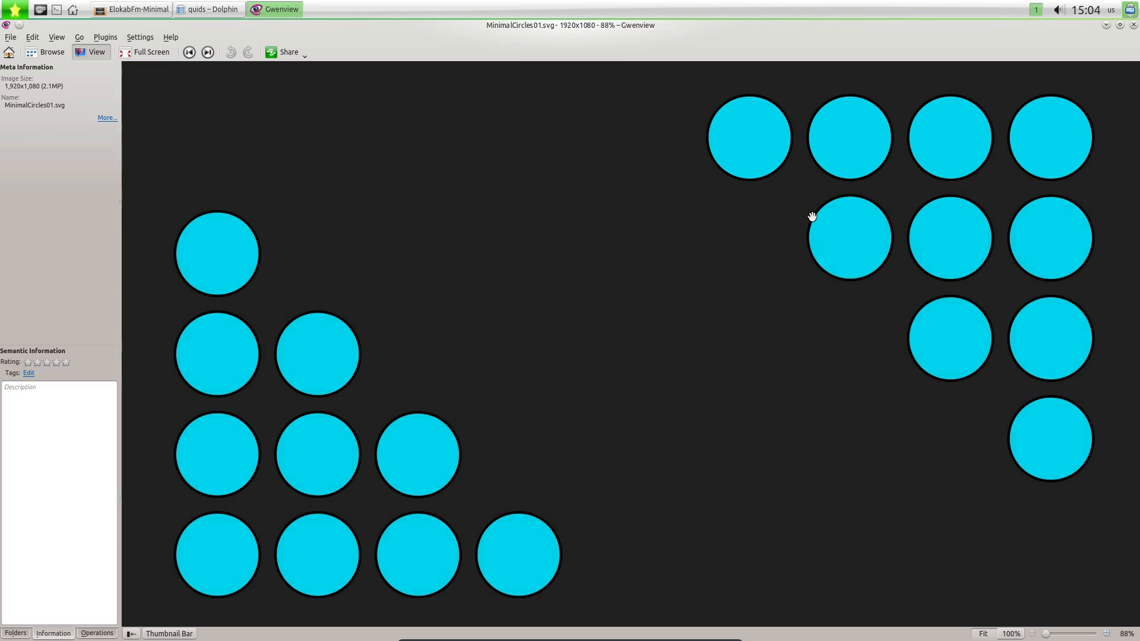
pyautogui.click(207, 52)
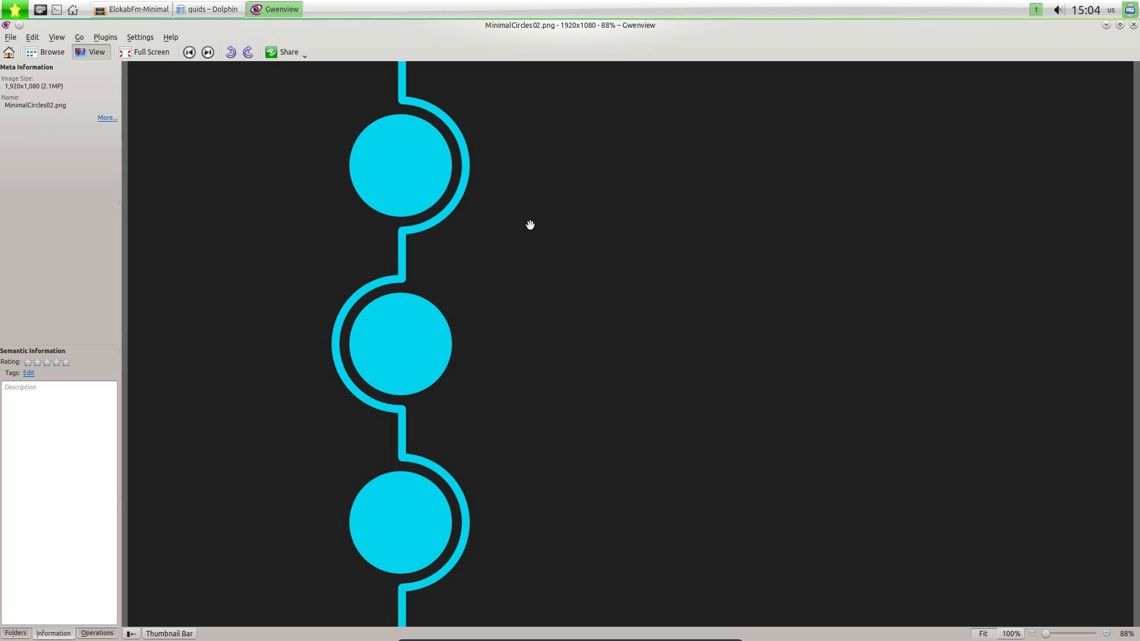
pyautogui.click(45, 52)
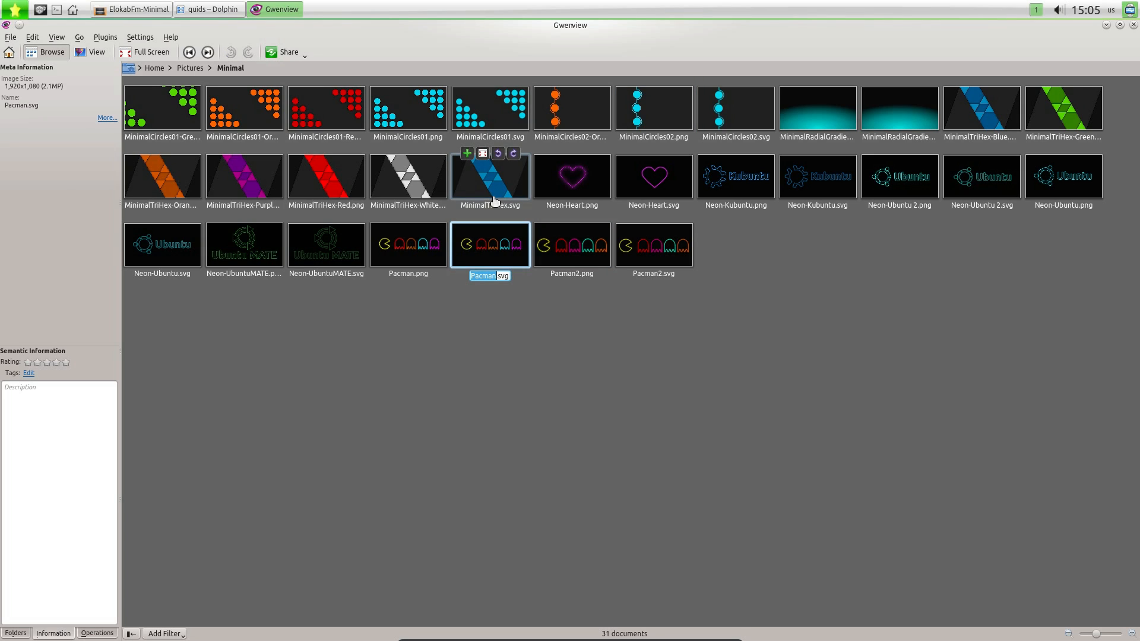
pyautogui.doubleClick(408, 175)
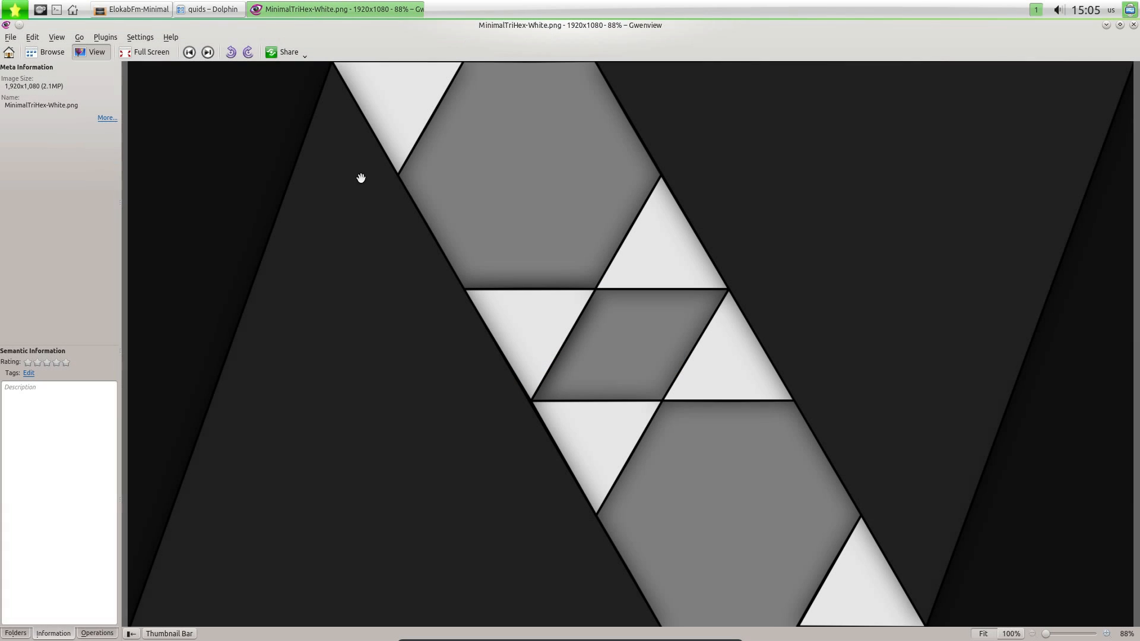
pyautogui.click(119, 9)
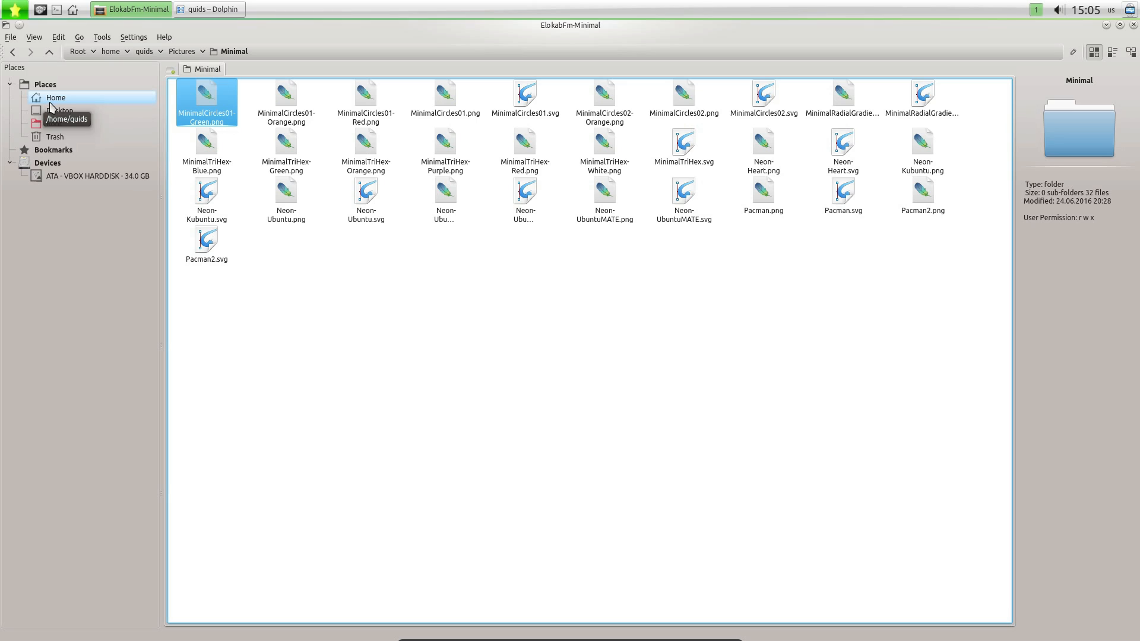
# Open the home folder in a new tab and navigate into the Videos folder.
pyautogui.click(57, 97)
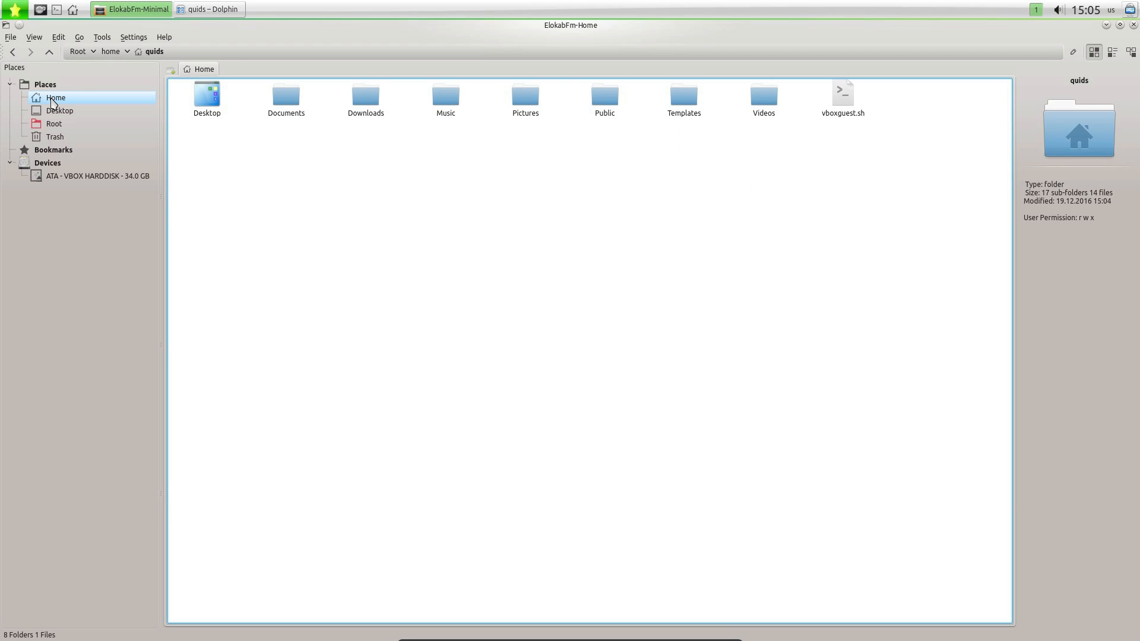
pyautogui.click(169, 69)
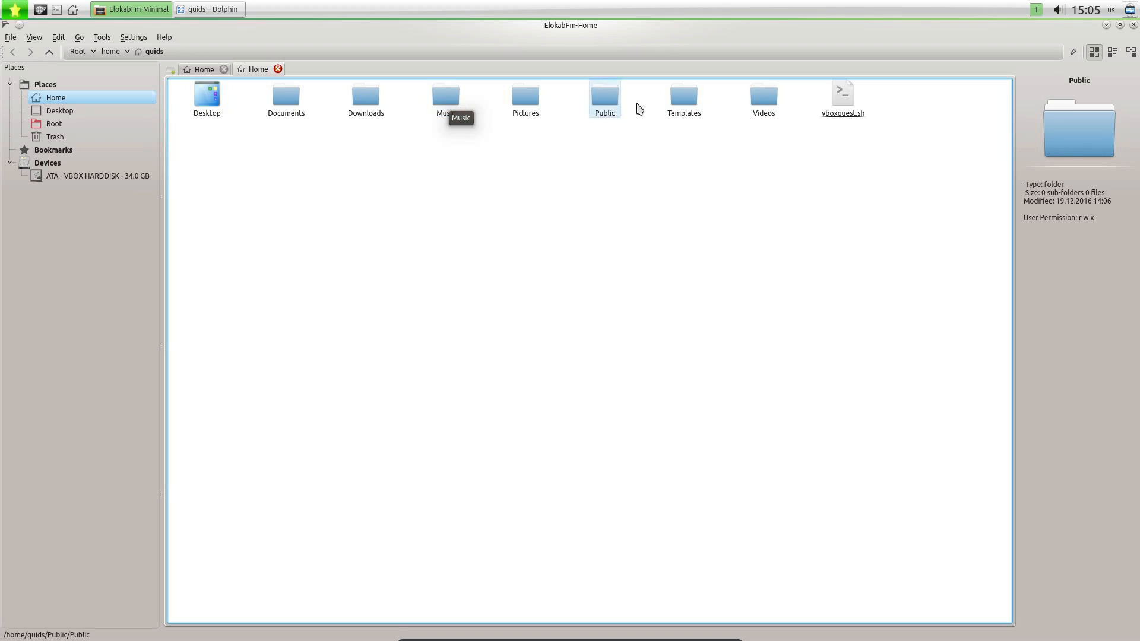
pyautogui.click(605, 96)
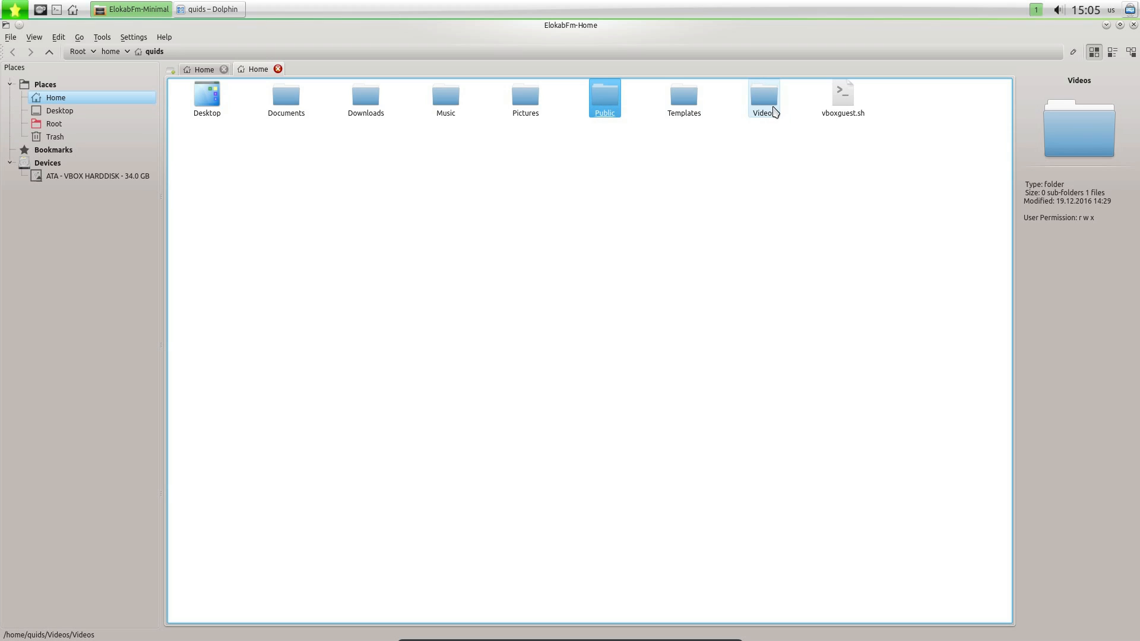
pyautogui.doubleClick(764, 94)
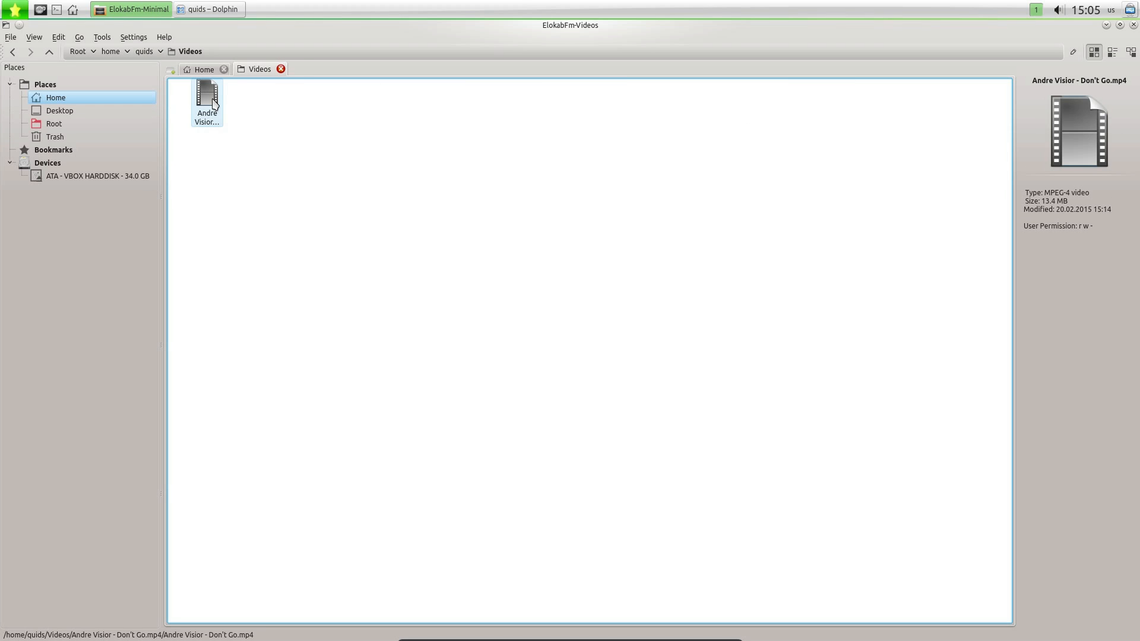
# Play the Andre Visior MP4 in Dragon Player, then bring up its dock window menu.
pyautogui.doubleClick(207, 95)
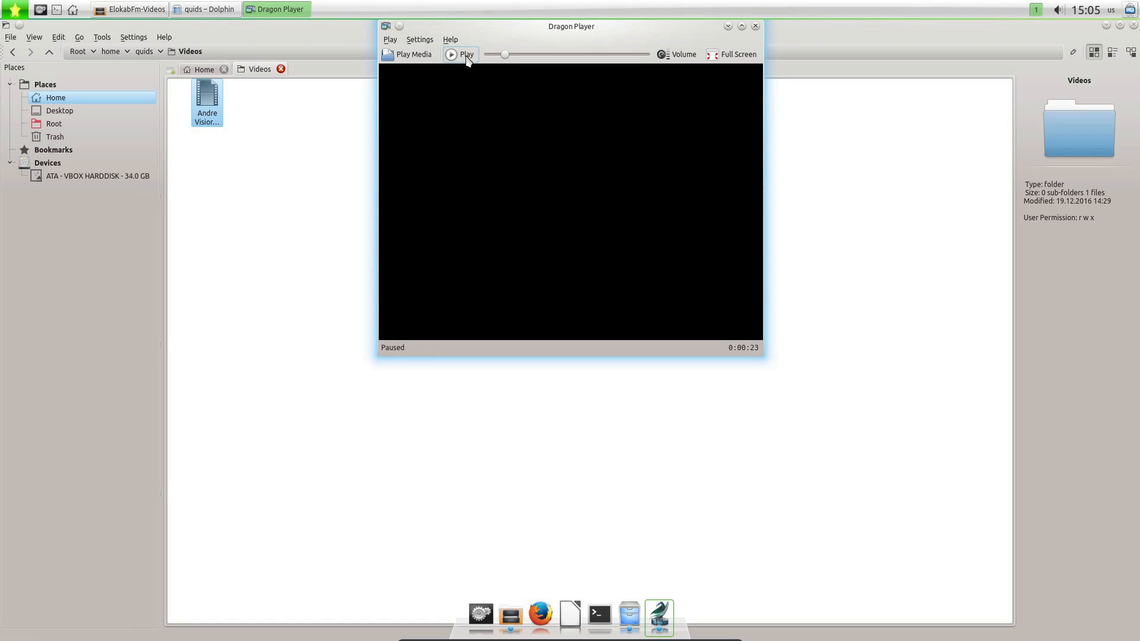
pyautogui.moveTo(467, 59)
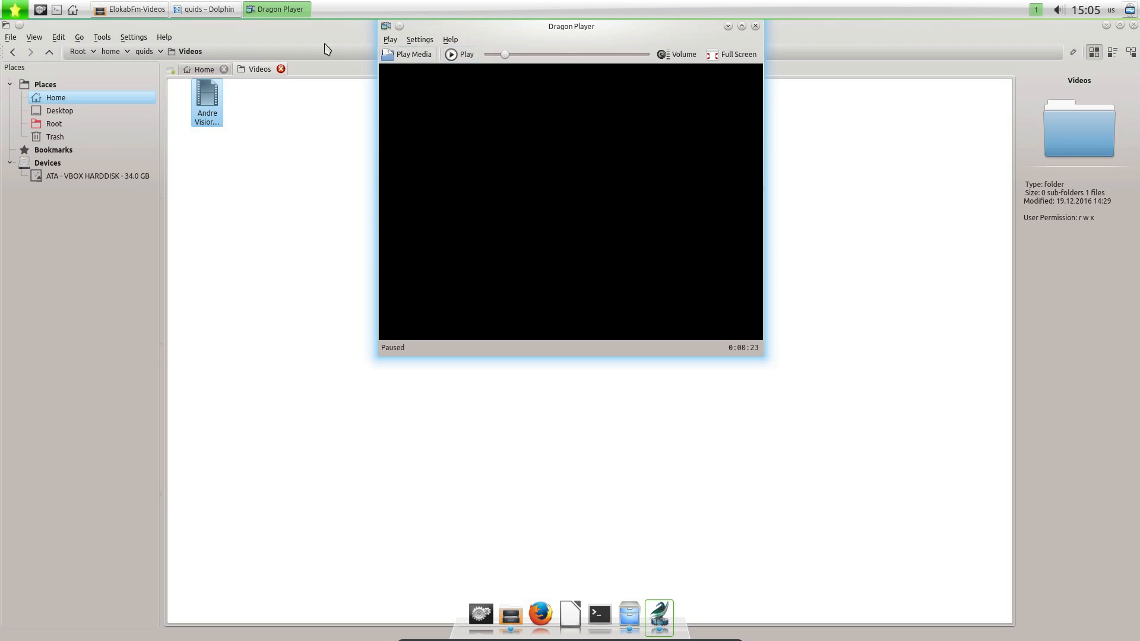
pyautogui.rightClick(279, 10)
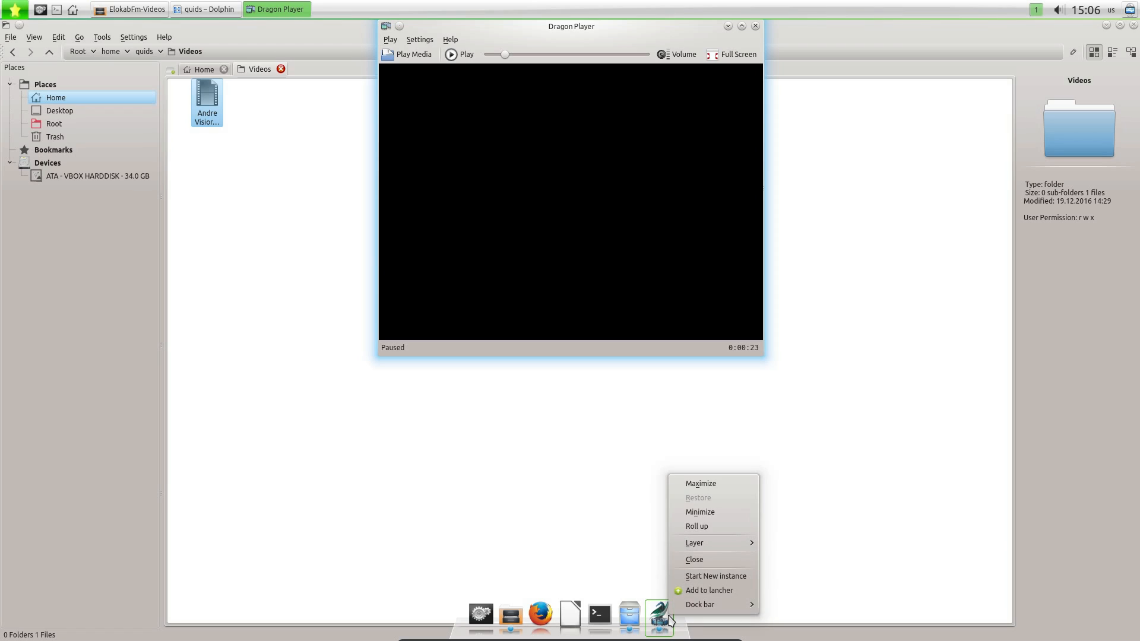
pyautogui.moveTo(669, 618)
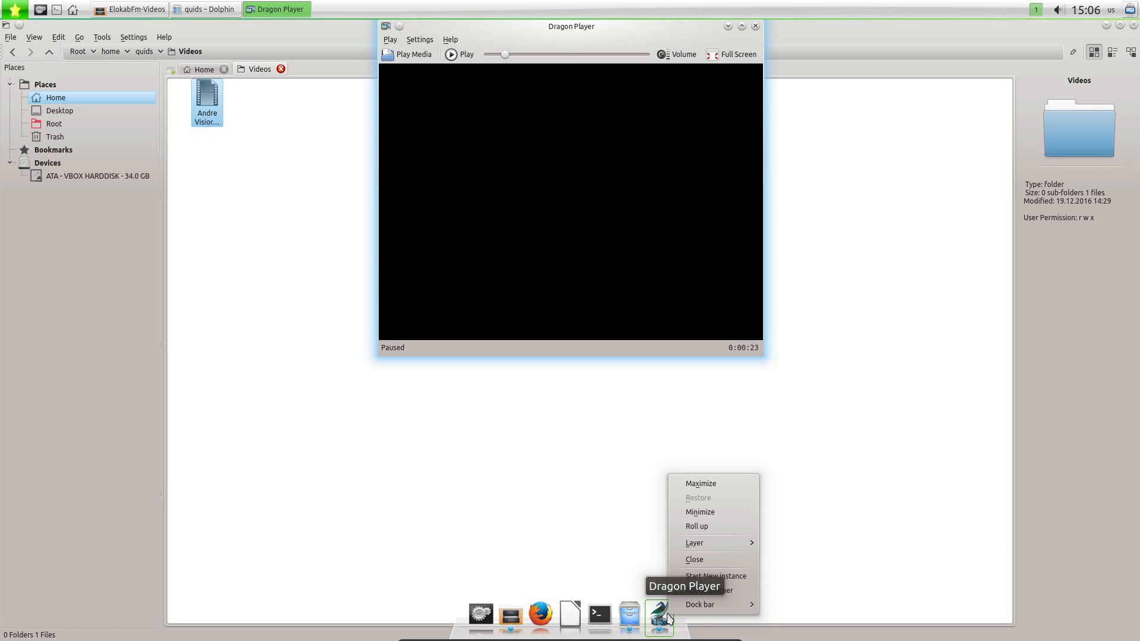
pyautogui.moveTo(724, 599)
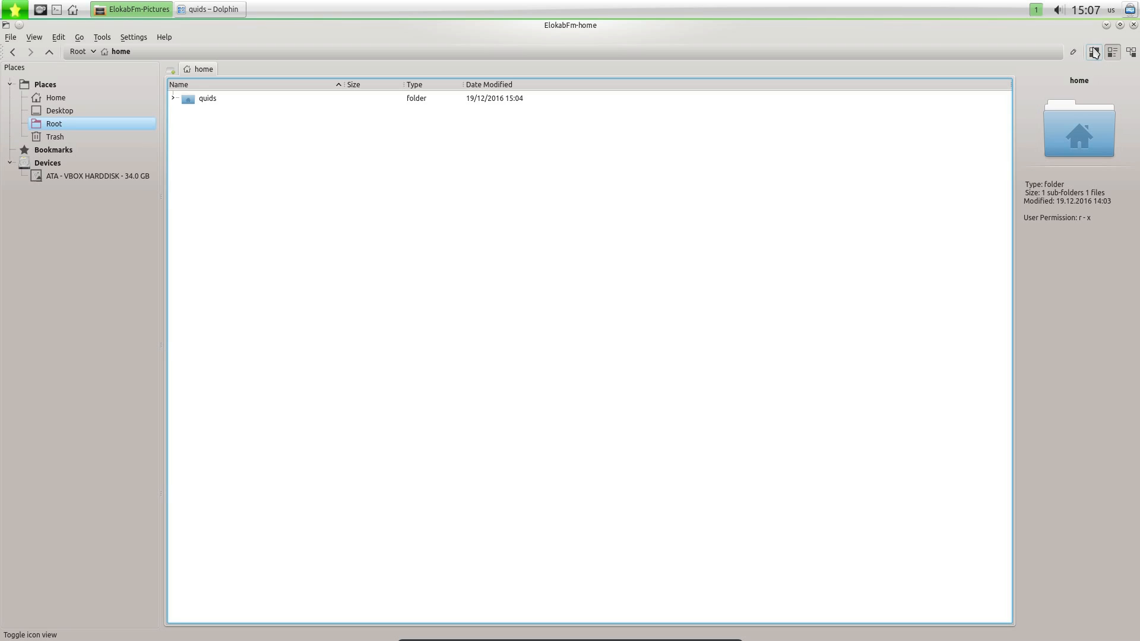
# View home folders as icons, open quids in detail view, return to /home, open launcher.
pyautogui.click(1095, 53)
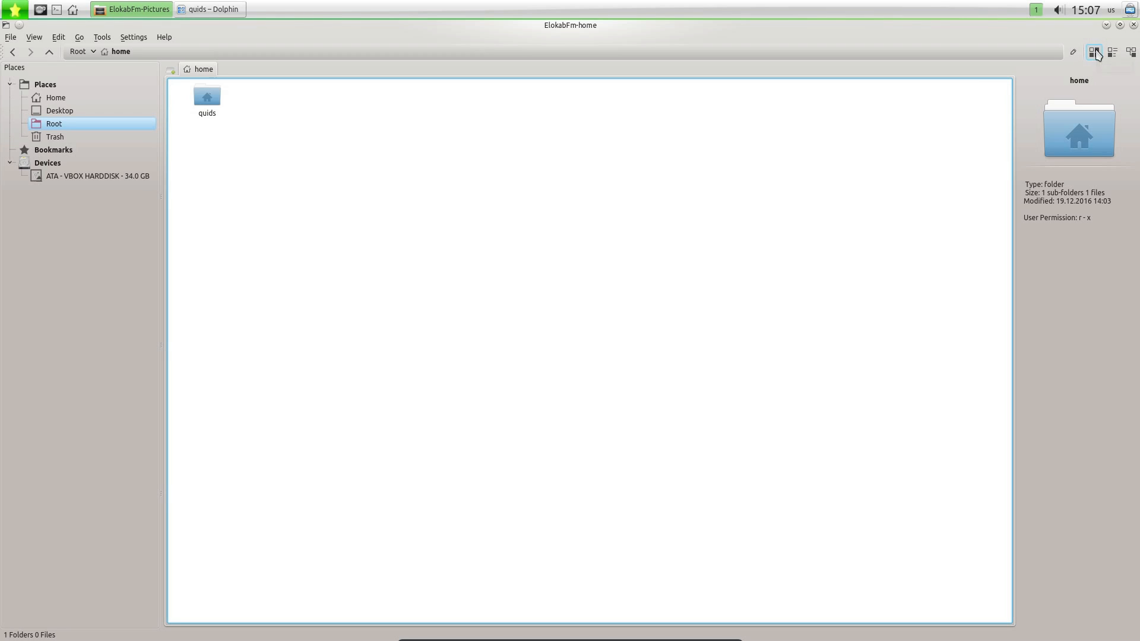
pyautogui.click(207, 96)
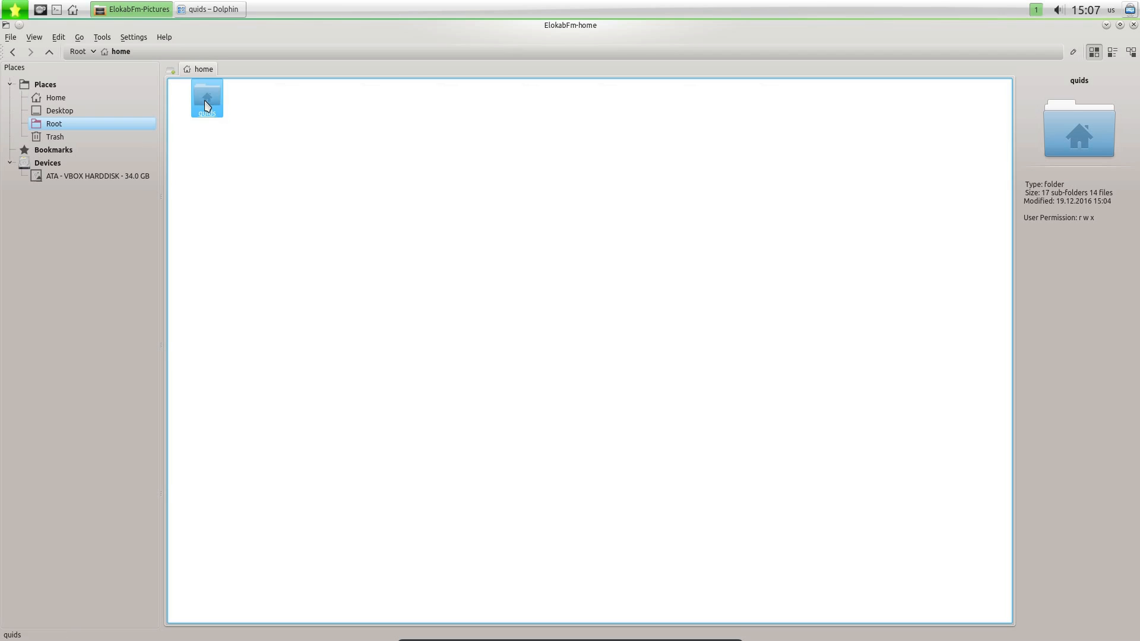
pyautogui.doubleClick(206, 97)
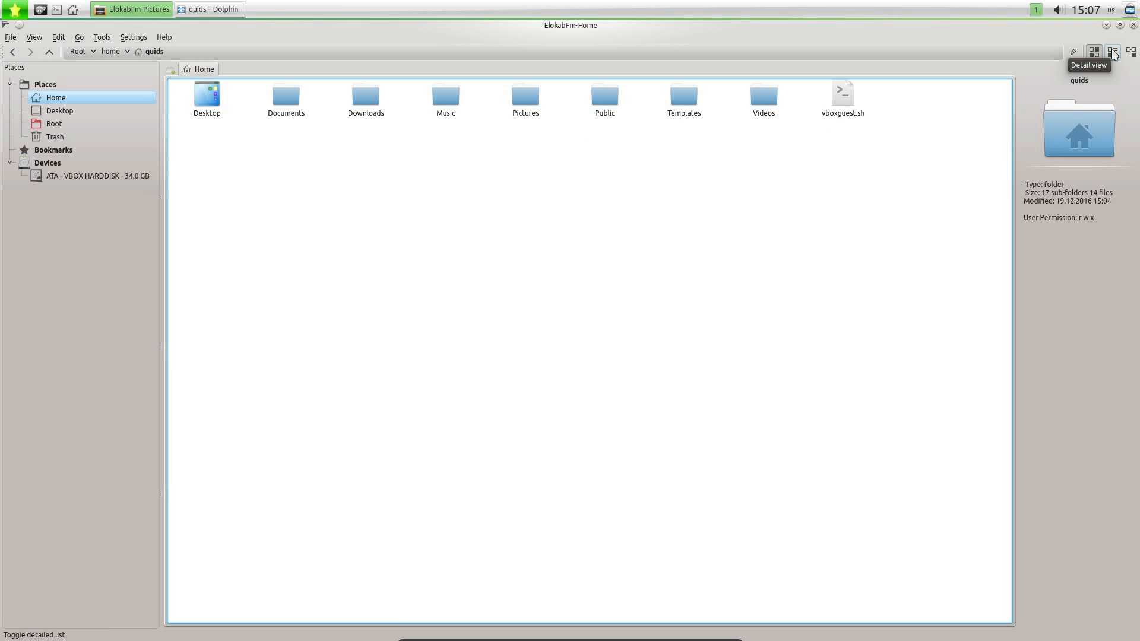
pyautogui.click(1097, 51)
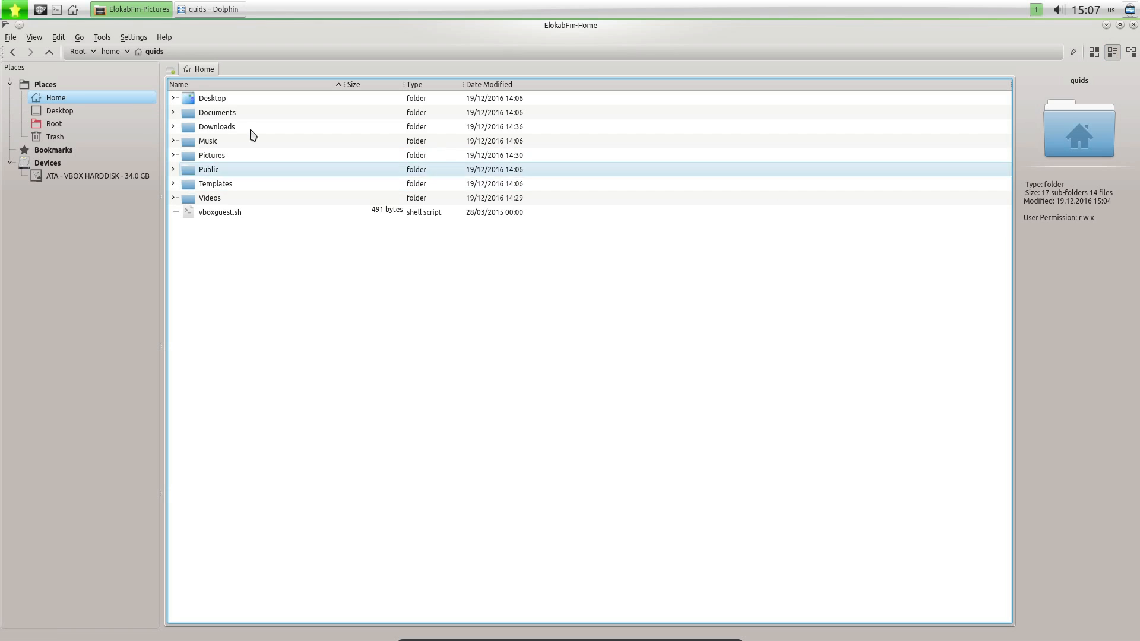
pyautogui.click(52, 51)
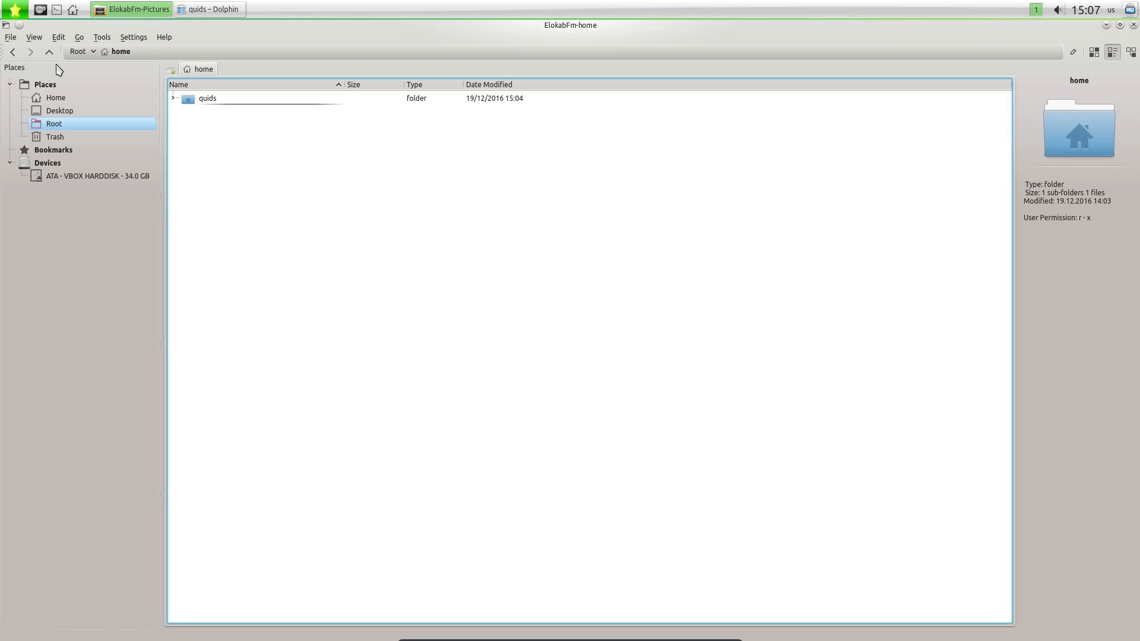
pyautogui.click(17, 6)
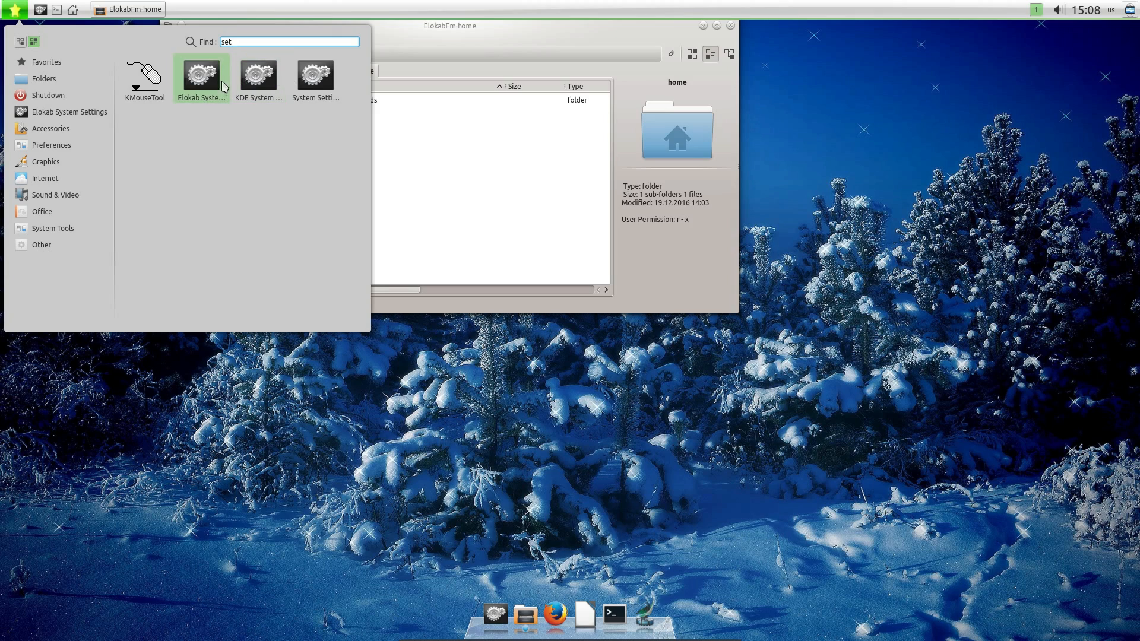
# Launch Elokab Settings and browse Default Applications, Notifications, Screen Locker, Date and Time, then Themes.
pyautogui.click(201, 76)
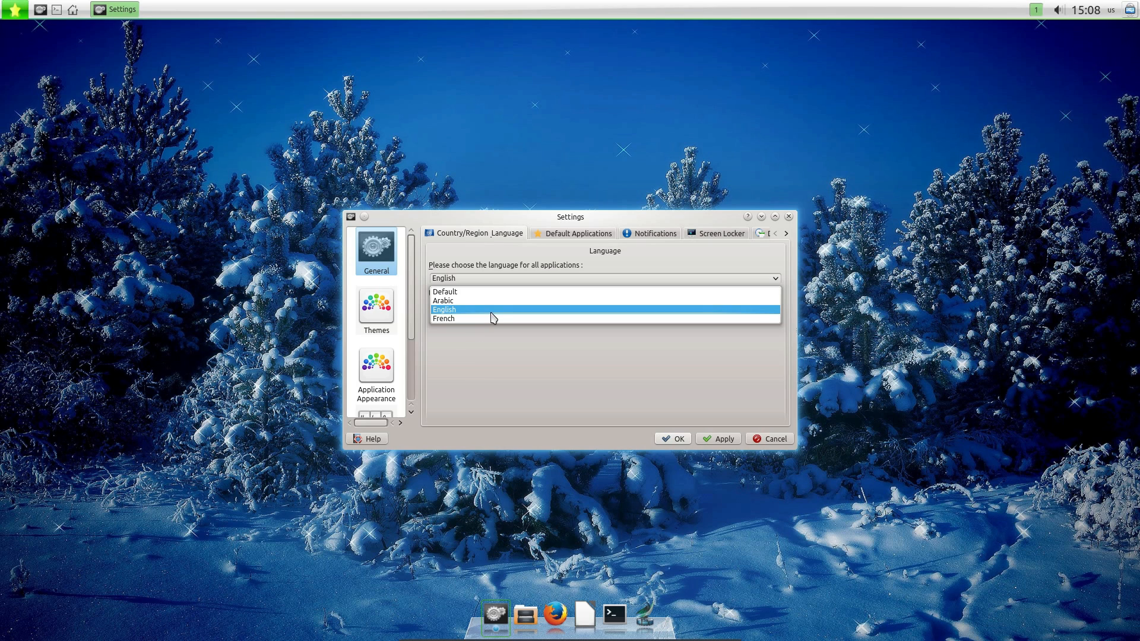
pyautogui.moveTo(490, 315)
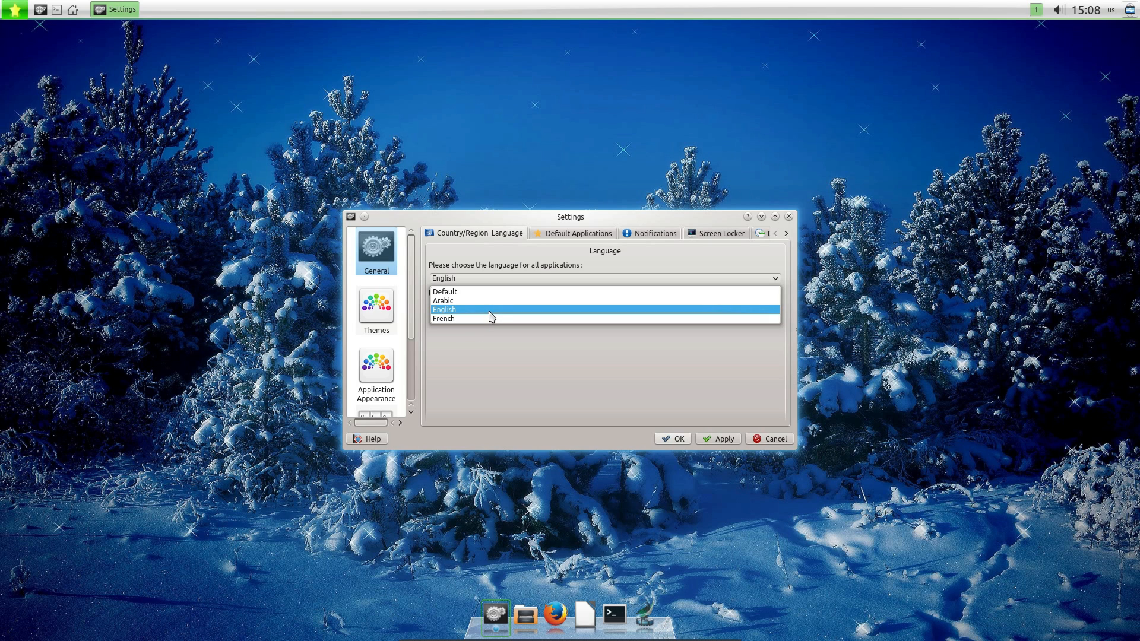
pyautogui.click(577, 233)
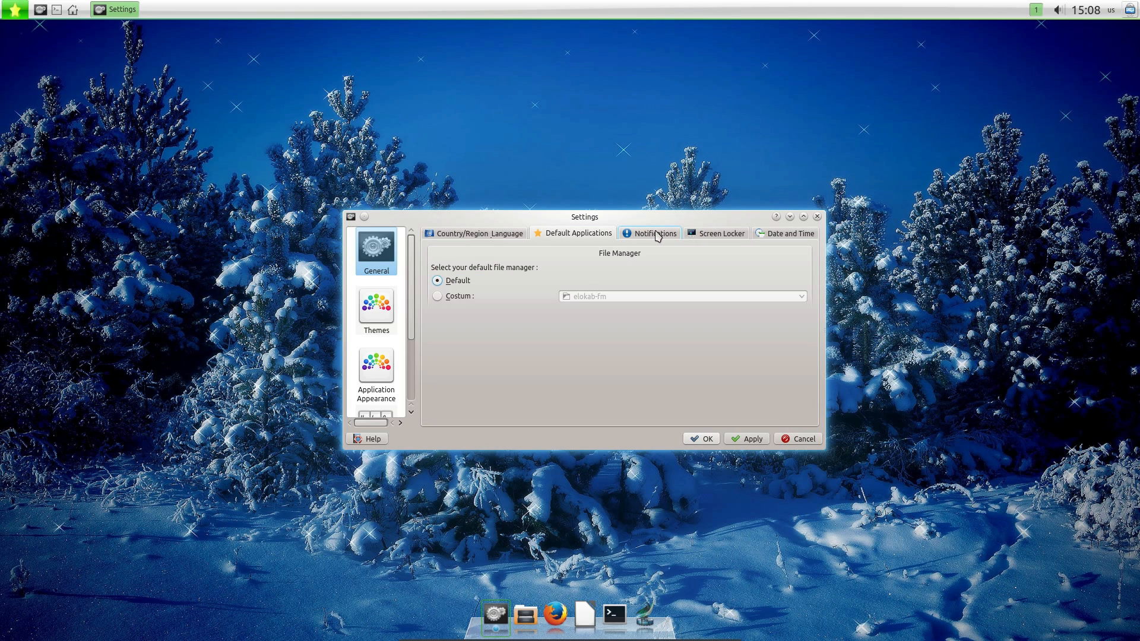
pyautogui.click(654, 234)
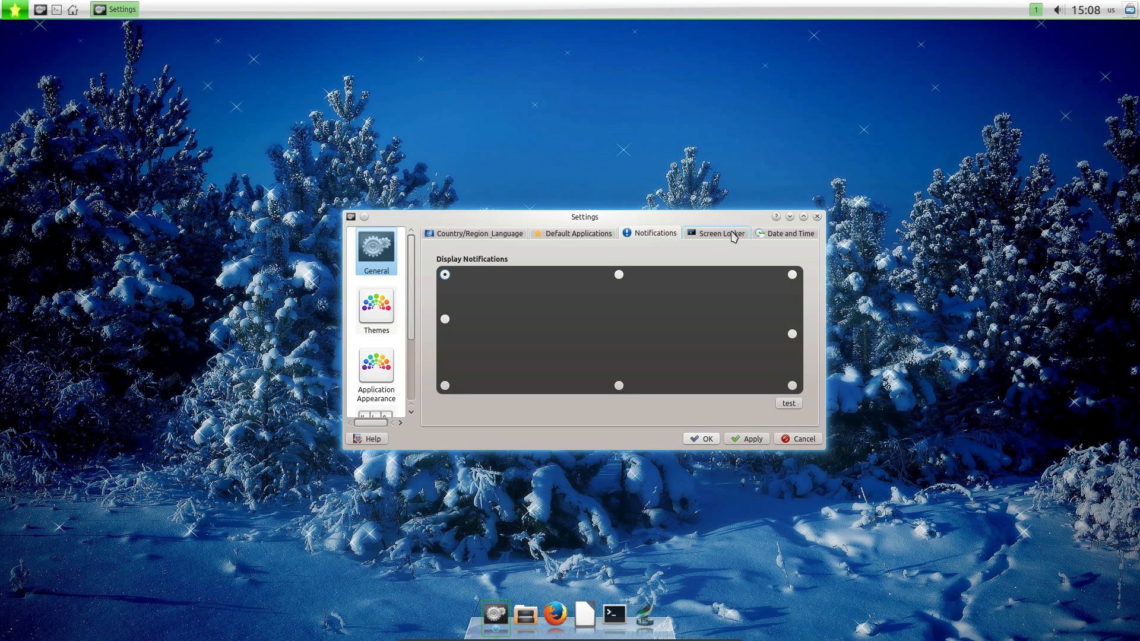
pyautogui.click(721, 233)
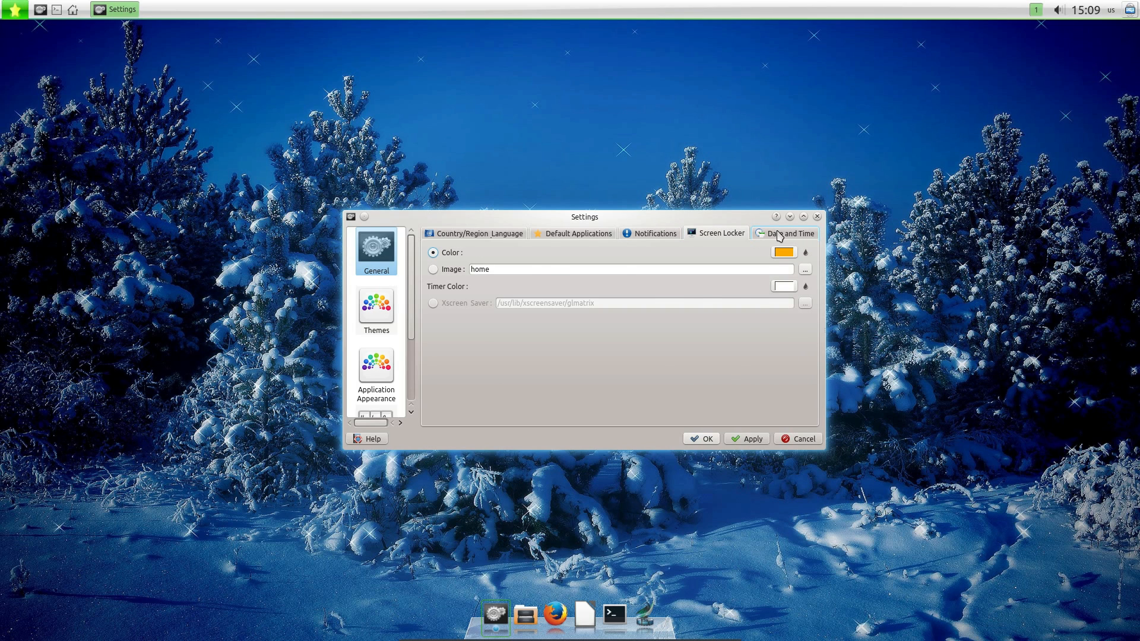
pyautogui.click(789, 233)
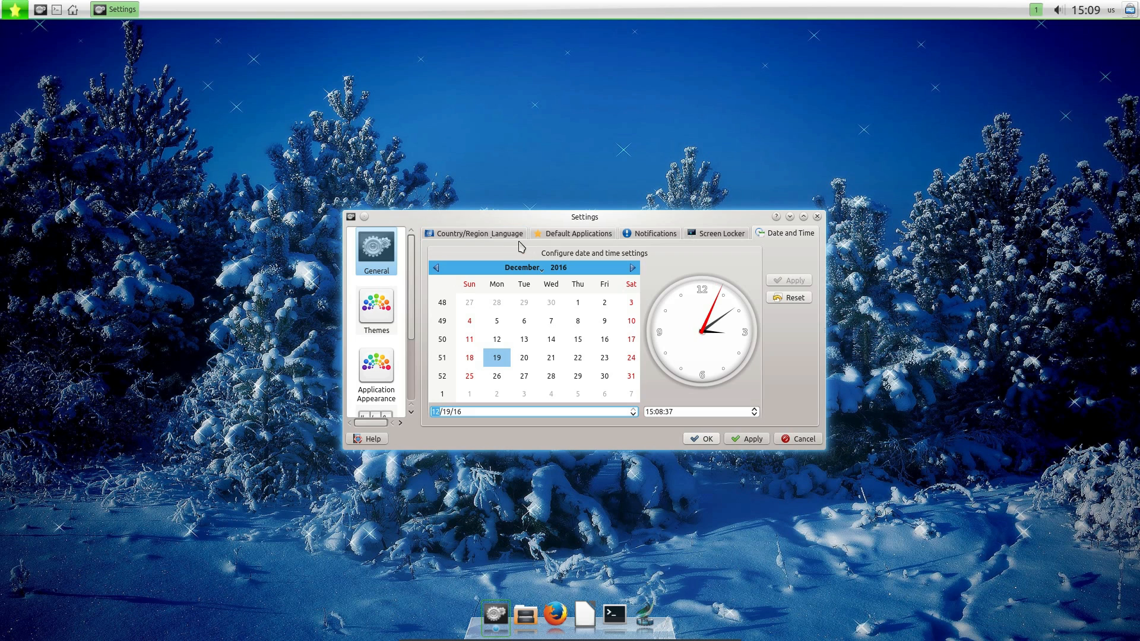
pyautogui.click(376, 309)
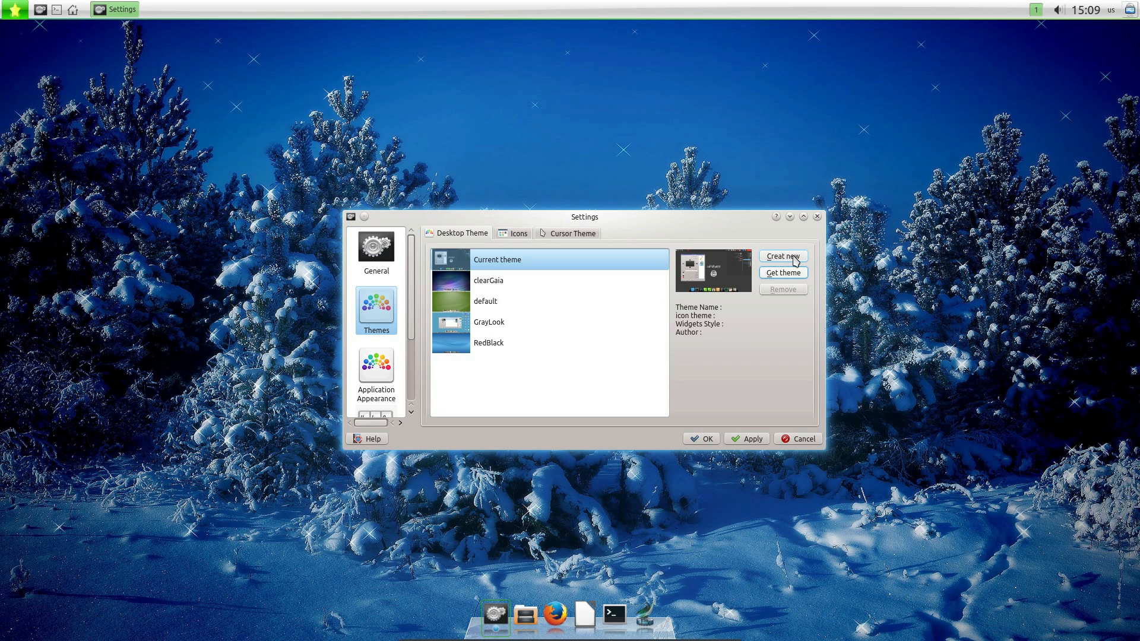
# Browse the Icons, Cursor Theme and Application Appearance pages, then the Keyboard shortcuts page.
pyautogui.click(518, 233)
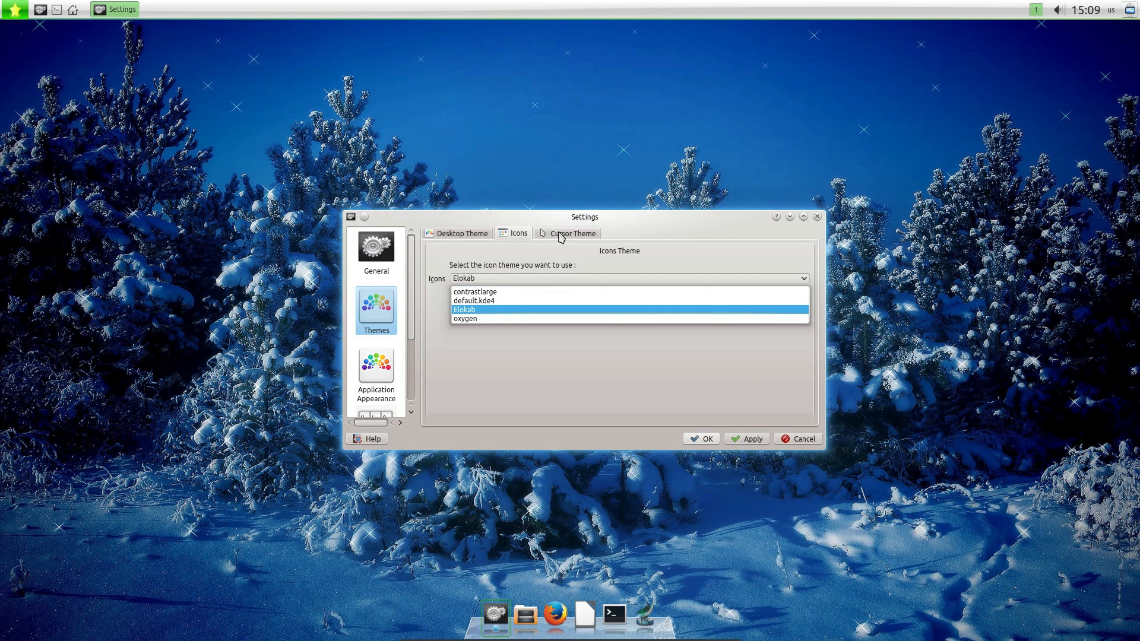
pyautogui.click(572, 233)
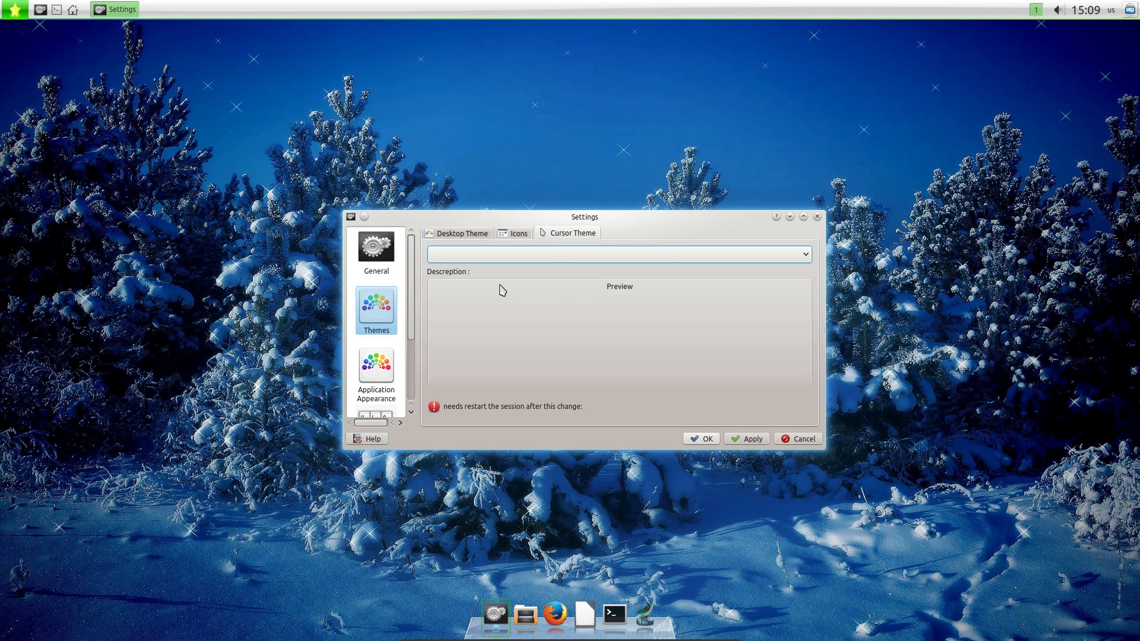
pyautogui.click(375, 372)
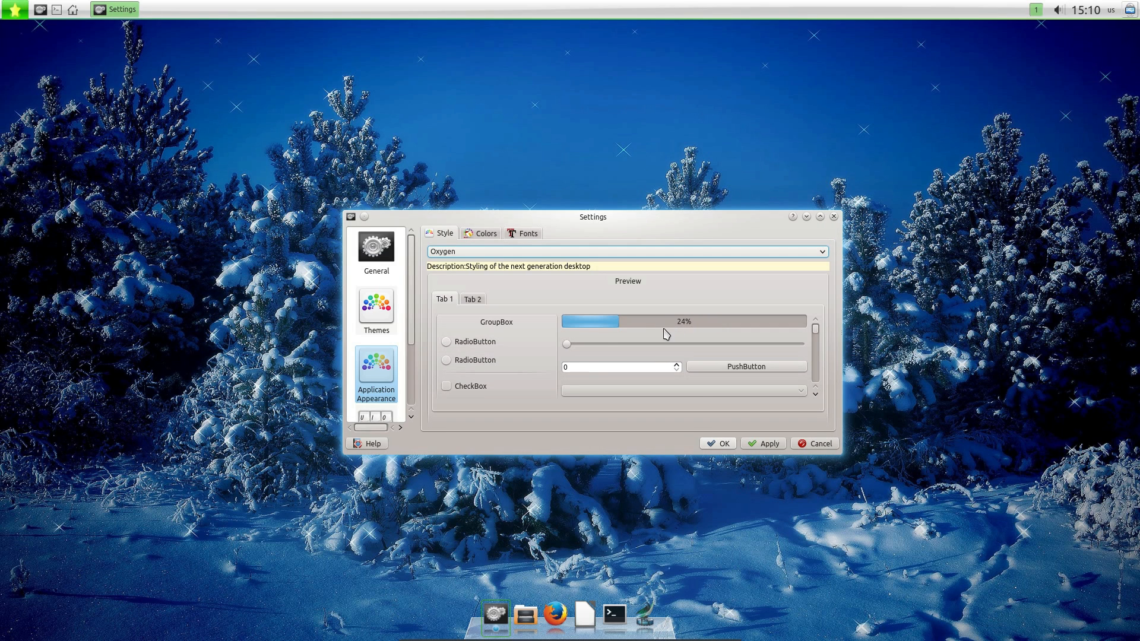
pyautogui.moveTo(576, 360)
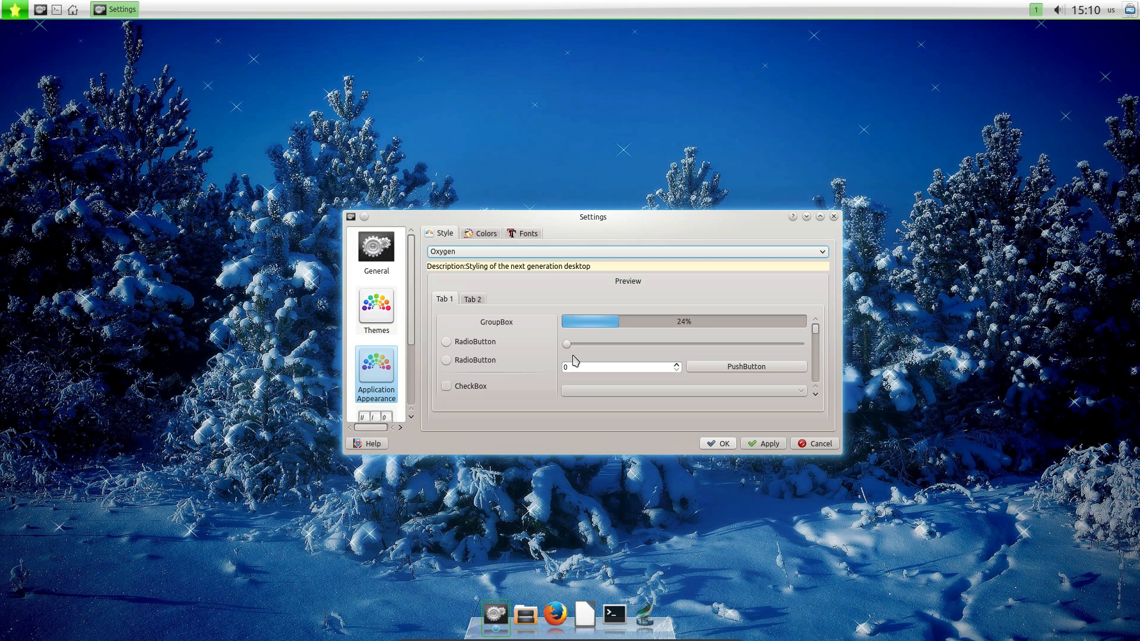
pyautogui.moveTo(588, 358)
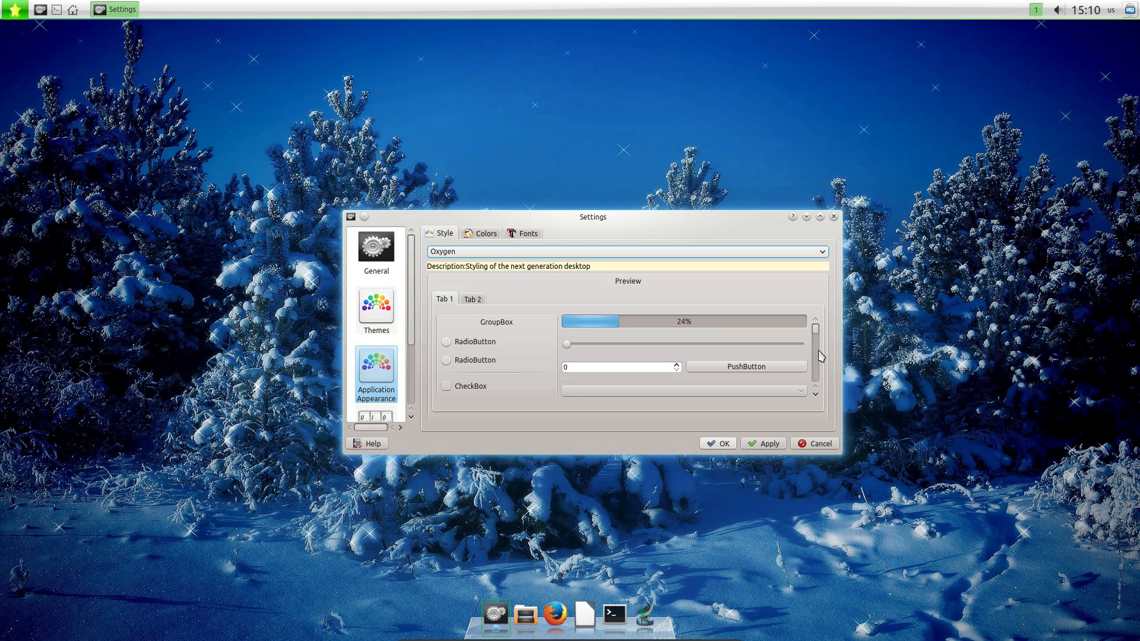
pyautogui.click(376, 326)
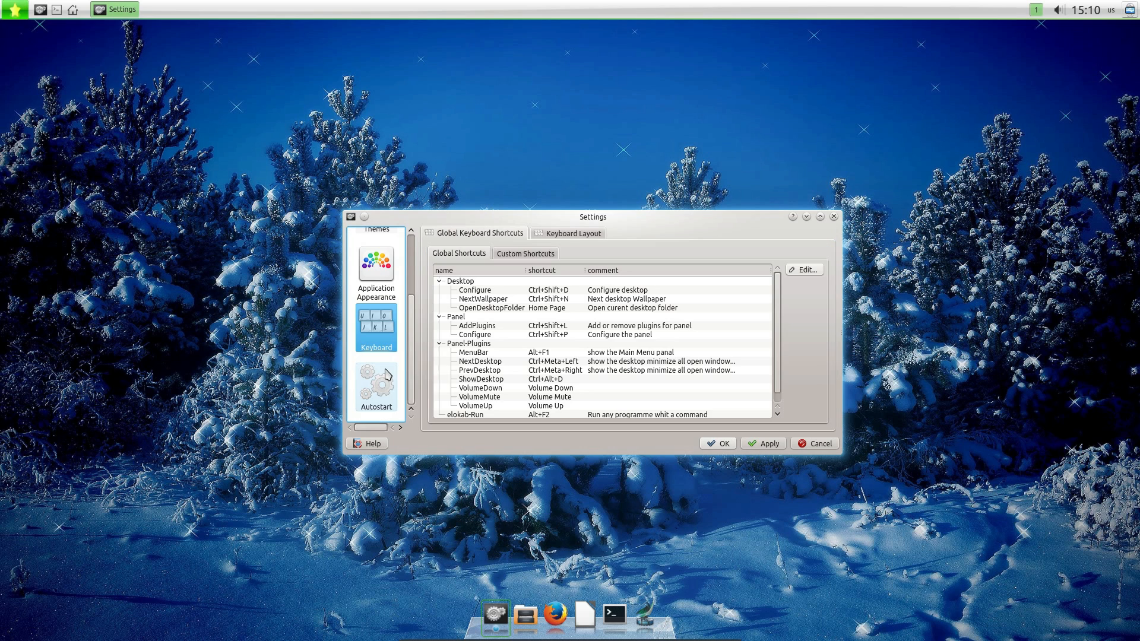
# Show the Autostart page listing elokab-dock, PulseAudio and vboxclient.
pyautogui.click(376, 389)
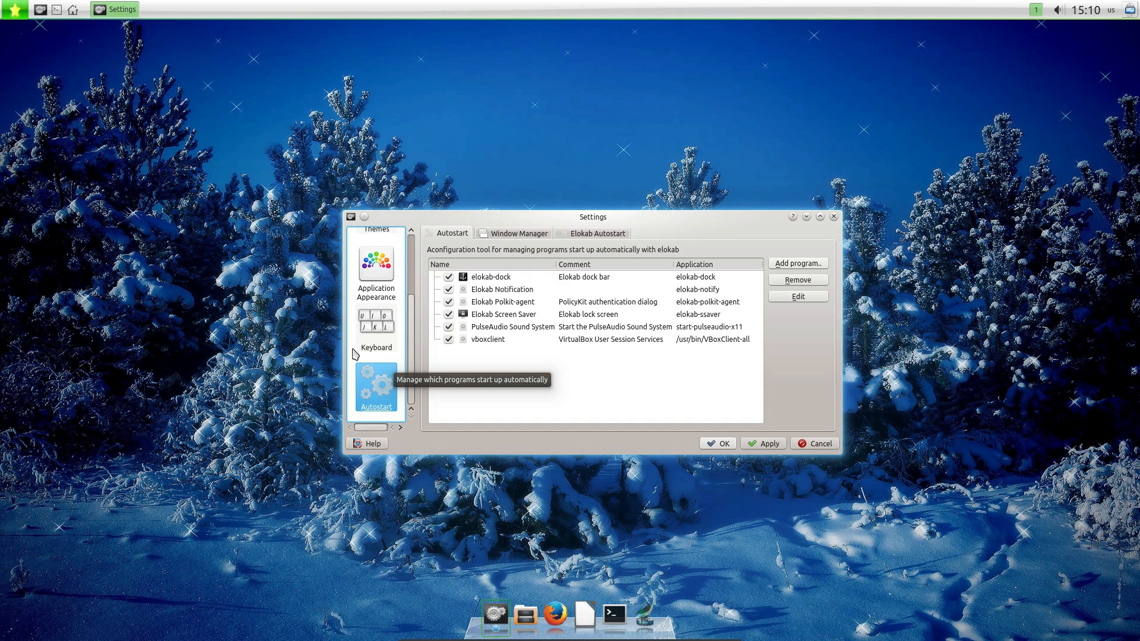
pyautogui.moveTo(542, 358)
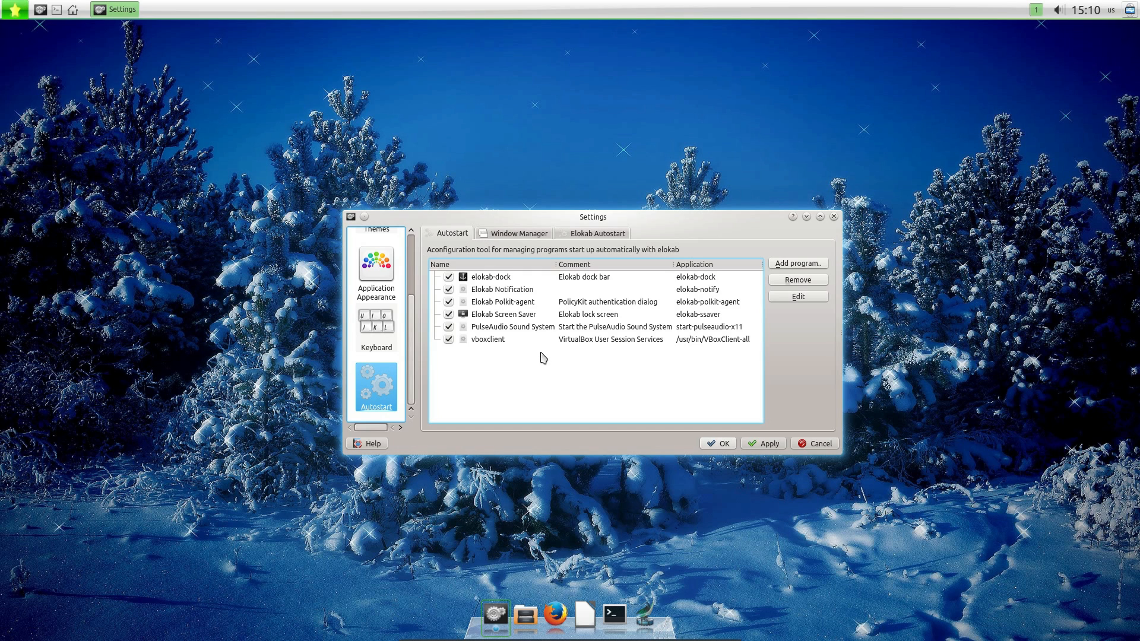
pyautogui.moveTo(704, 422)
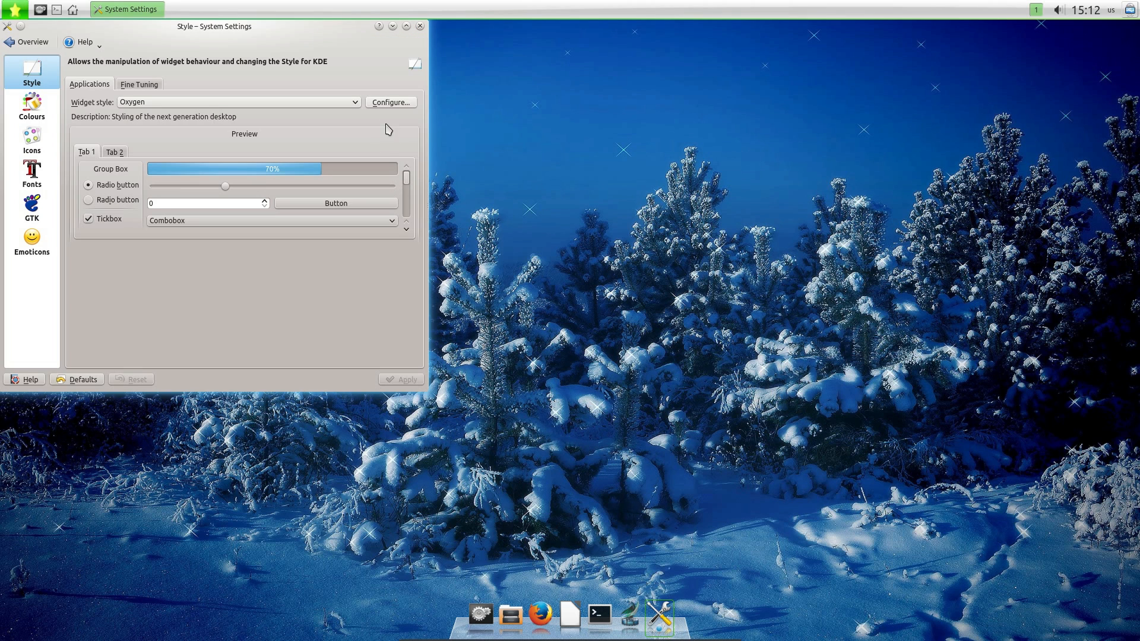
# Set the Oxygen style's scrollbar width to 10px and confirm with OK.
pyautogui.click(390, 102)
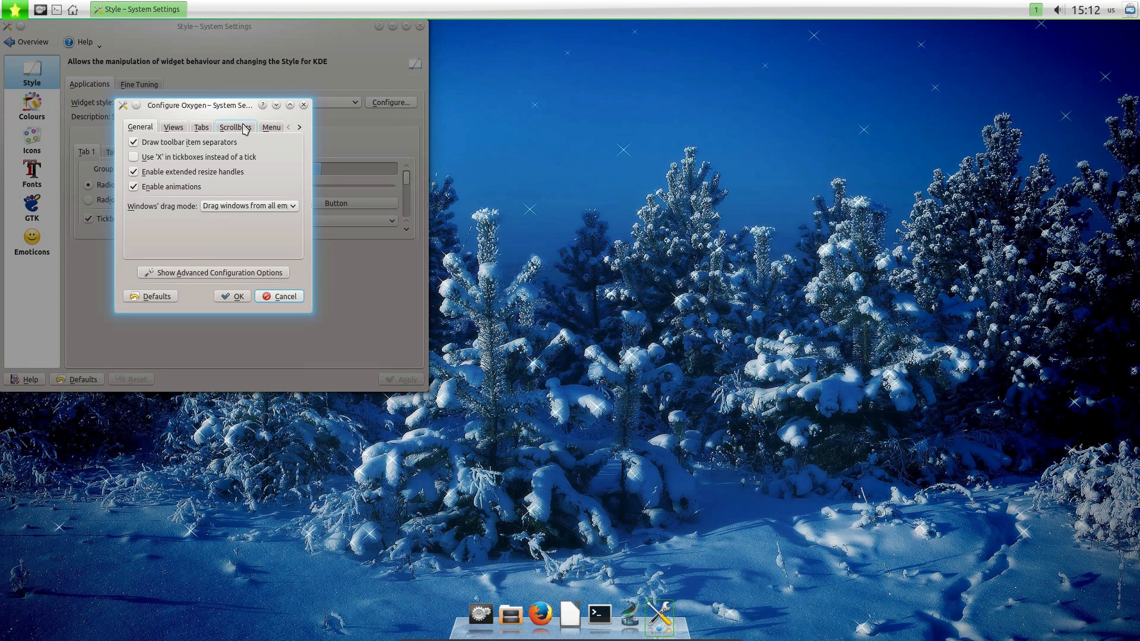
pyautogui.click(235, 126)
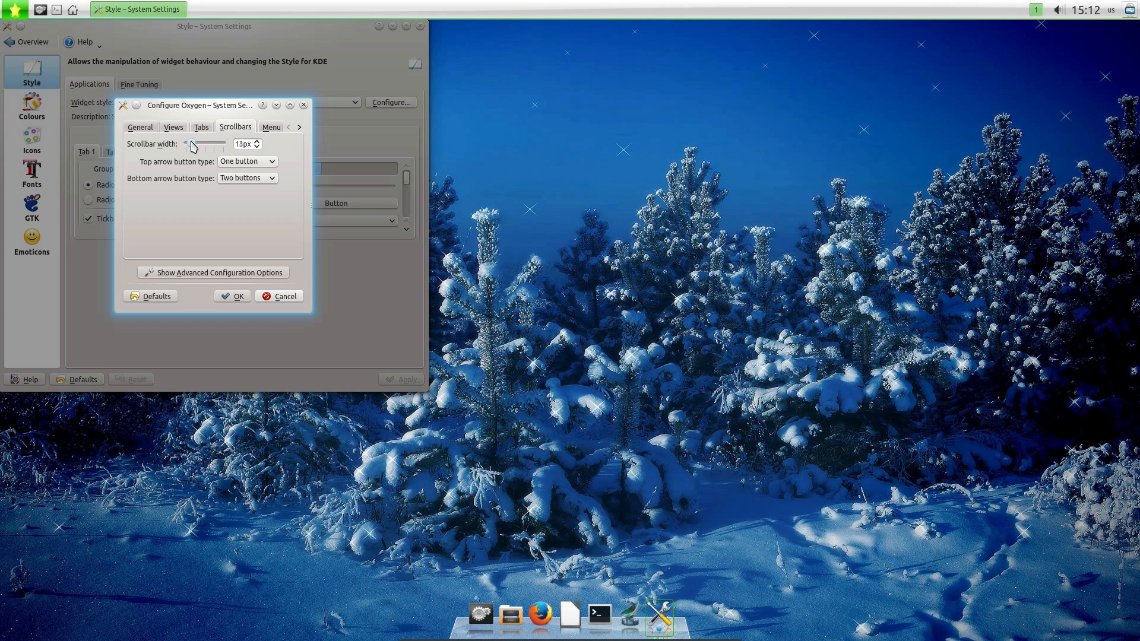
pyautogui.moveTo(190, 143); pyautogui.dragTo(186, 143)
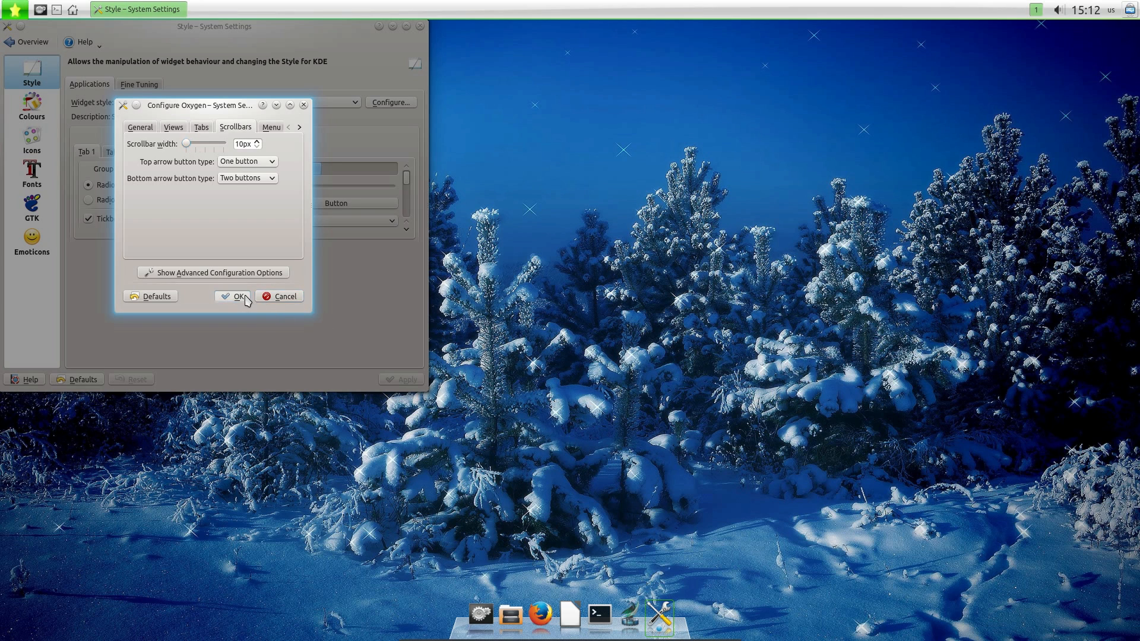
pyautogui.click(236, 296)
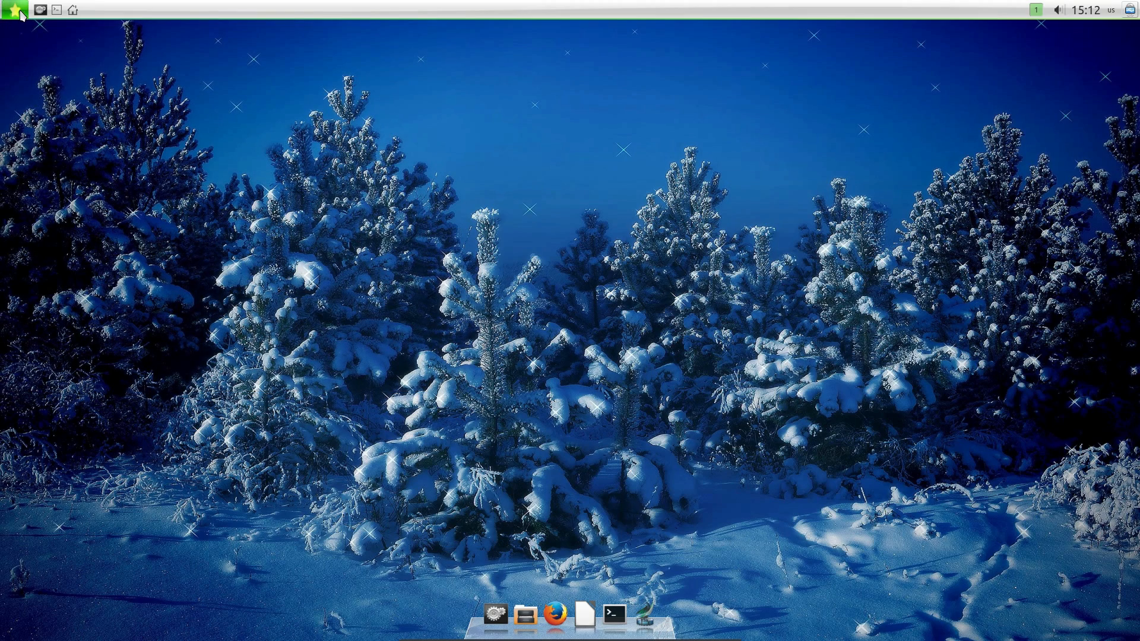
# Browse the launcher's Internet and then System Tools application categories.
pyautogui.click(14, 9)
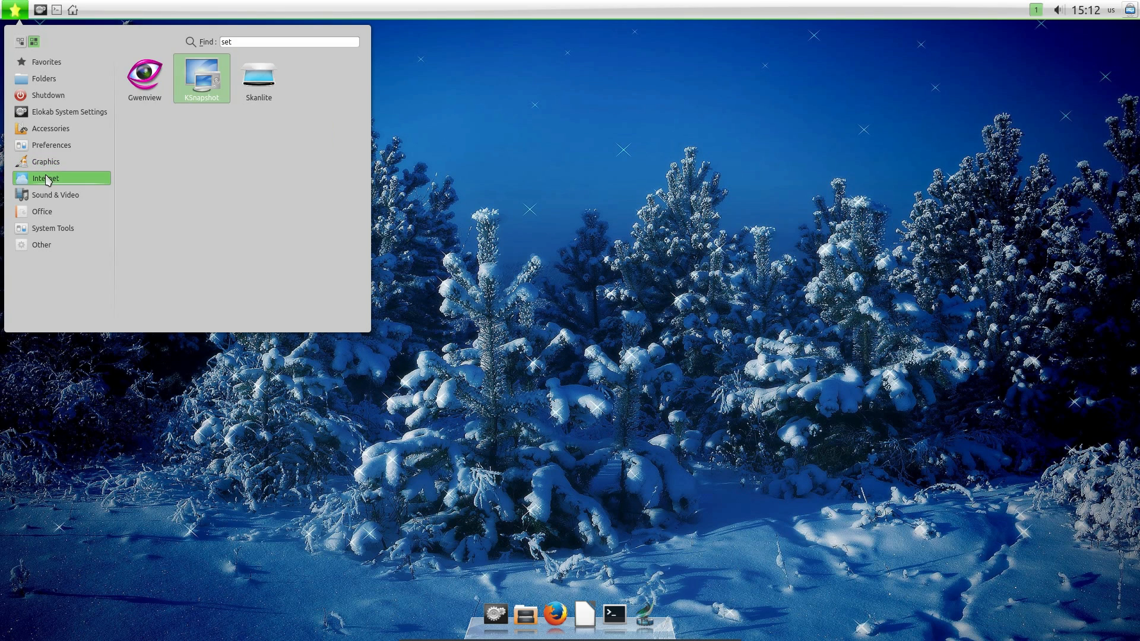
pyautogui.click(46, 178)
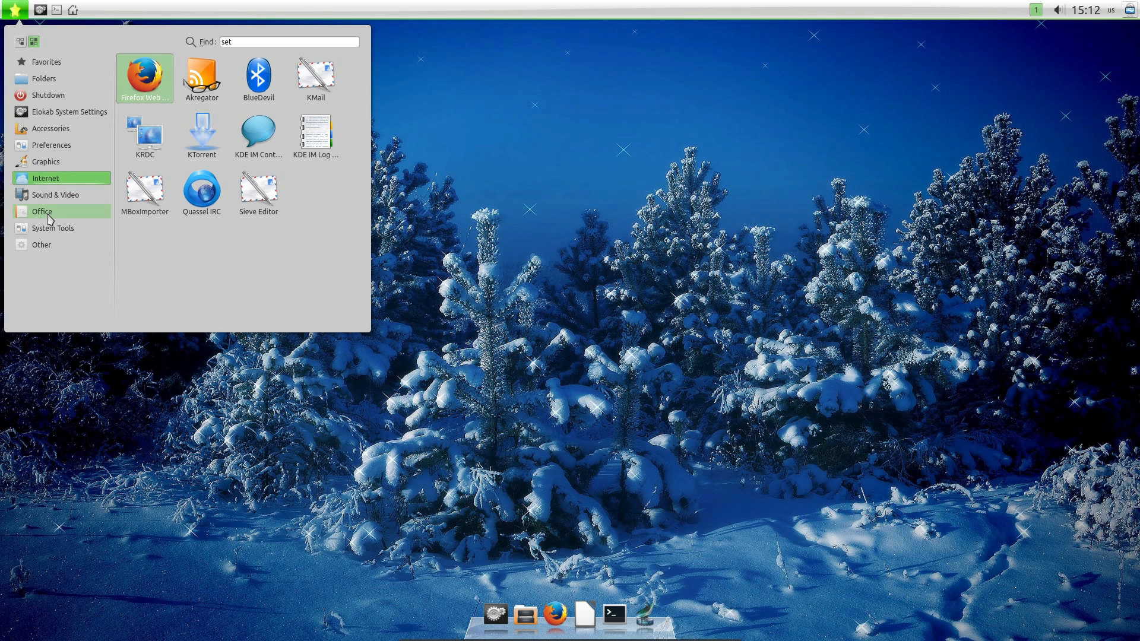
pyautogui.click(54, 228)
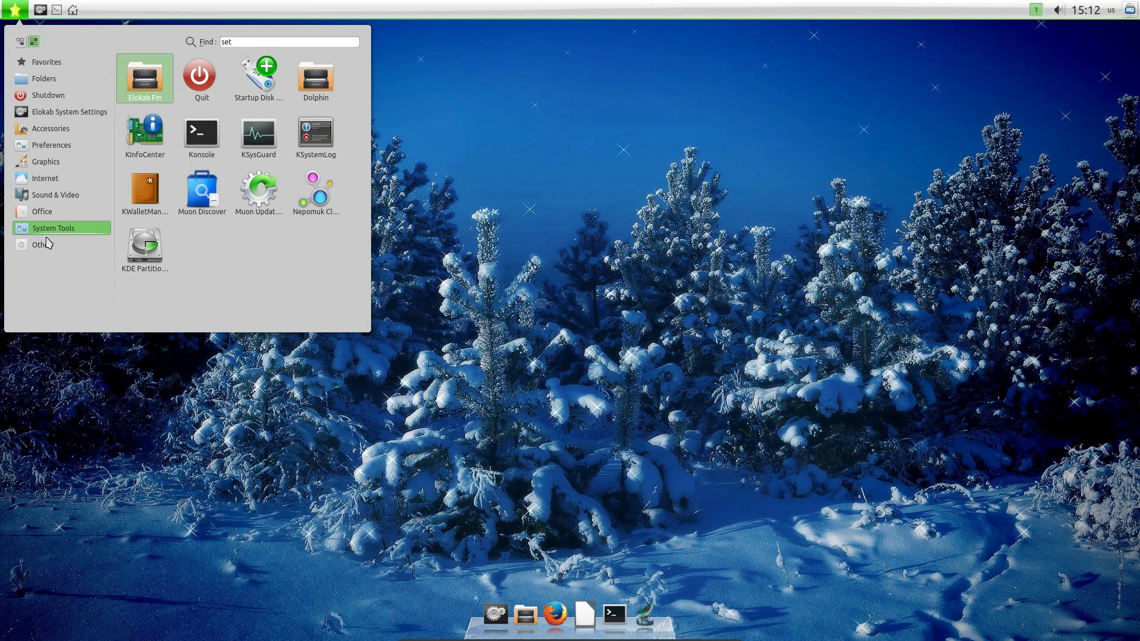
pyautogui.moveTo(286, 129)
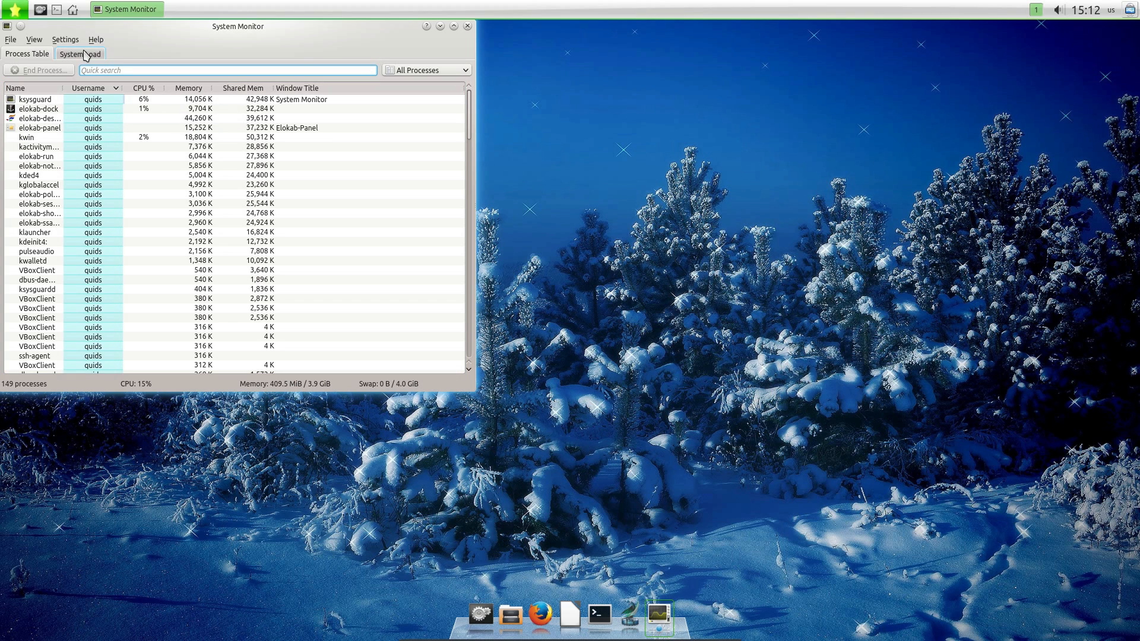
# View KSysGuard's System Load graphs, then return to the Process Table.
pyautogui.click(80, 54)
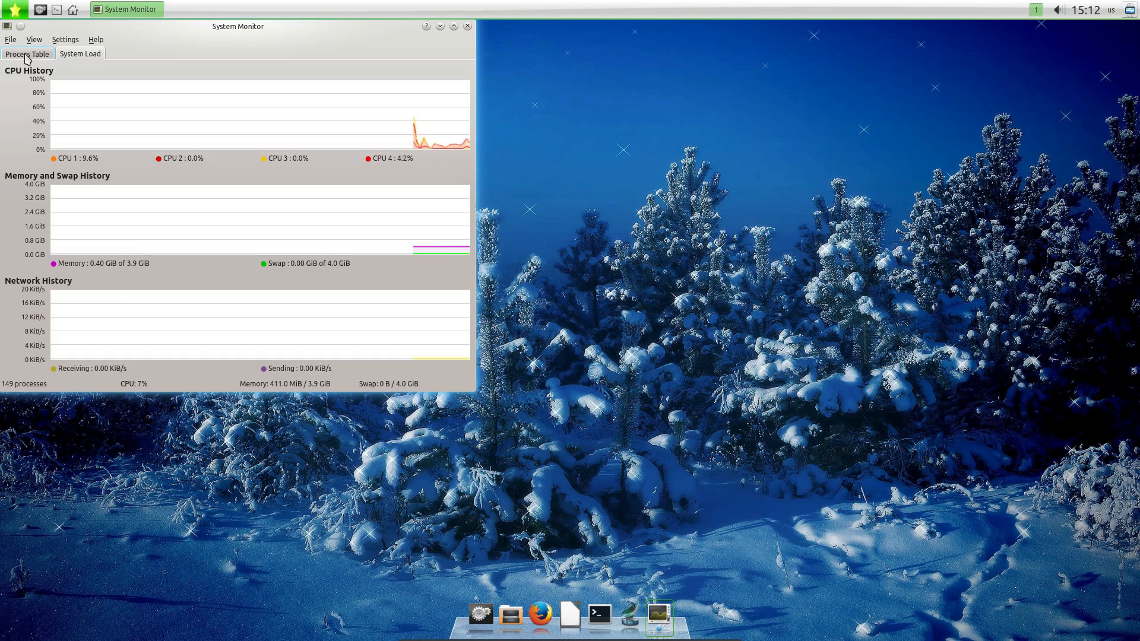
pyautogui.click(24, 54)
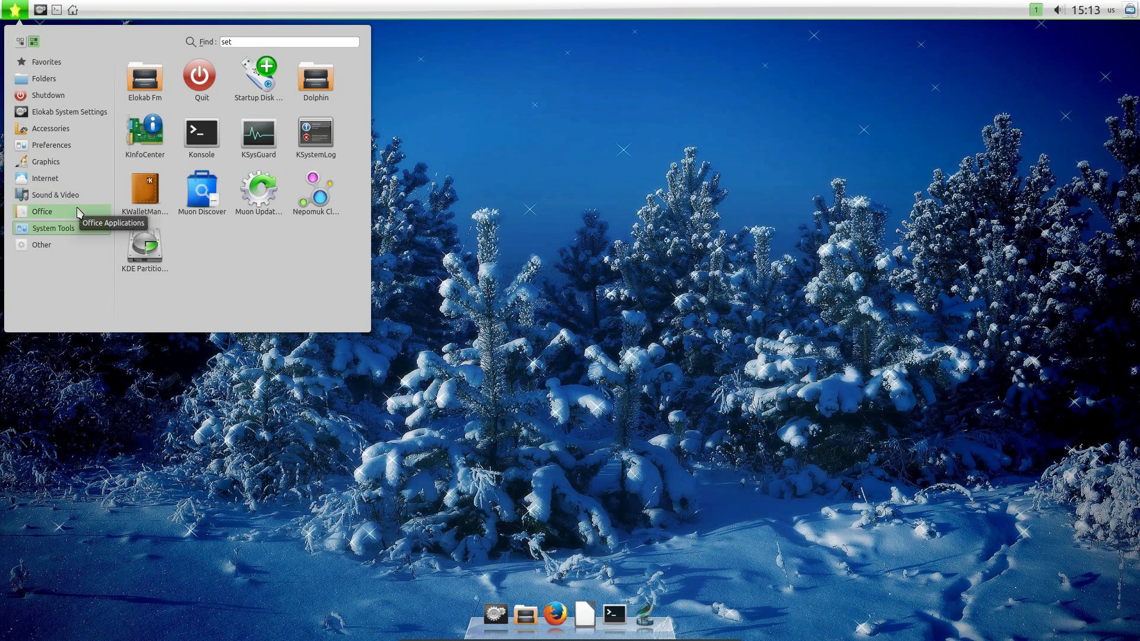
# Launch LibreOffice Writer from the launcher's Office category.
pyautogui.click(41, 211)
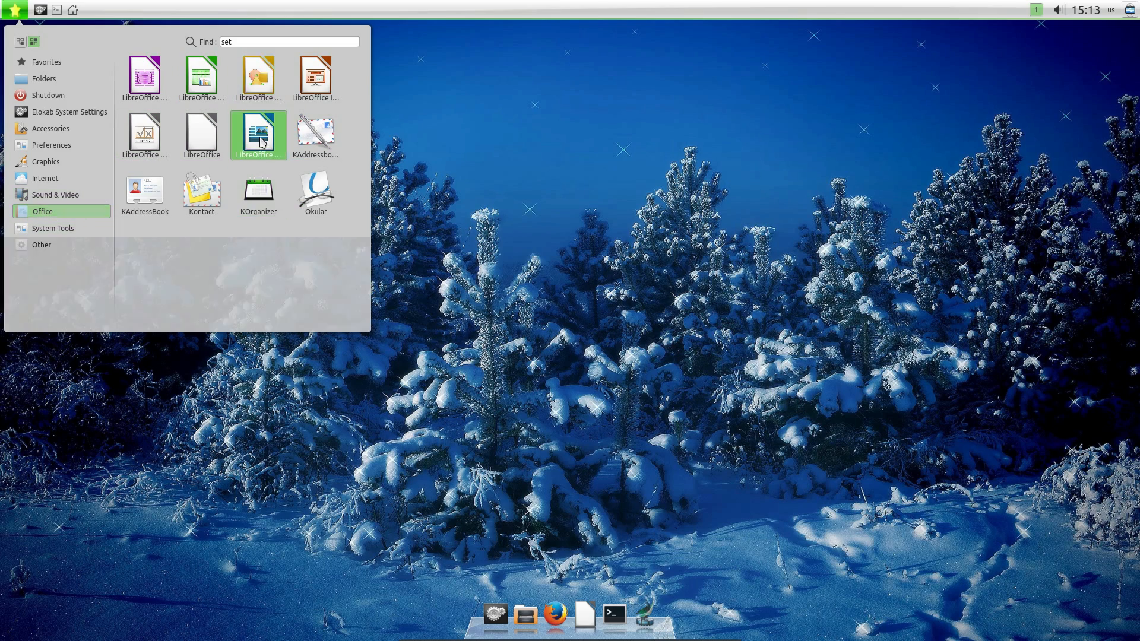
pyautogui.click(258, 134)
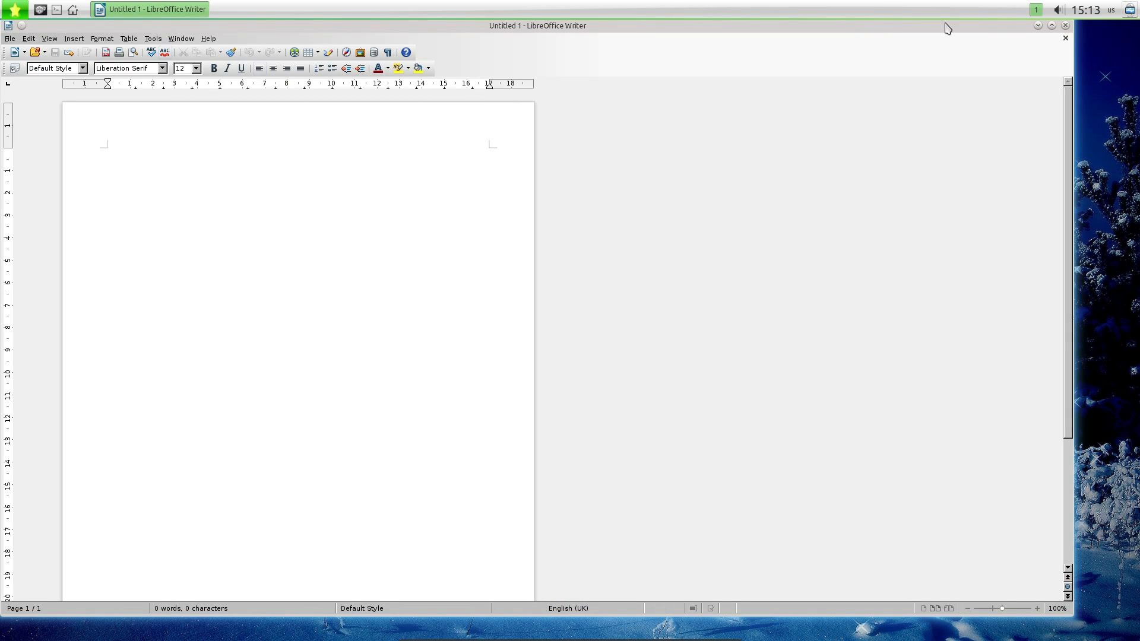
pyautogui.moveTo(1065, 25)
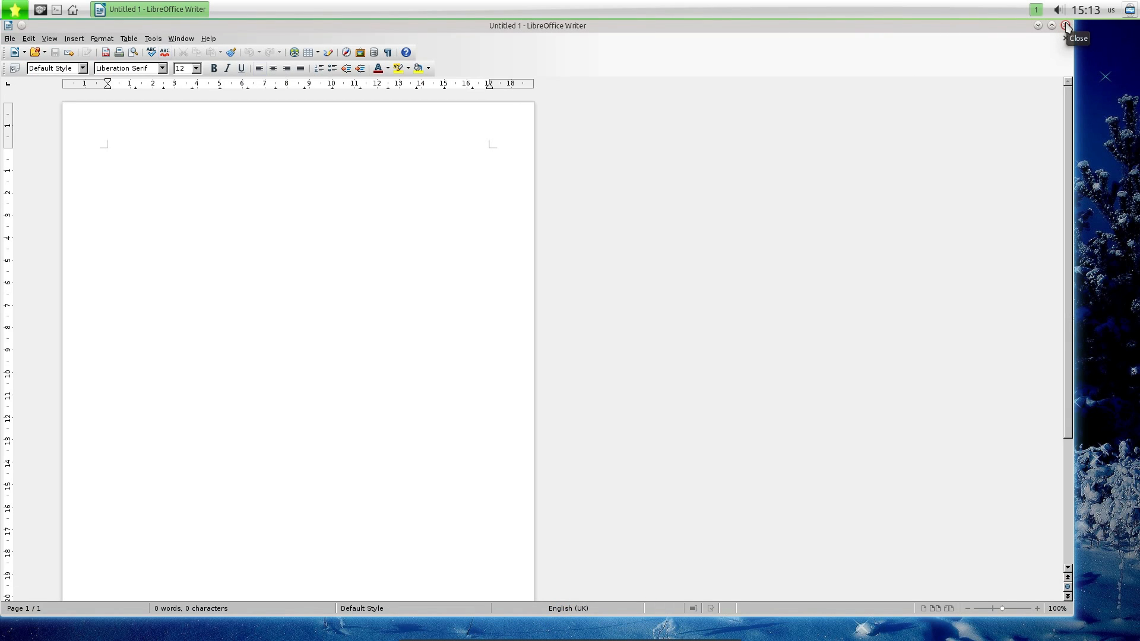